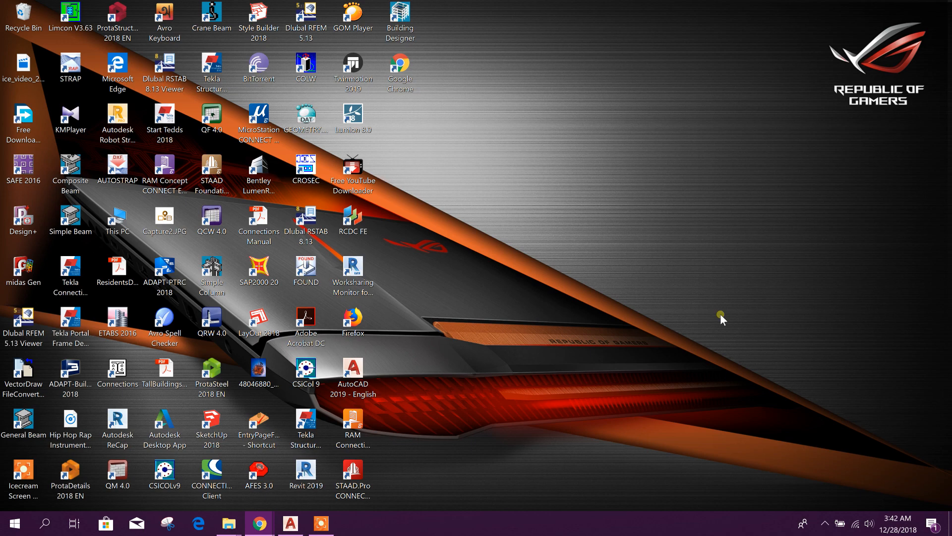
{"action": "mouse_move", "coordinate": [511, 243]}
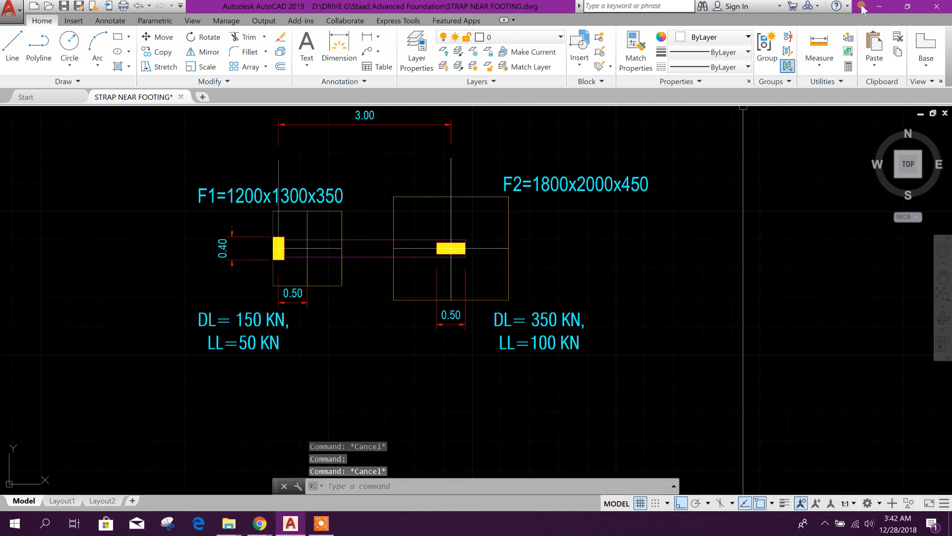
Launch STAAD Foundation Advanced from the desktop and start a new foundation file.
{"action": "left_click", "coordinate": [880, 7]}
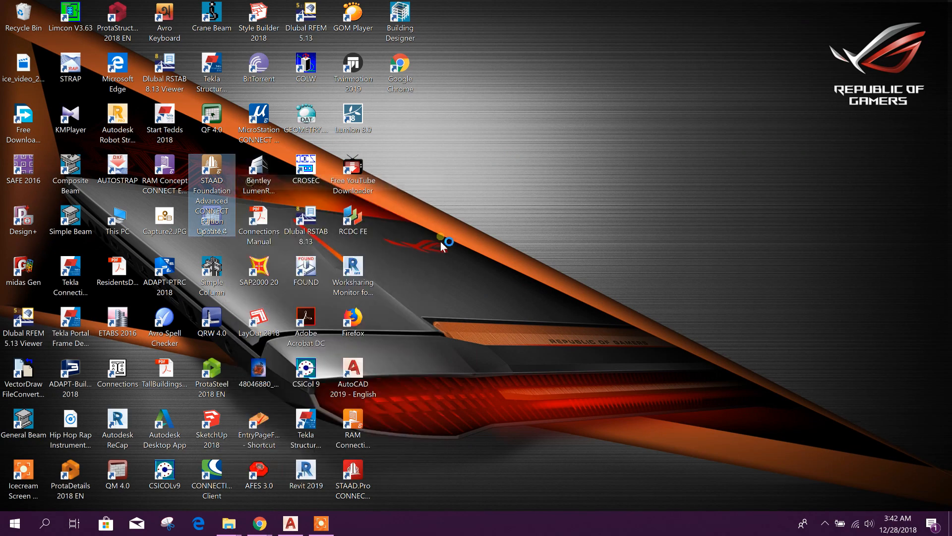
{"action": "double_click", "coordinate": [212, 171]}
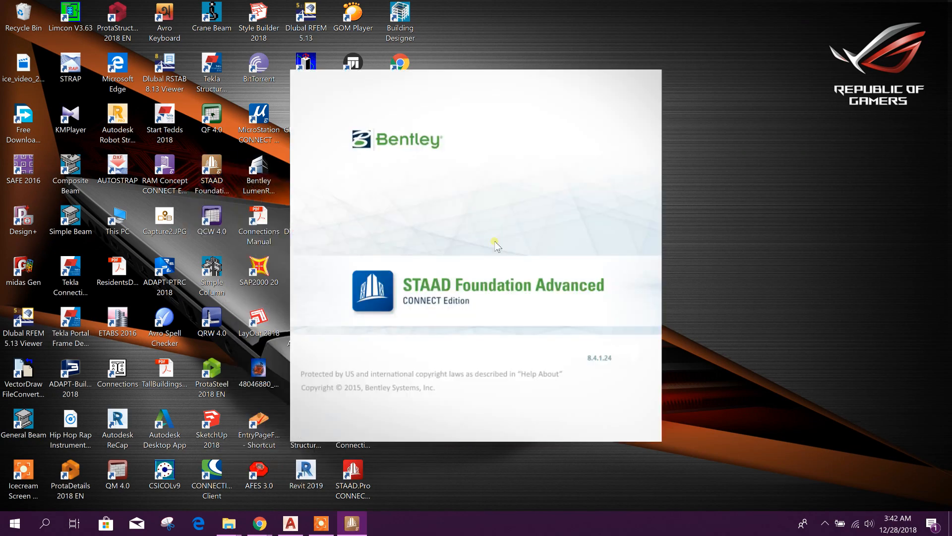
{"action": "mouse_move", "coordinate": [581, 352]}
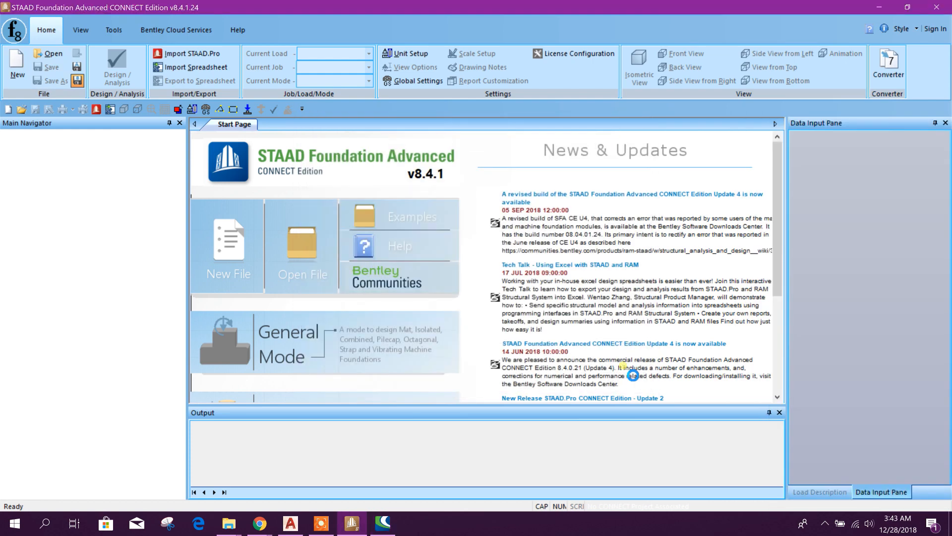
{"action": "left_click", "coordinate": [228, 258]}
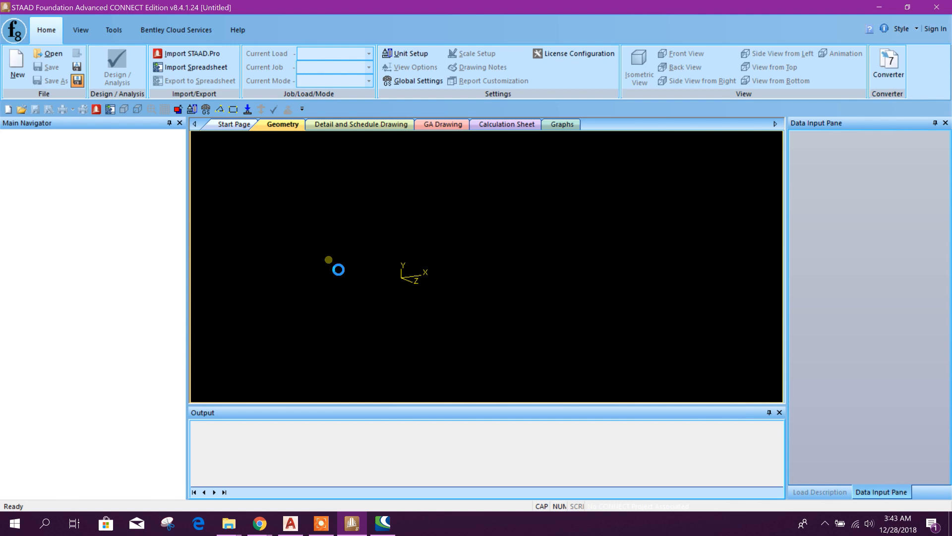
Check the reference drawing, then accept SI units (m, kN, kNm, mm) in Unit Setup.
{"action": "left_click", "coordinate": [16, 61]}
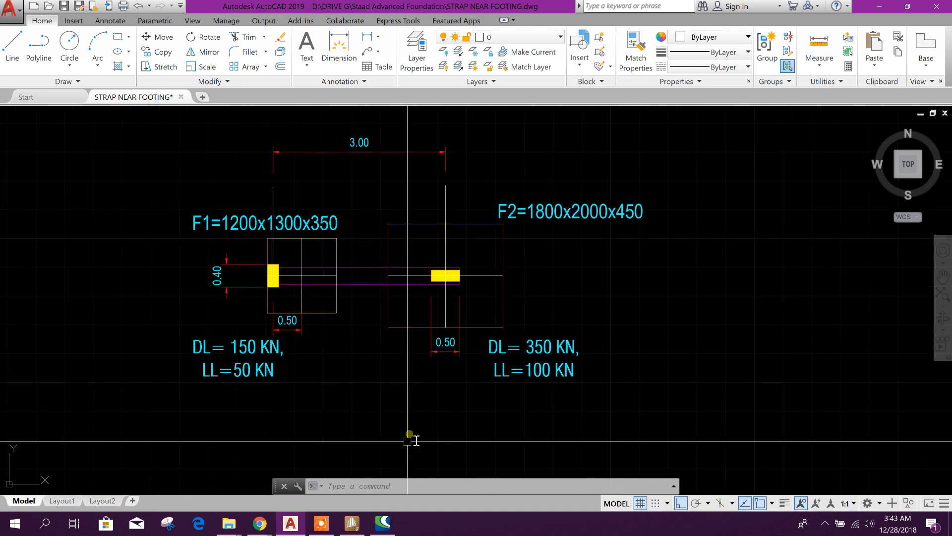
{"action": "left_click", "coordinate": [351, 523]}
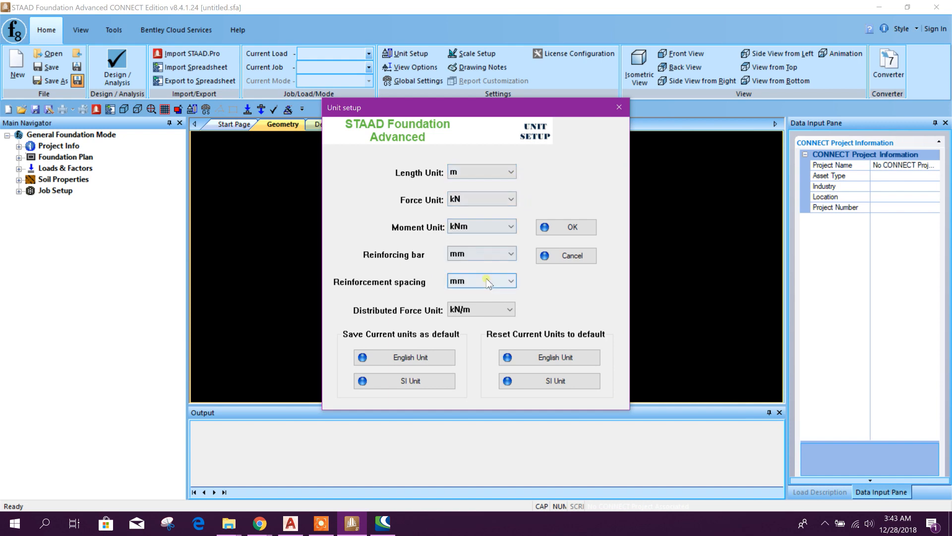
{"action": "left_click", "coordinate": [570, 227]}
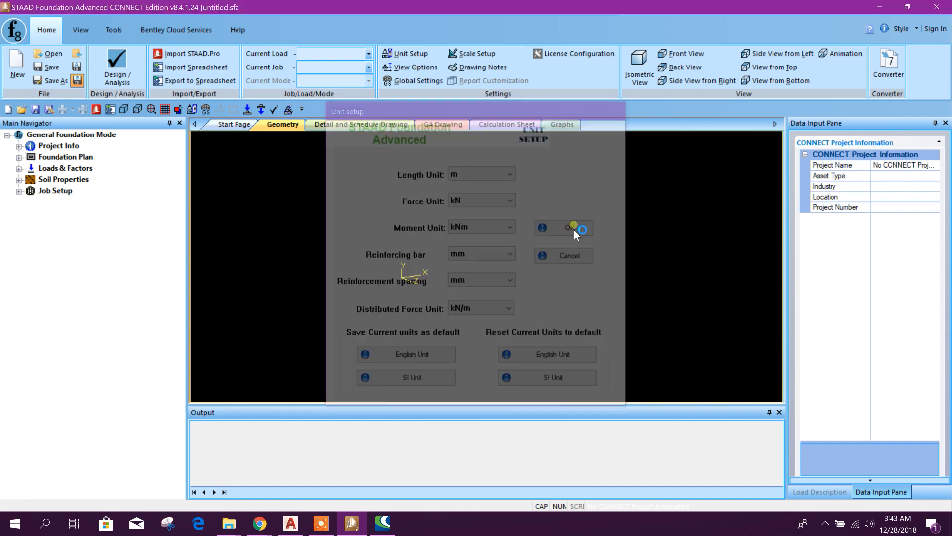
{"action": "left_click", "coordinate": [568, 227]}
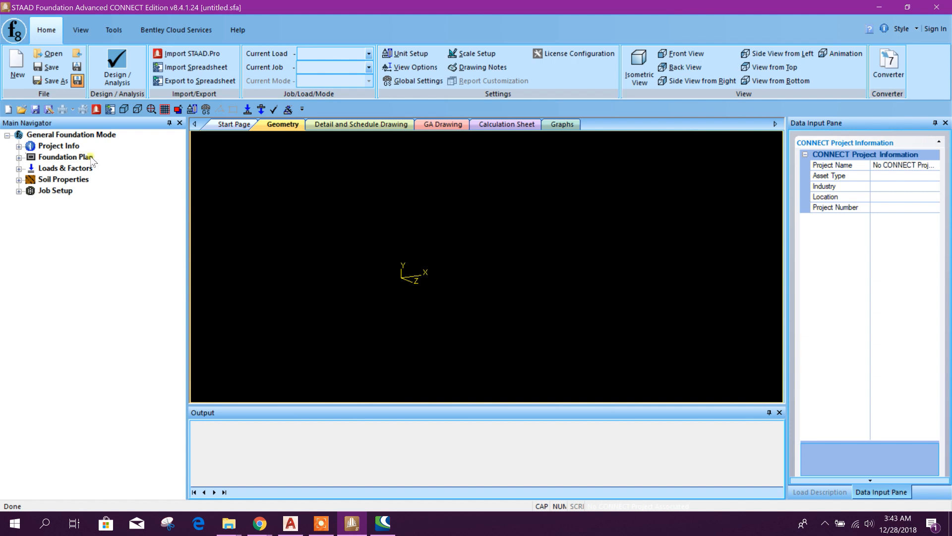
{"action": "mouse_move", "coordinate": [43, 146]}
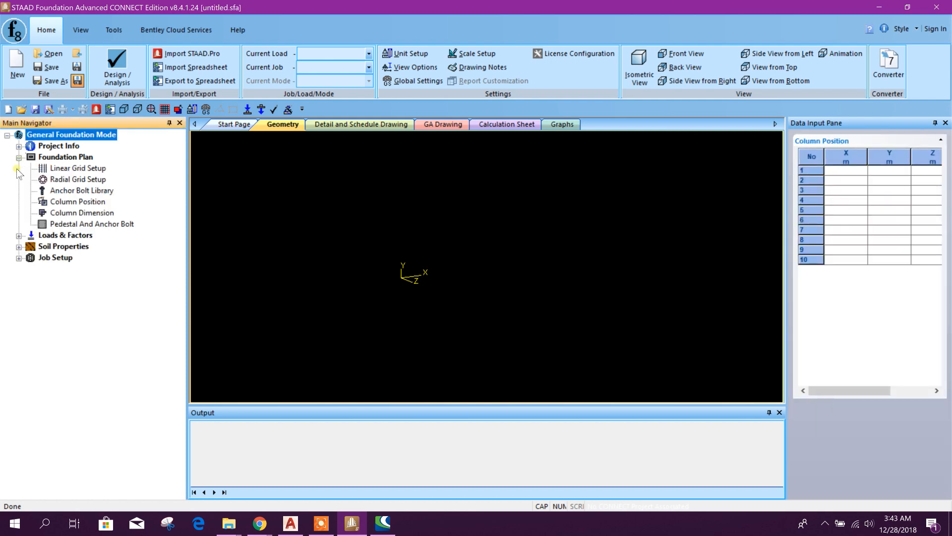
Enter column positions (0,0,0) and (3,0,0) in the Column Position table.
{"action": "left_click", "coordinate": [79, 201]}
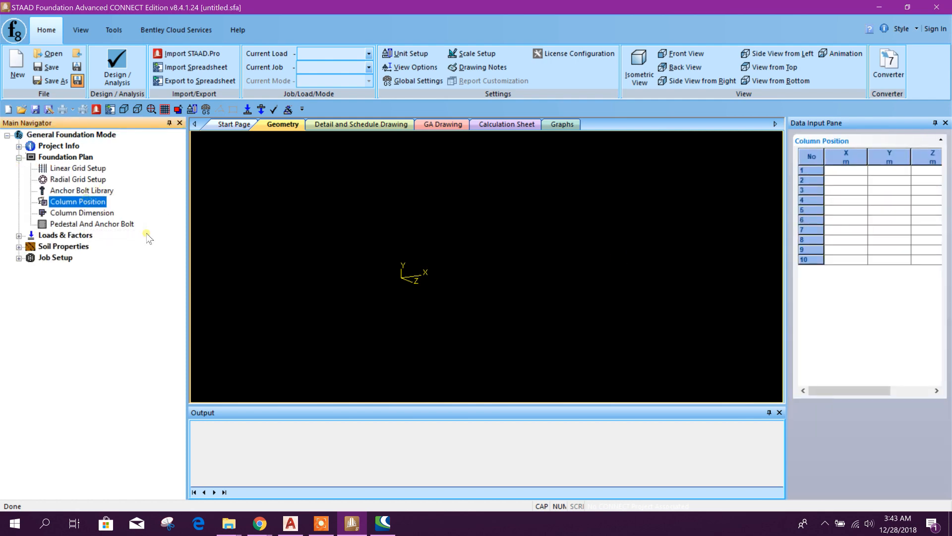
{"action": "left_click", "coordinate": [845, 170]}
{"action": "type", "text": "0"}
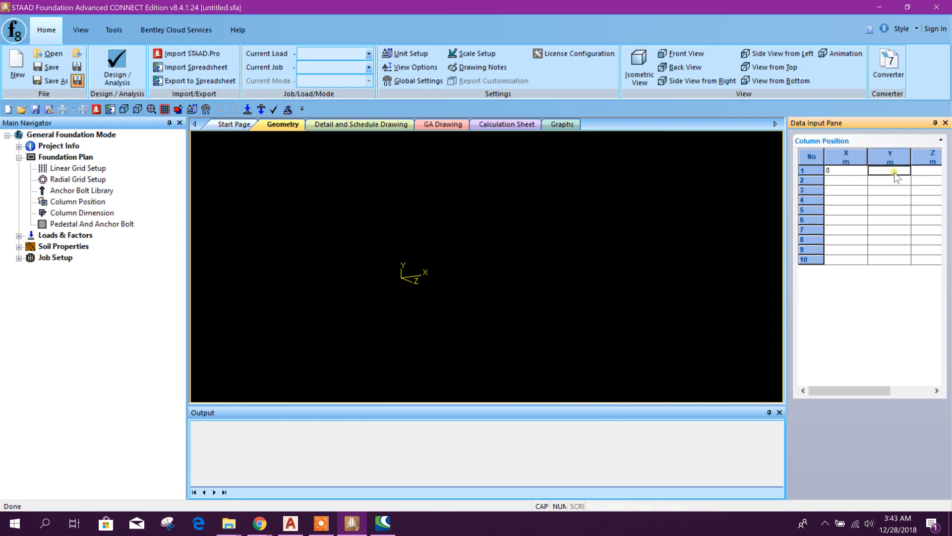
{"action": "scroll", "scroll_direction": "right", "scroll_amount": 3}
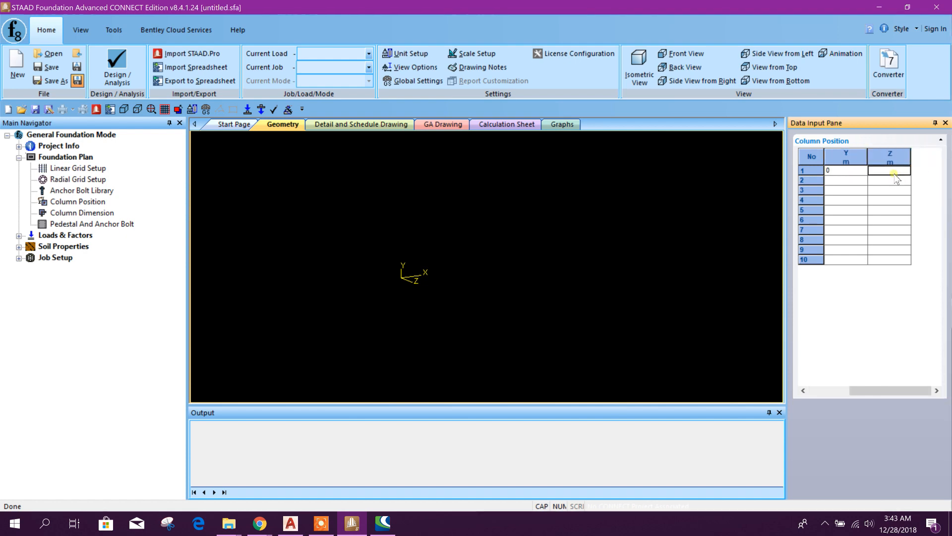
{"action": "type", "text": "0"}
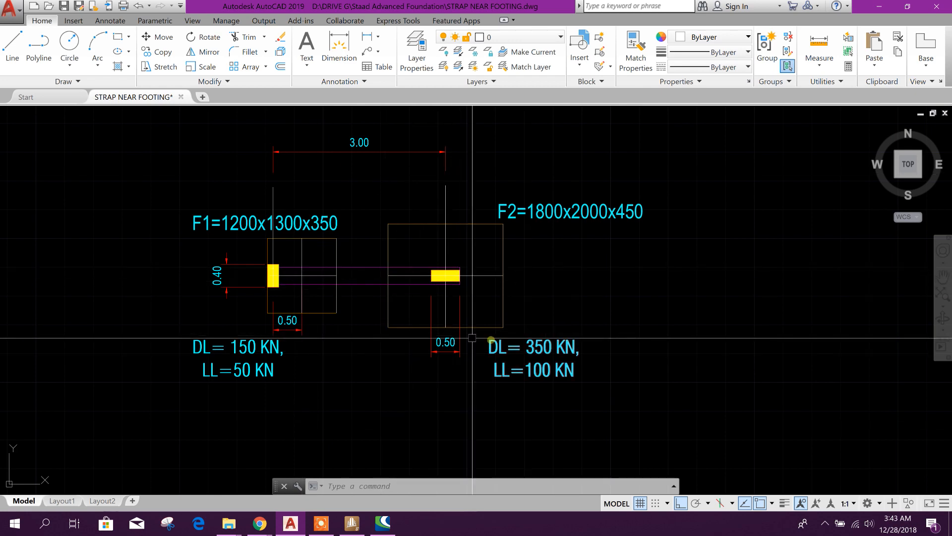
{"action": "left_click", "coordinate": [351, 523]}
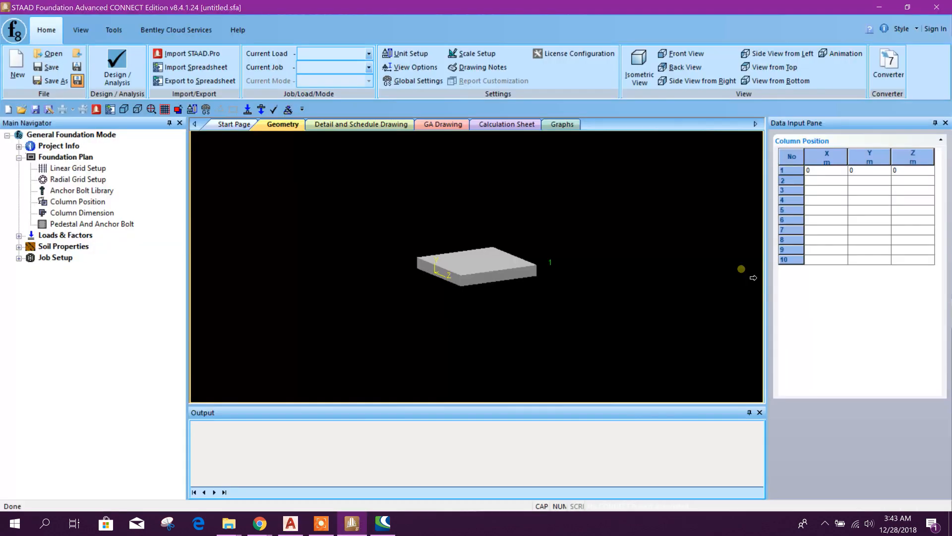
{"action": "left_click", "coordinate": [826, 180]}
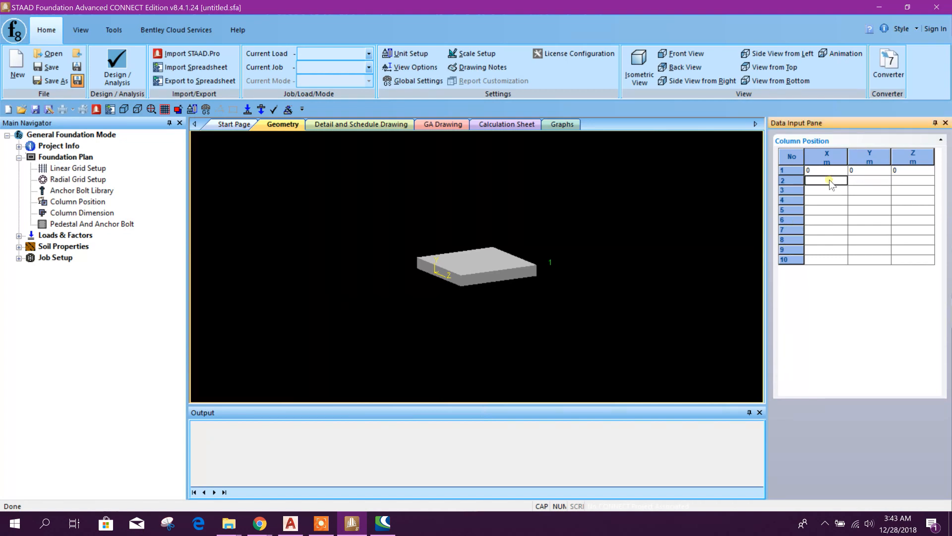
{"action": "type", "text": "3"}
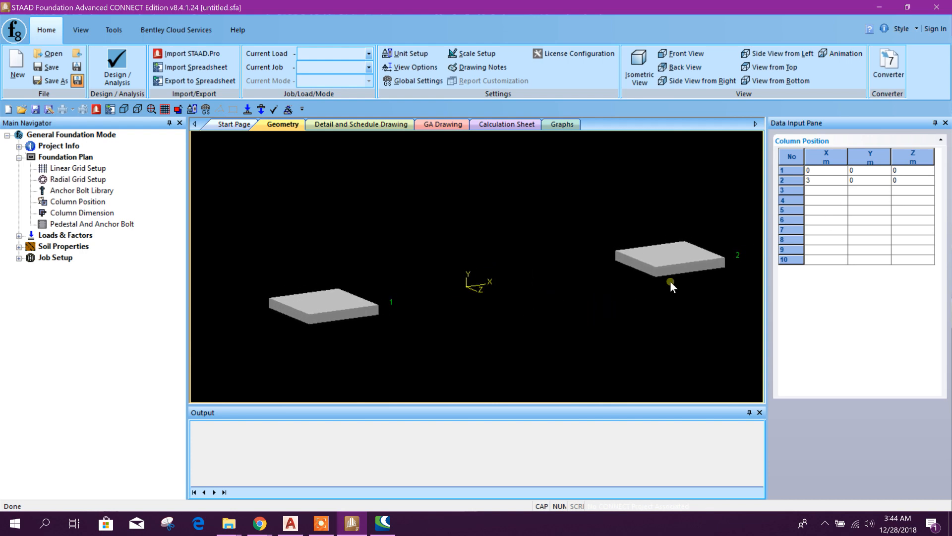
{"action": "left_click", "coordinate": [81, 213]}
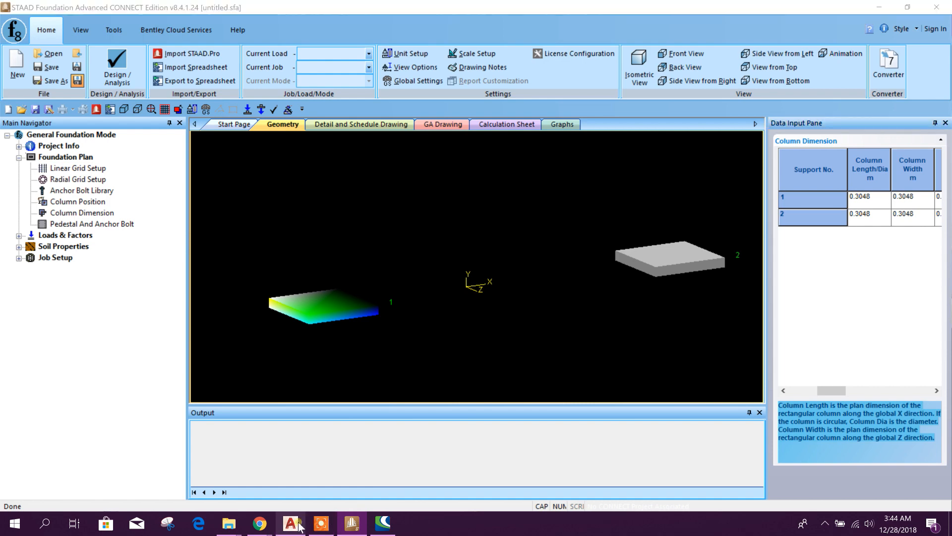
Size column 1 as 0.2 × 0.4 m and column 2 as 0.5 × 0.2 m.
{"action": "left_click", "coordinate": [291, 522]}
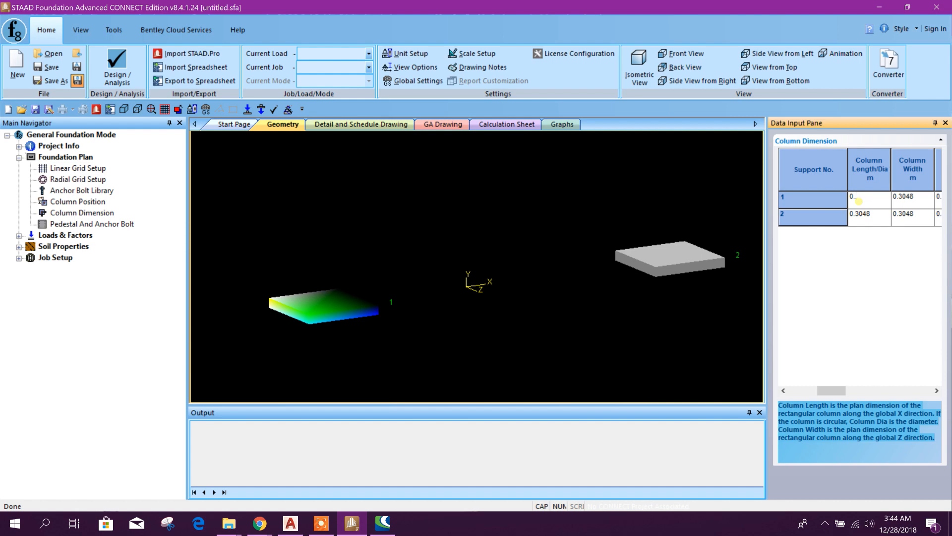
{"action": "type", "text": "0.2"}
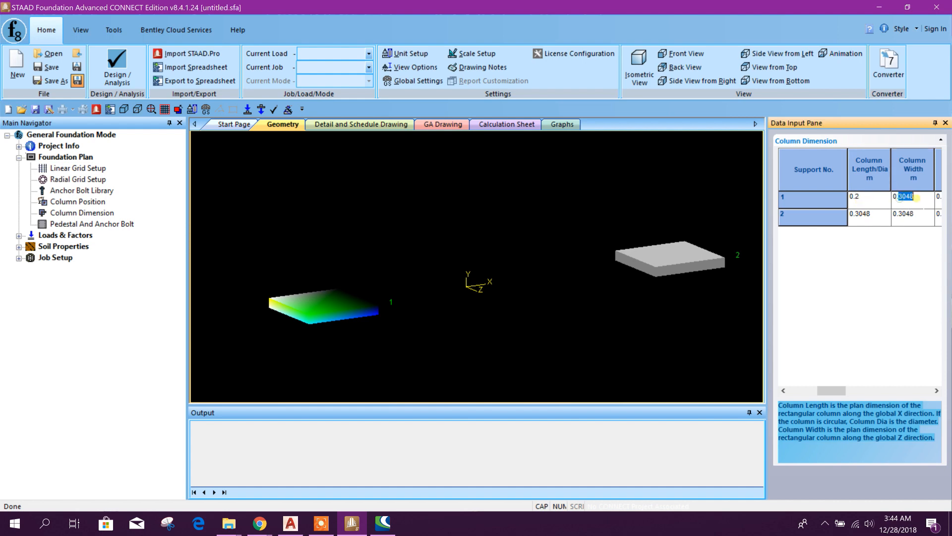
{"action": "type", "text": "0.4"}
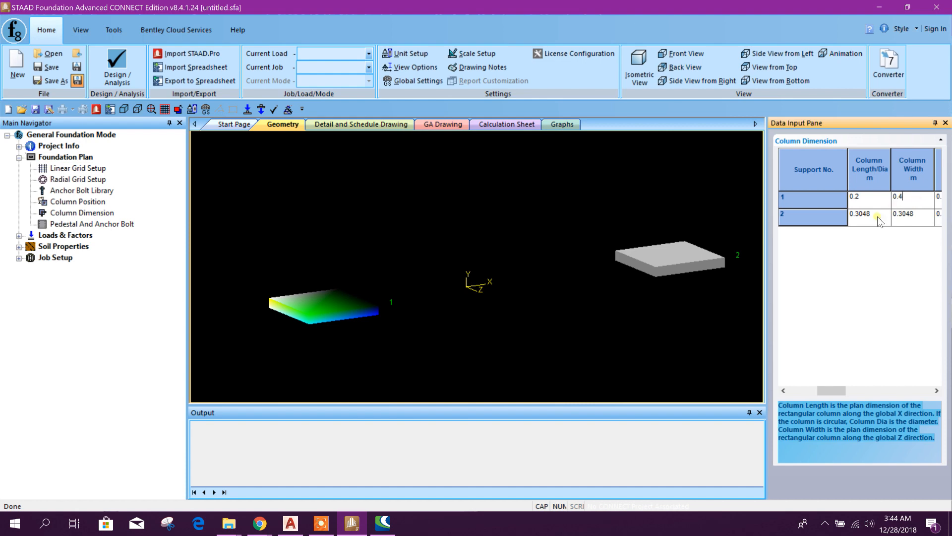
{"action": "left_click", "coordinate": [289, 523]}
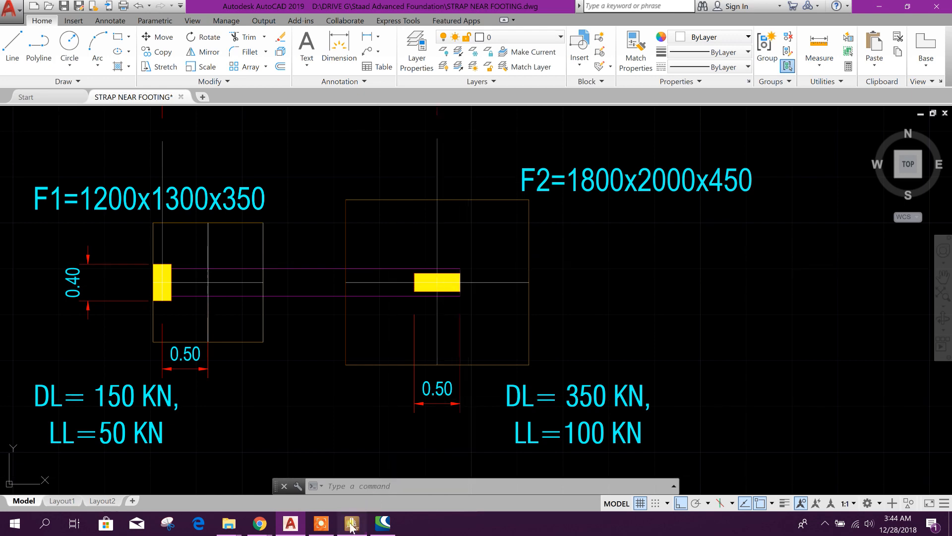
{"action": "left_click", "coordinate": [351, 523]}
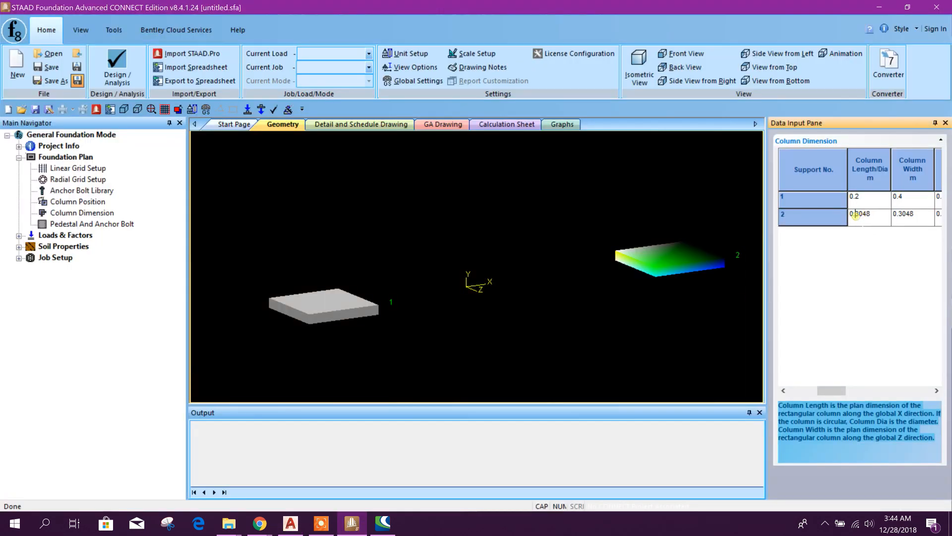
{"action": "type", "text": "0.5"}
{"action": "type", "text": "0.2"}
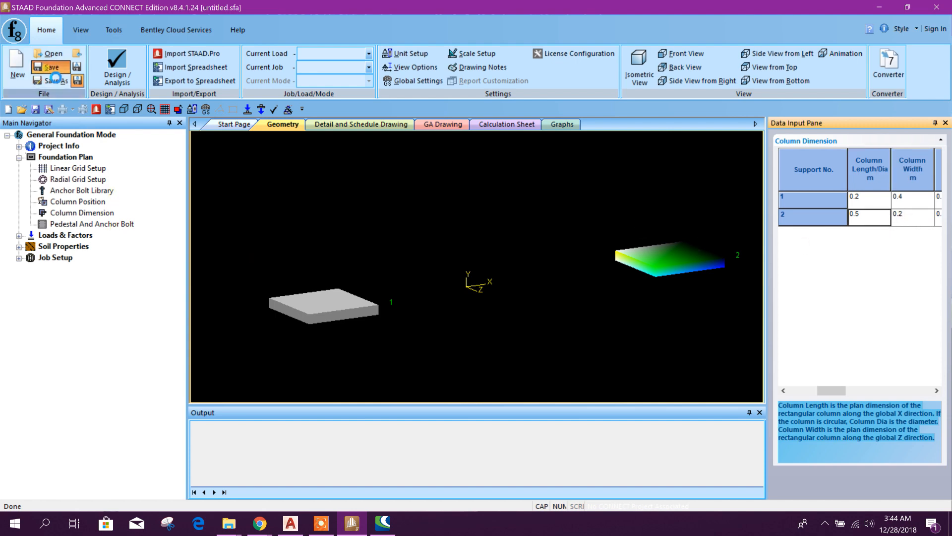
Save the job as NEAR STRAP FOOTING.sfa.
{"action": "left_click", "coordinate": [54, 66]}
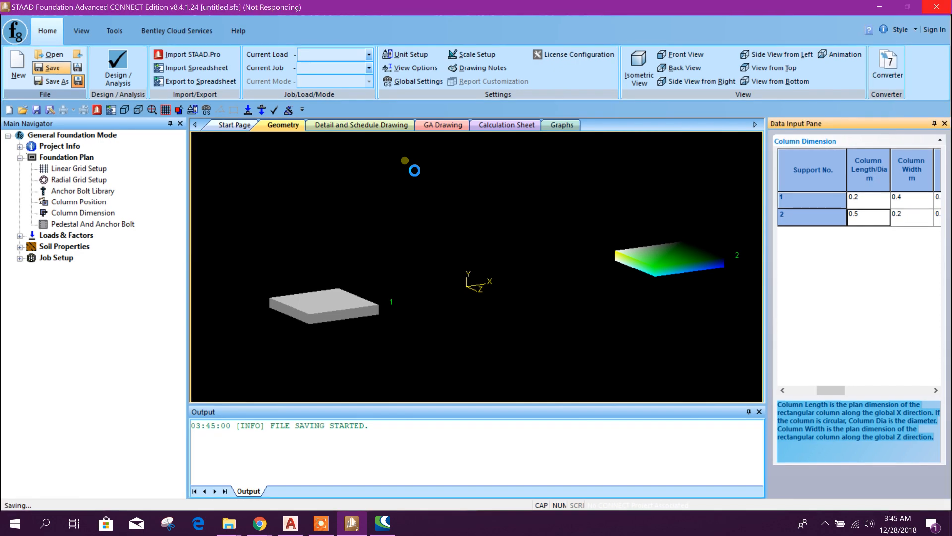
{"action": "left_click", "coordinate": [56, 80]}
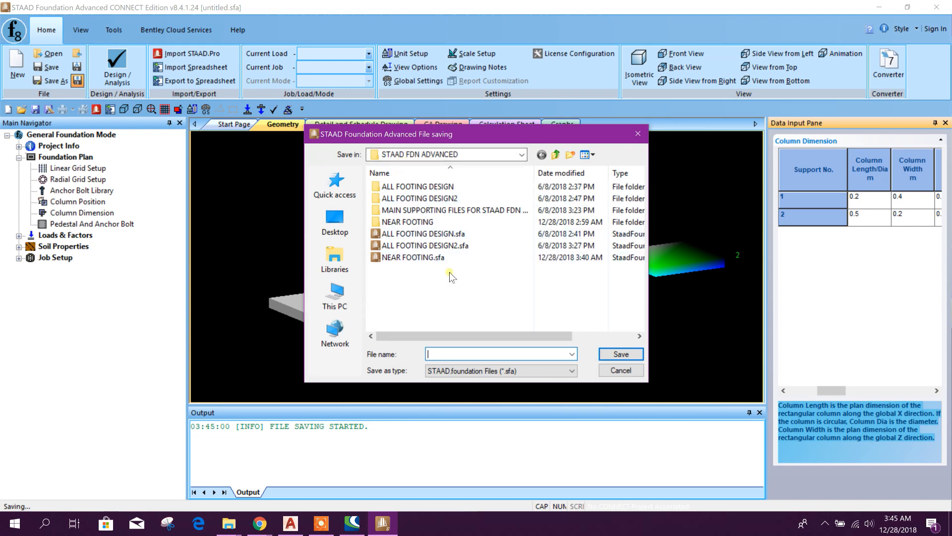
{"action": "left_click", "coordinate": [412, 257]}
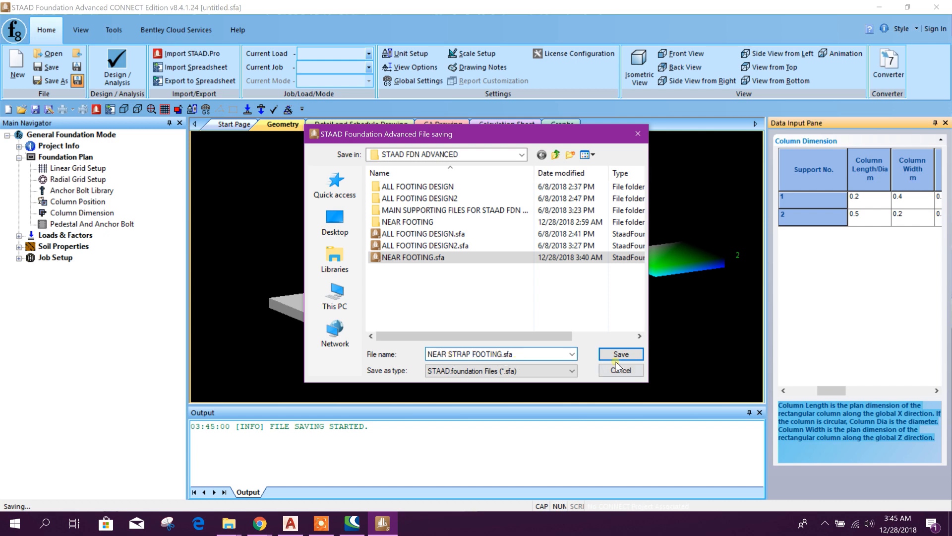
{"action": "left_click", "coordinate": [620, 354]}
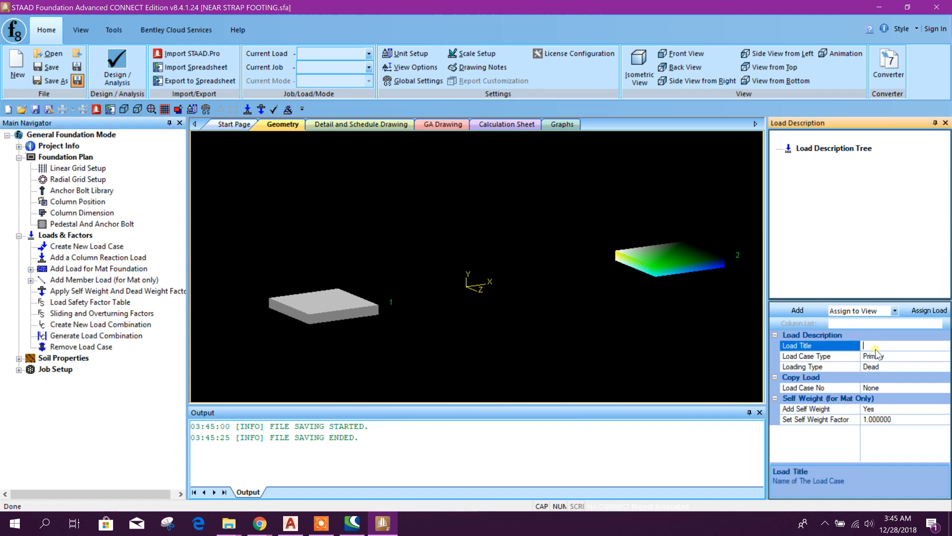
Add a DL dead load case and an LL live load case with self weight off.
{"action": "type", "text": "DL"}
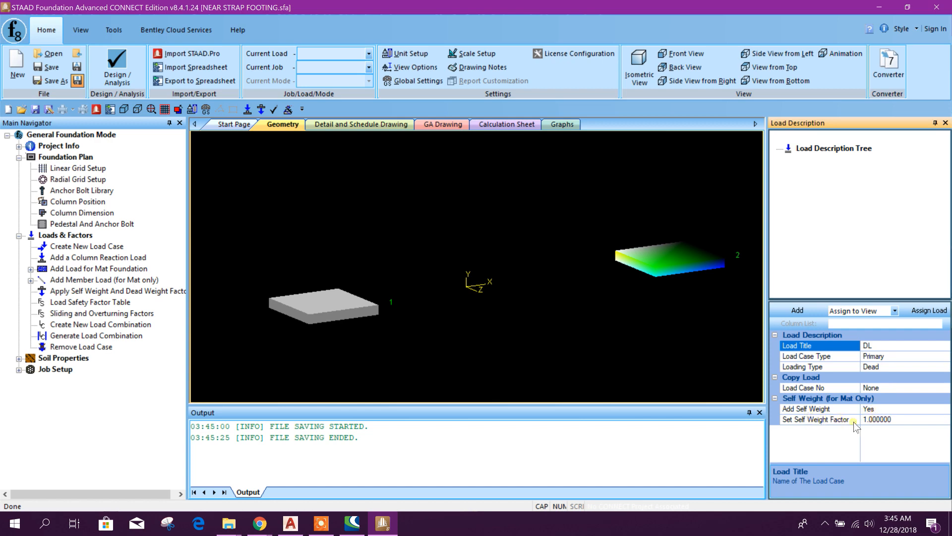
{"action": "mouse_move", "coordinate": [798, 310]}
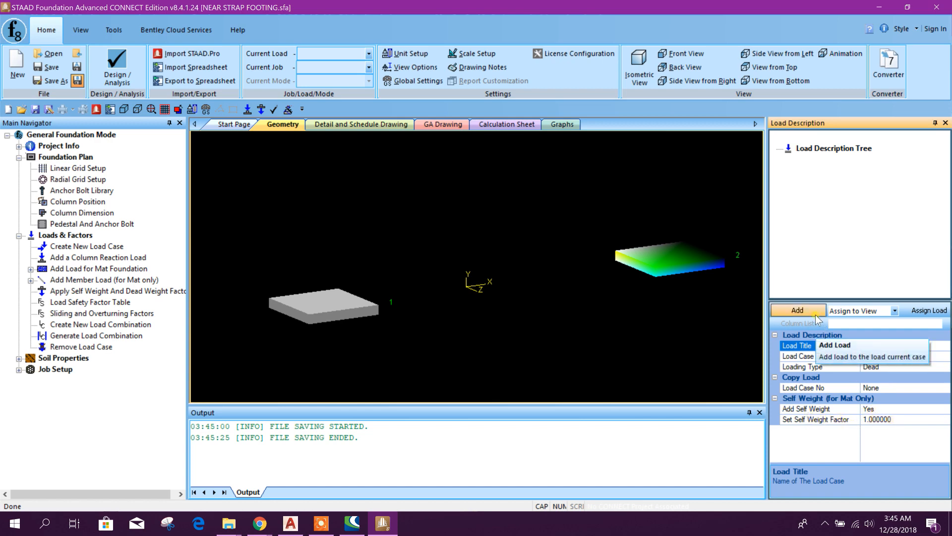
{"action": "left_click", "coordinate": [797, 310]}
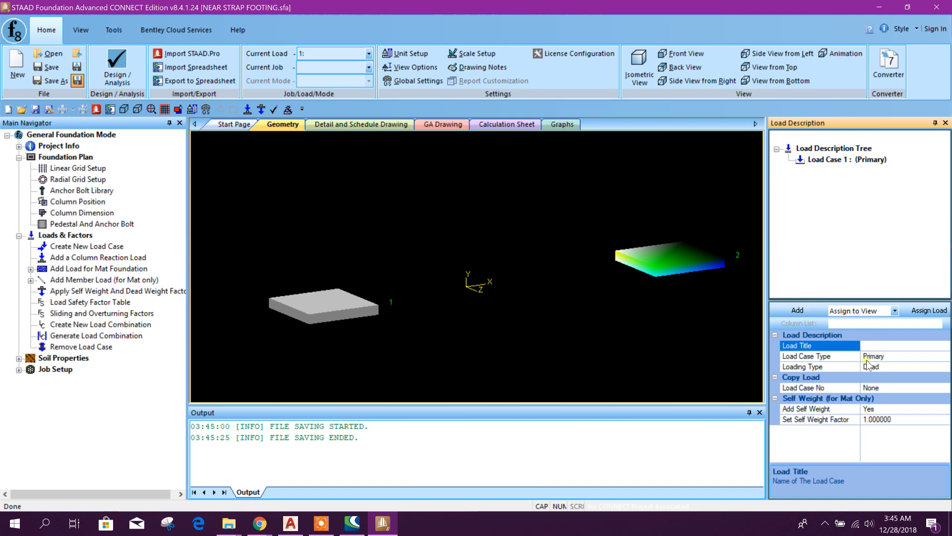
{"action": "left_click", "coordinate": [904, 366]}
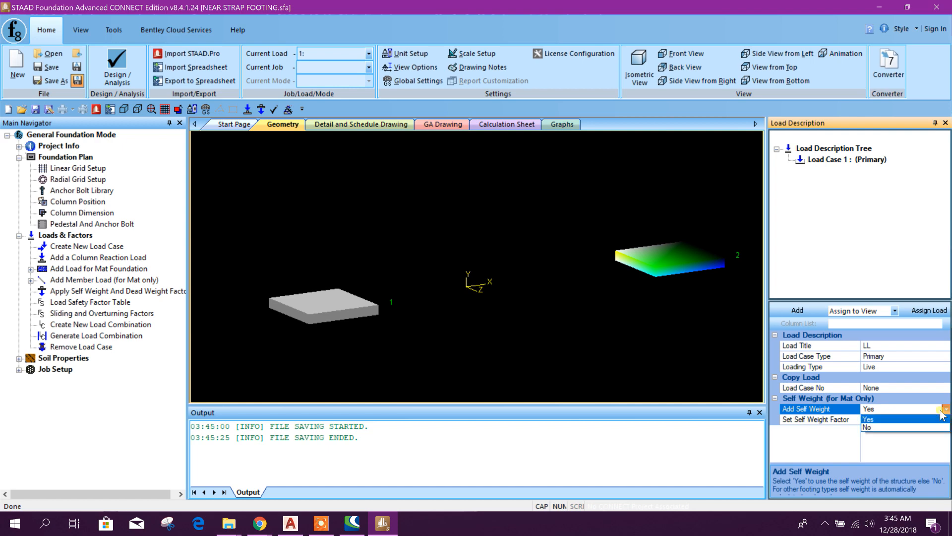
{"action": "left_click", "coordinate": [869, 427]}
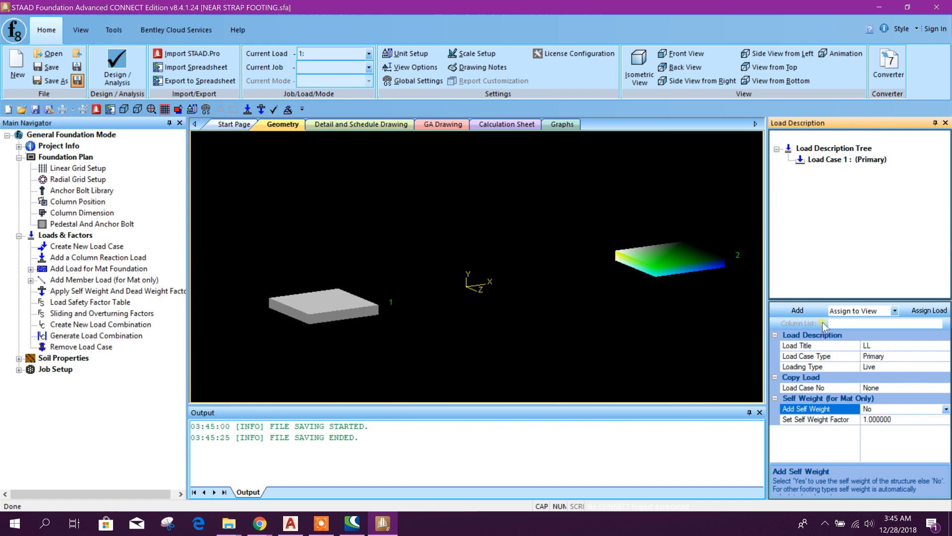
{"action": "left_click", "coordinate": [796, 310]}
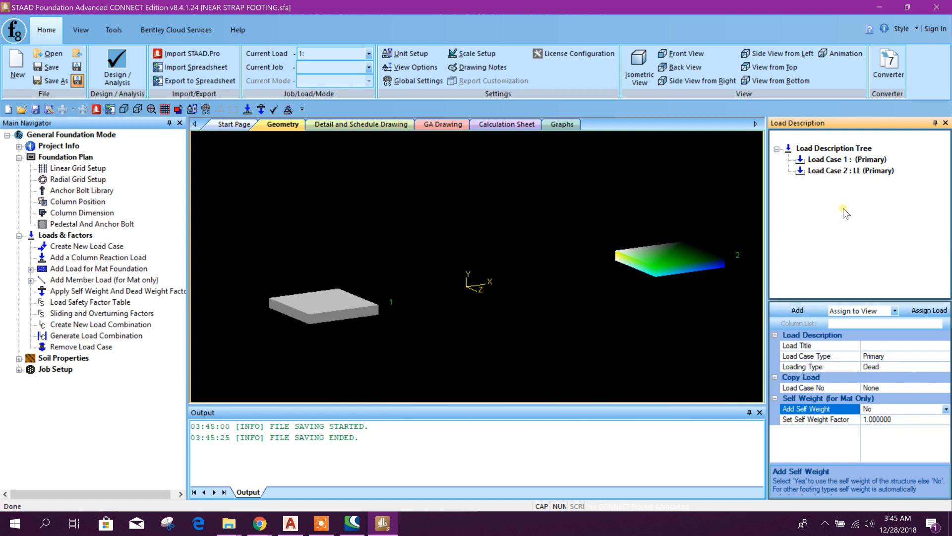
Select Load Case 1 and start adding a column reaction to it.
{"action": "left_click", "coordinate": [844, 159]}
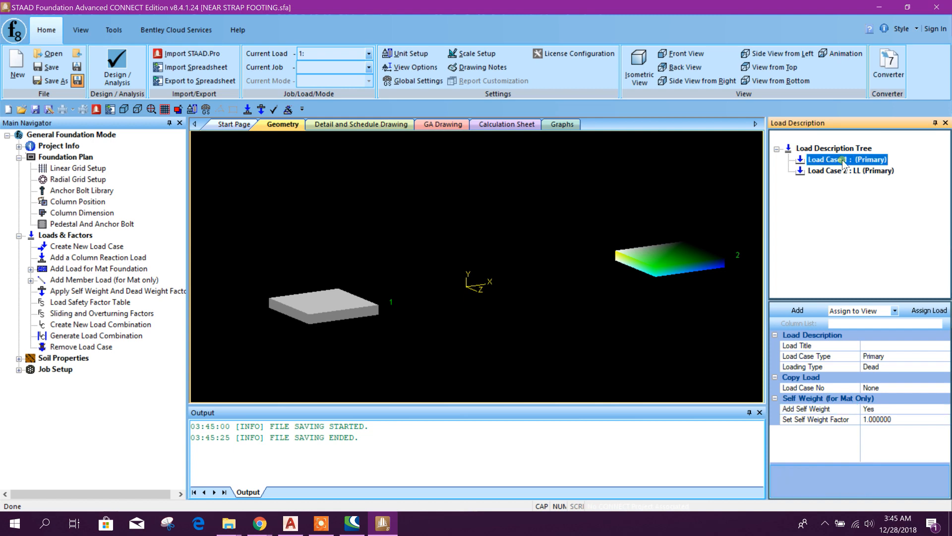
{"action": "right_click", "coordinate": [846, 160]}
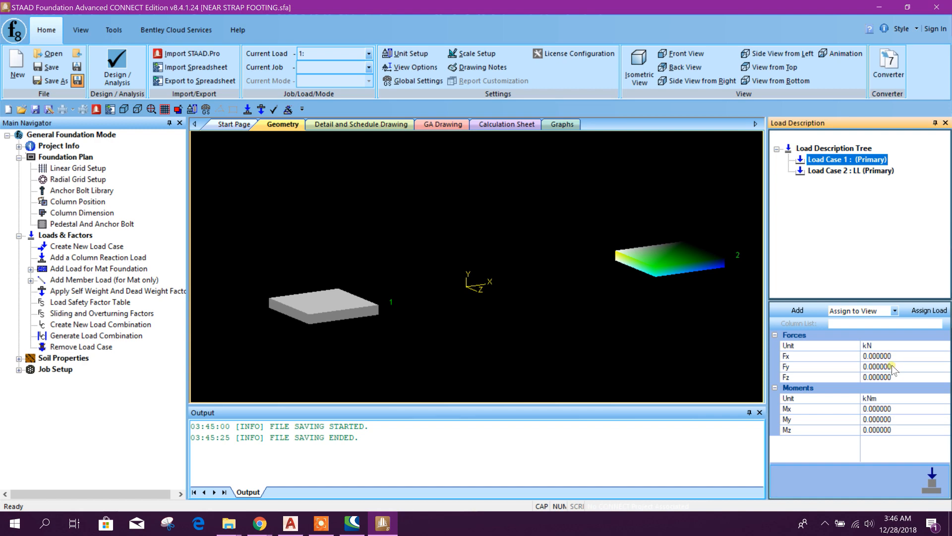
Add column reactions Fy -150 and -350 kN to load case 1.
{"action": "left_click", "coordinate": [893, 366]}
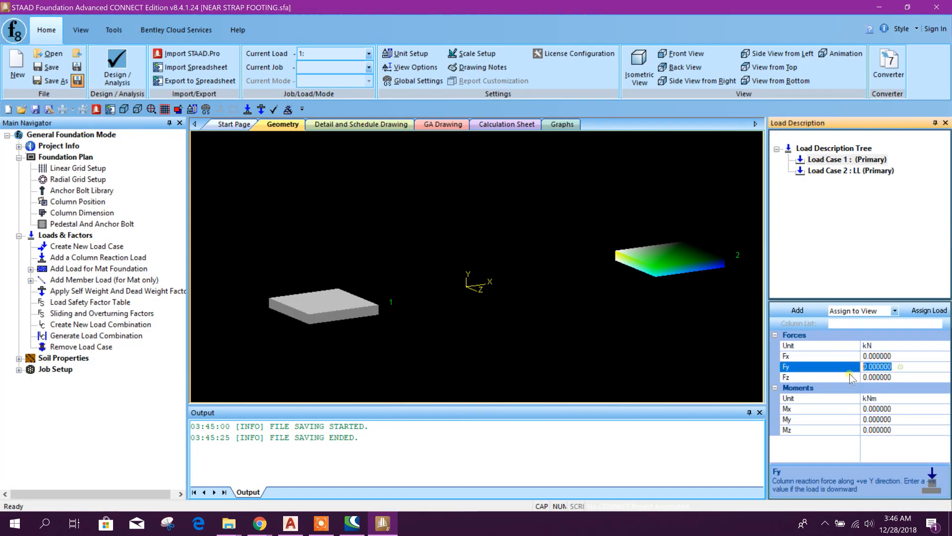
{"action": "type", "text": "-150"}
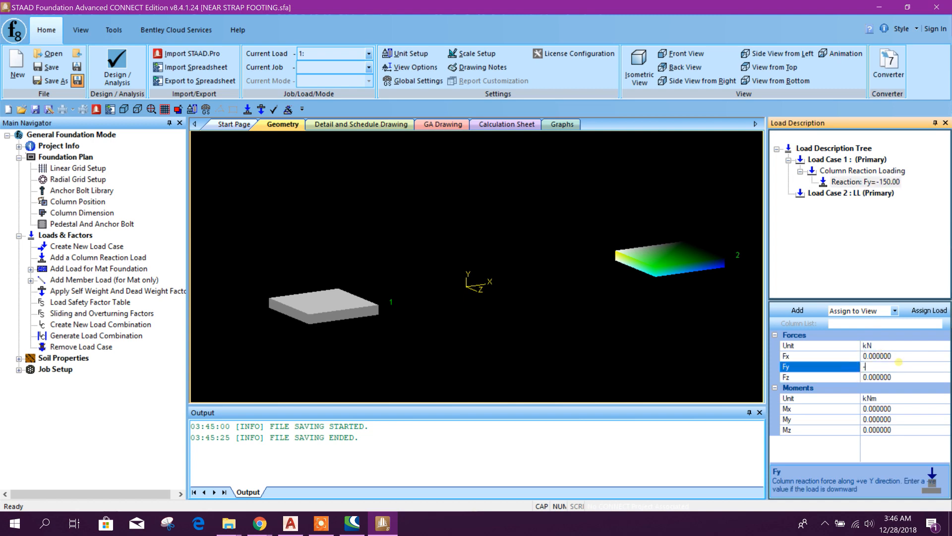
{"action": "type", "text": "-350"}
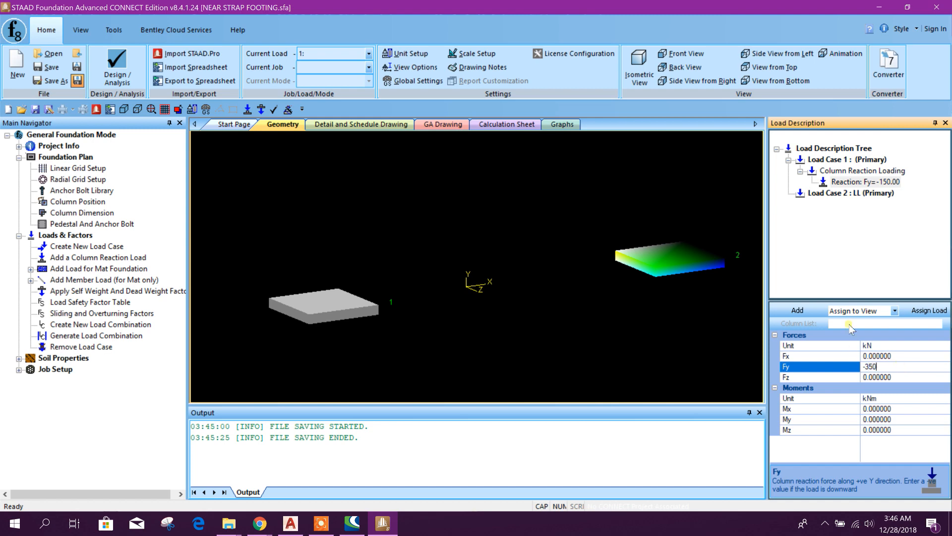
{"action": "left_click", "coordinate": [864, 182]}
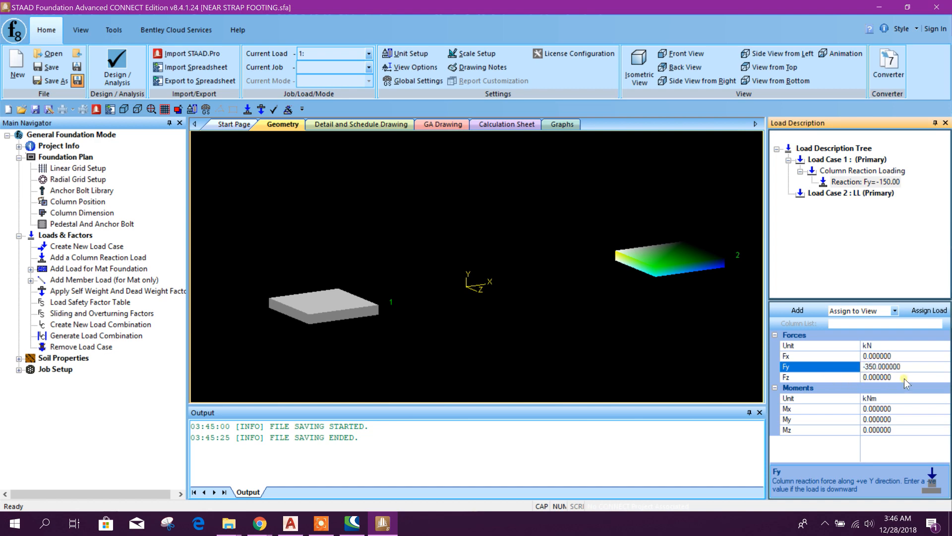
{"action": "left_click", "coordinate": [797, 310]}
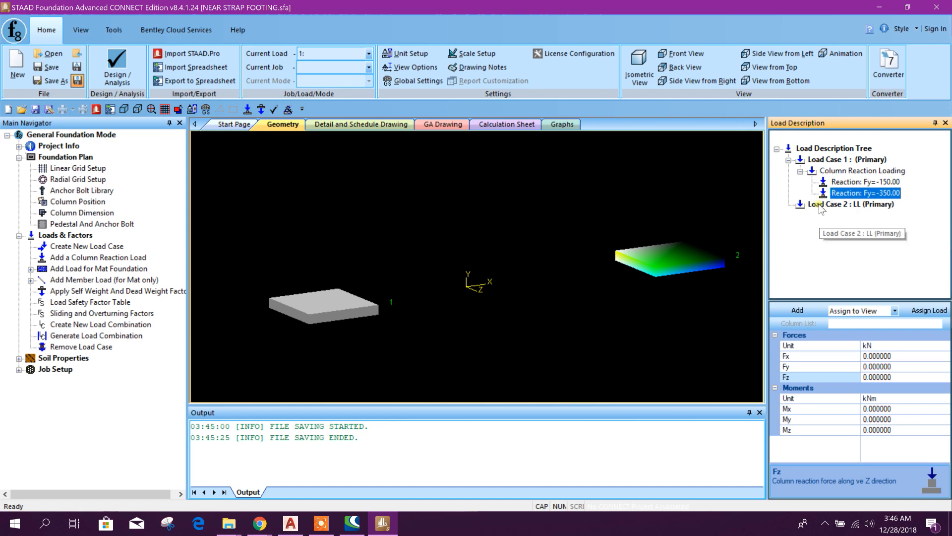
Add column reactions Fy -50 and -100 kN to the LL load case.
{"action": "left_click", "coordinate": [851, 204]}
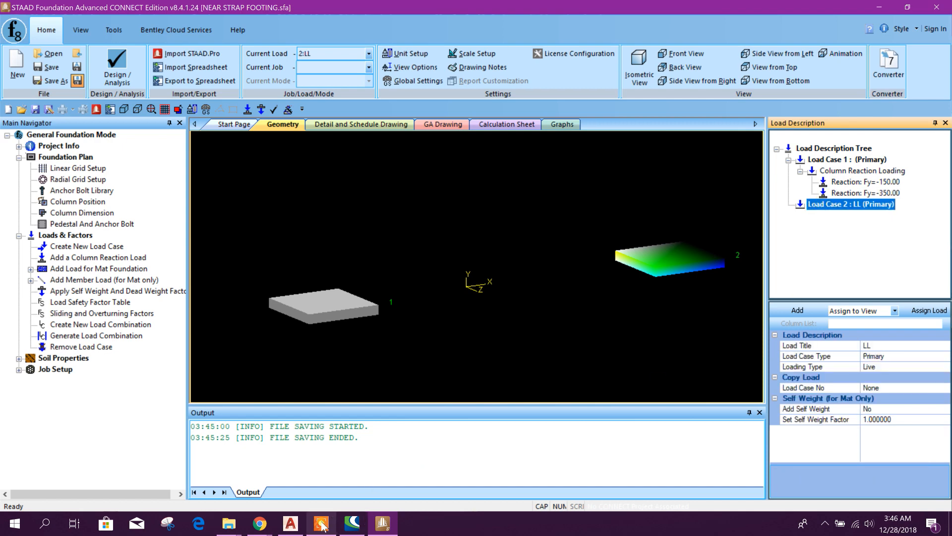
{"action": "left_click", "coordinate": [321, 524]}
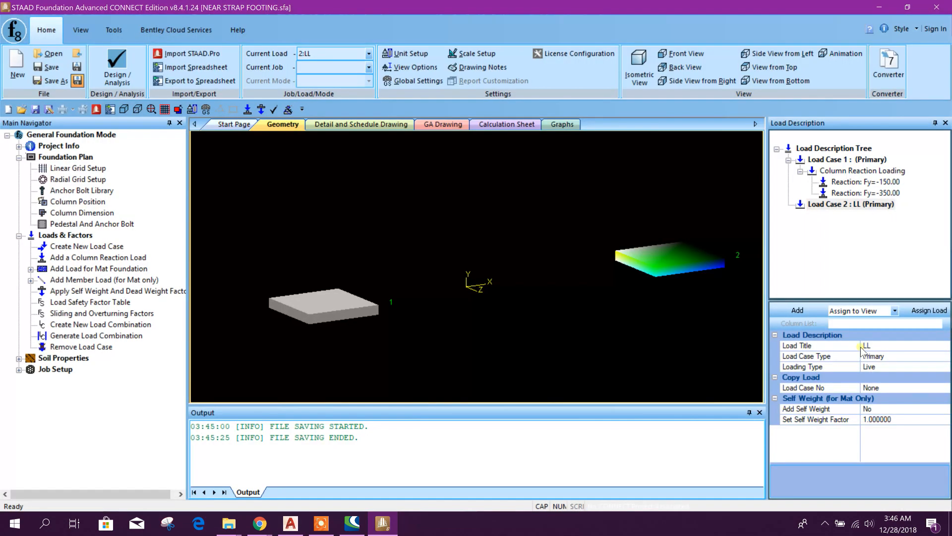
{"action": "left_click", "coordinate": [850, 204]}
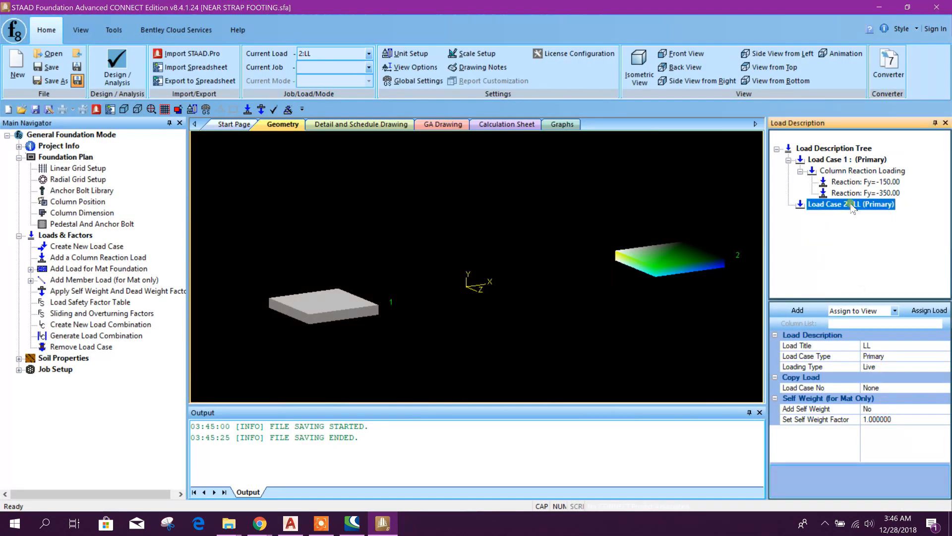
{"action": "left_click", "coordinate": [851, 204]}
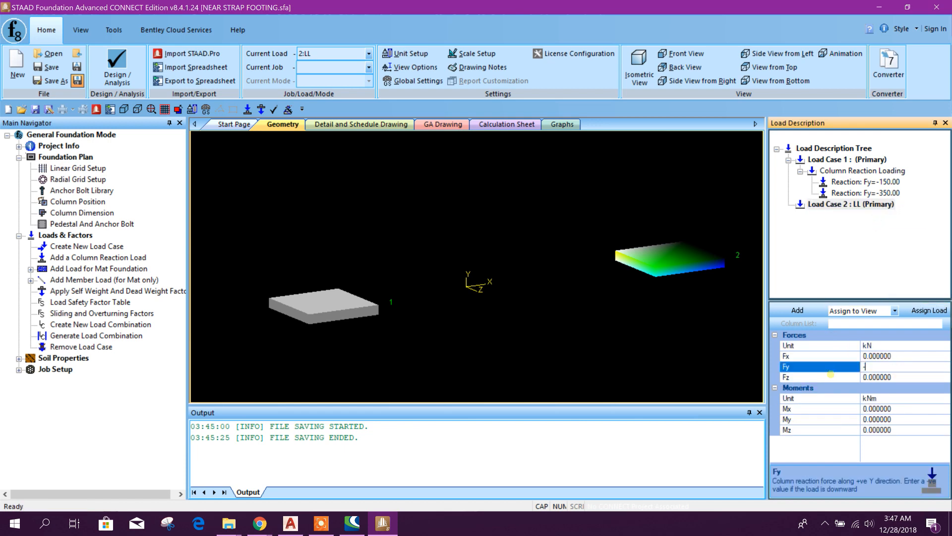
{"action": "type", "text": "-1"}
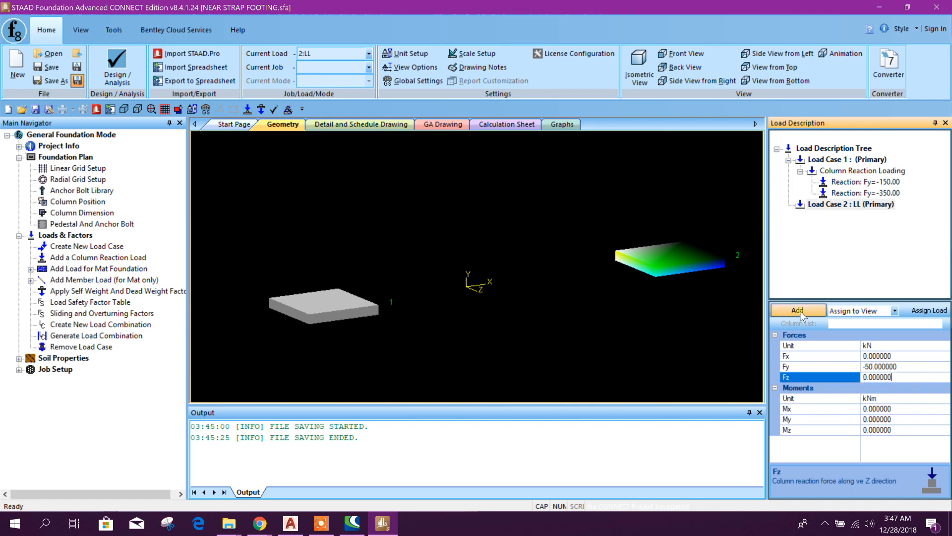
{"action": "left_click", "coordinate": [798, 310]}
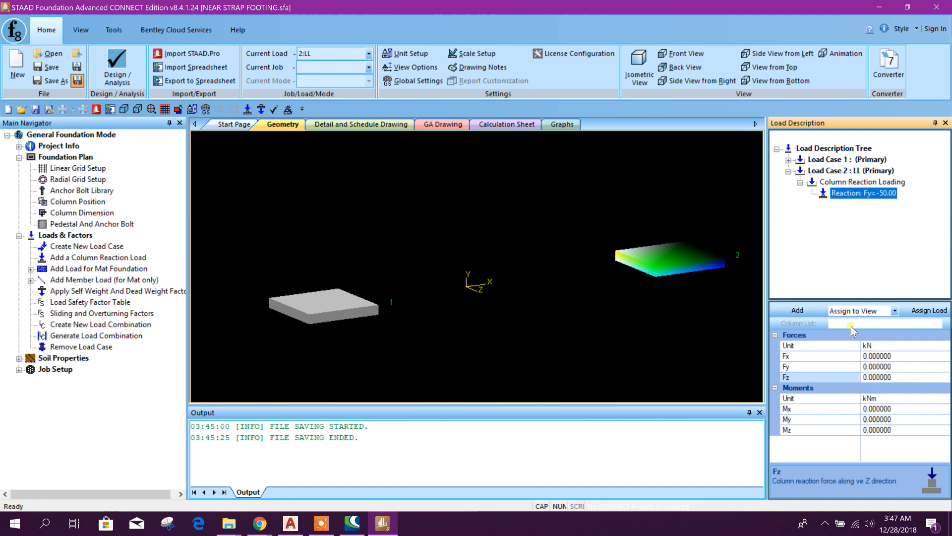
{"action": "left_click", "coordinate": [819, 365]}
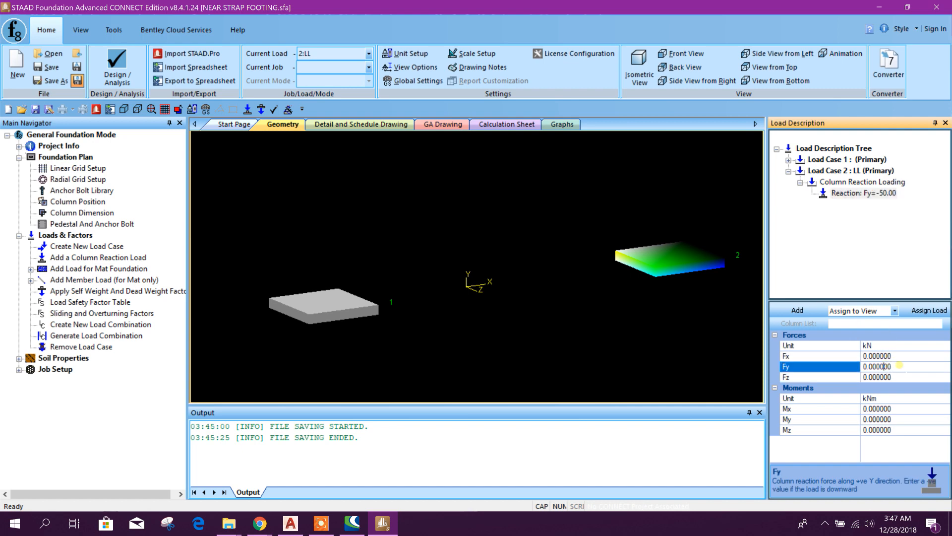
{"action": "type", "text": "-10"}
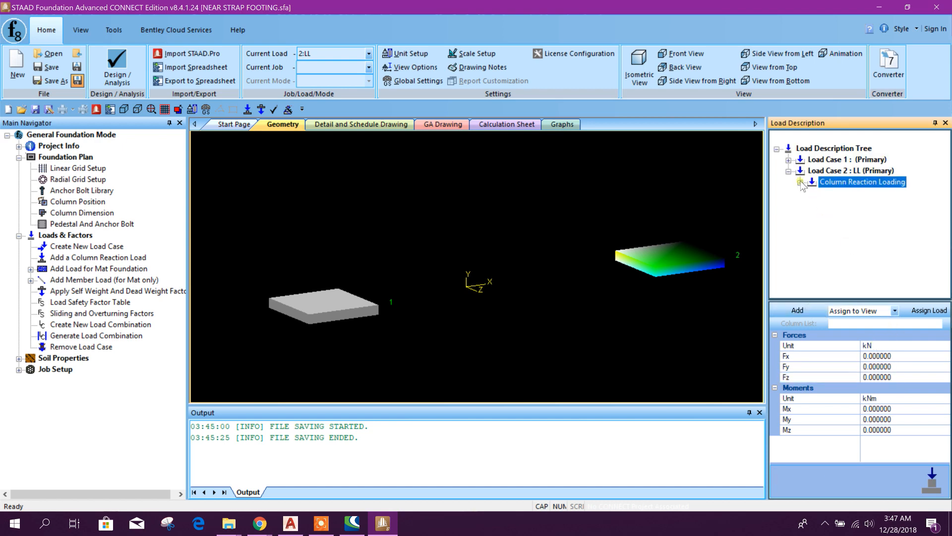
{"action": "left_click", "coordinate": [800, 171]}
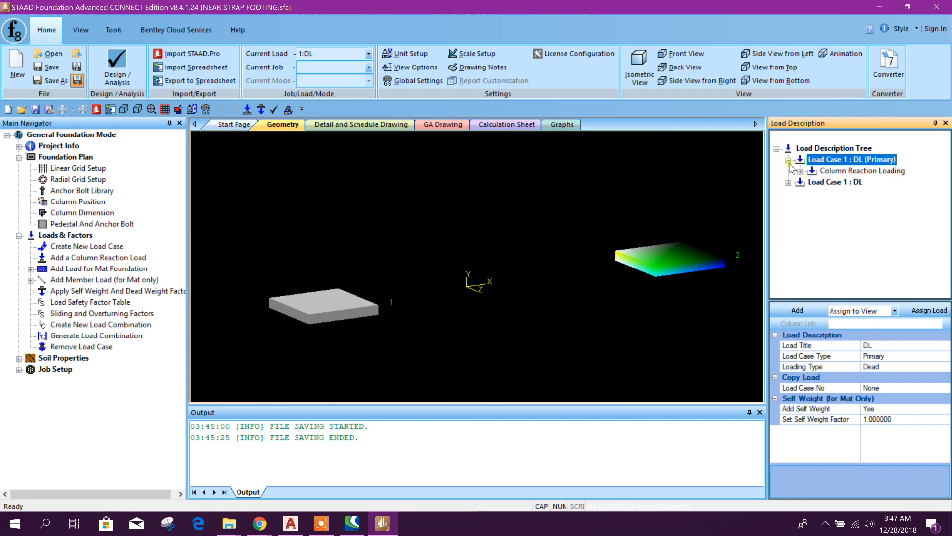
Assign the DL reactions: -150 kN to footing 1 and -350 kN to footing 2.
{"action": "left_click", "coordinate": [865, 181]}
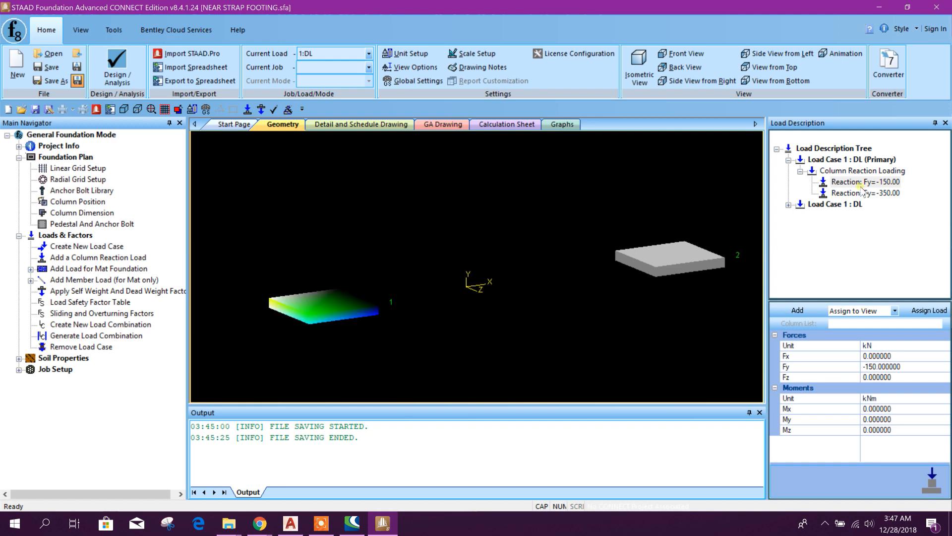
{"action": "left_click", "coordinate": [864, 182]}
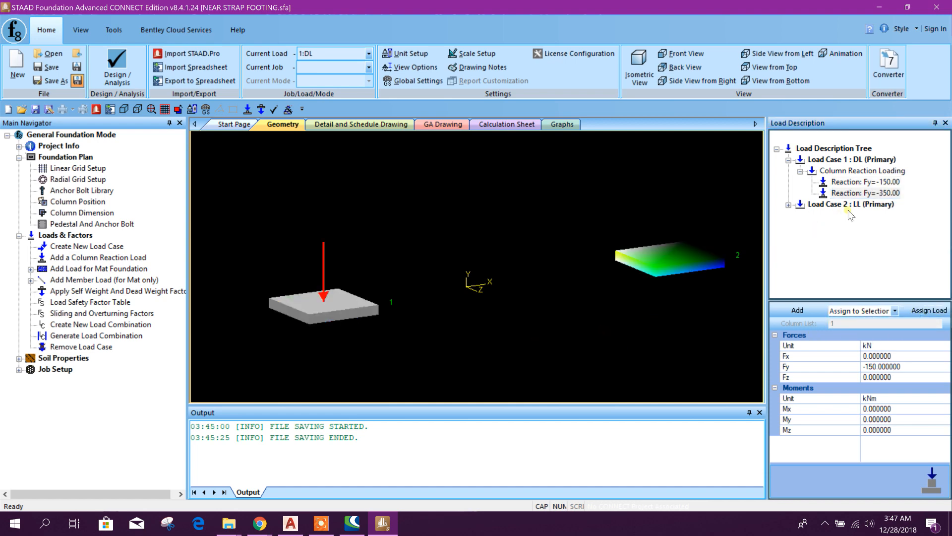
{"action": "left_click", "coordinate": [864, 192]}
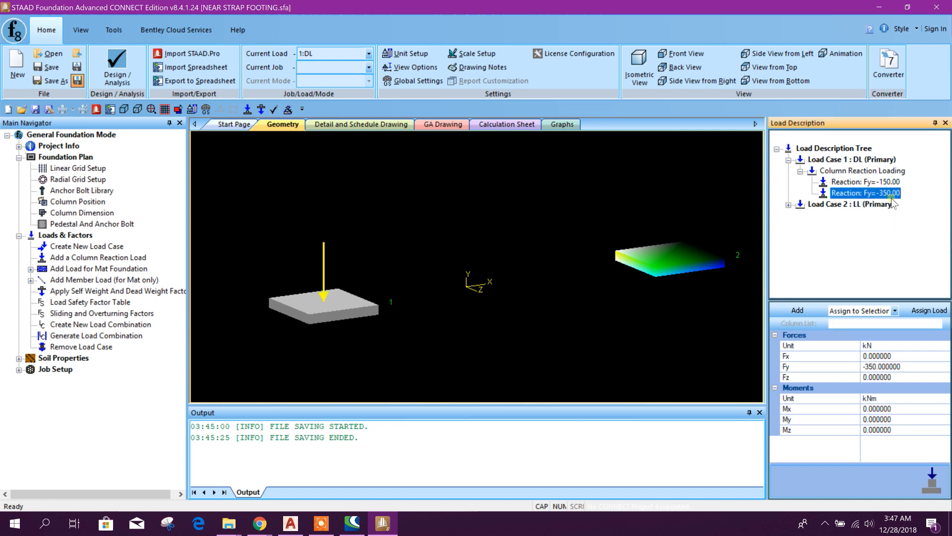
{"action": "left_click", "coordinate": [928, 311]}
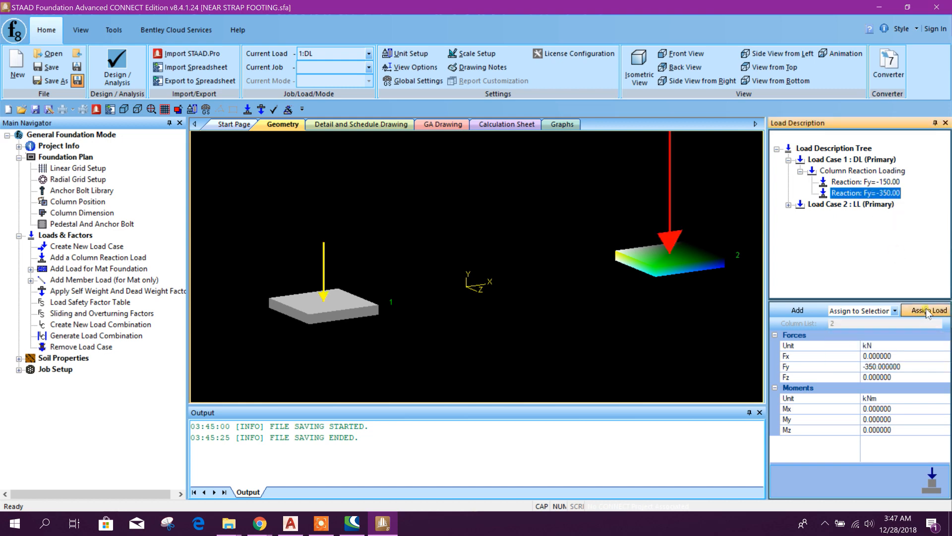
{"action": "left_click", "coordinate": [928, 311]}
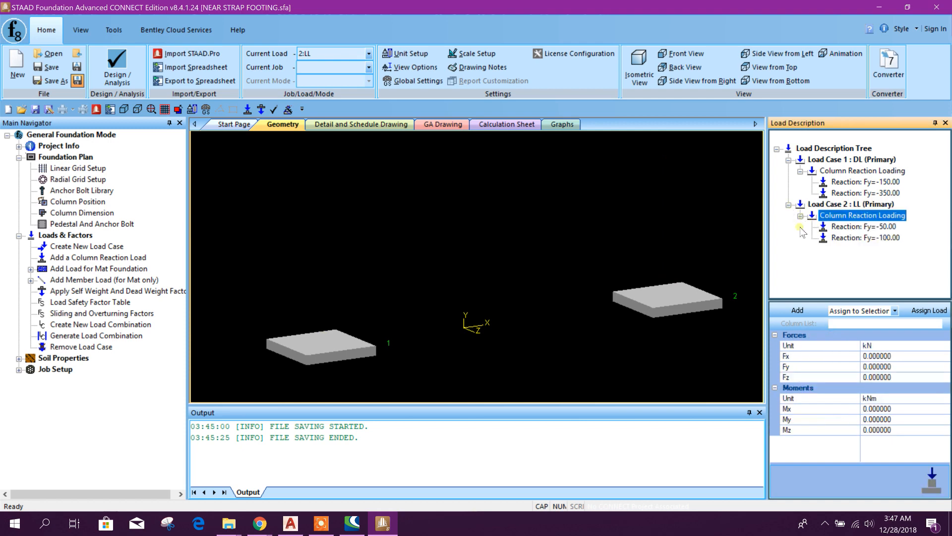
Assign the LL reactions: -50 kN to footing 1 and -100 kN to footing 2.
{"action": "left_click", "coordinate": [864, 226]}
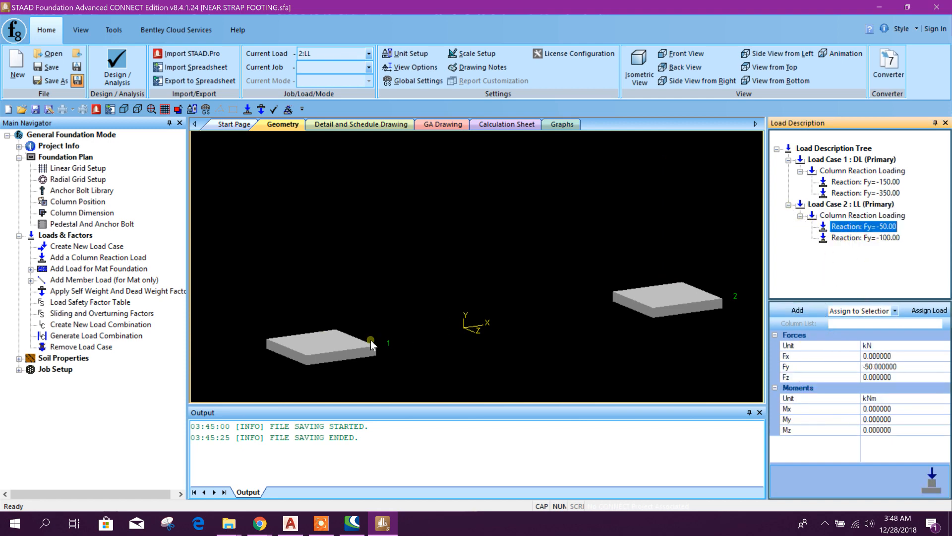
{"action": "left_click", "coordinate": [928, 311]}
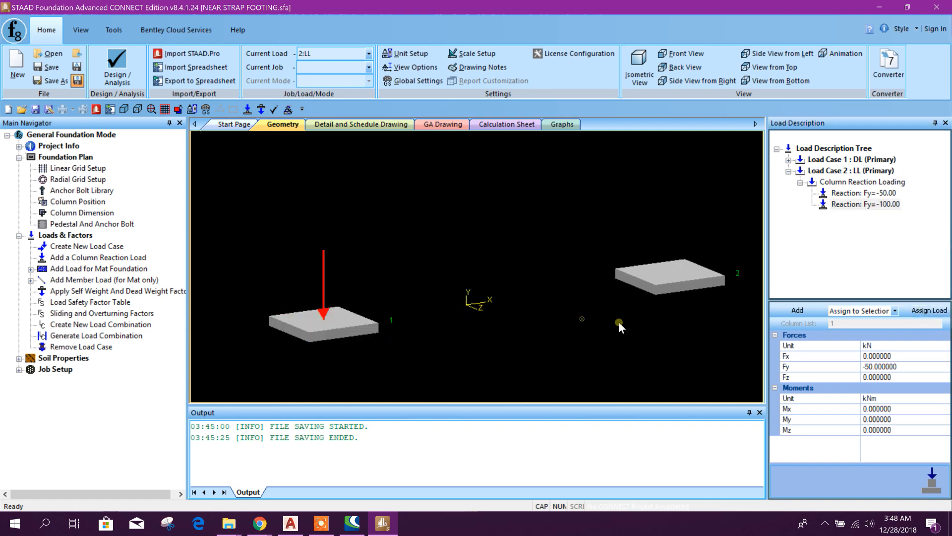
{"action": "left_click", "coordinate": [865, 204]}
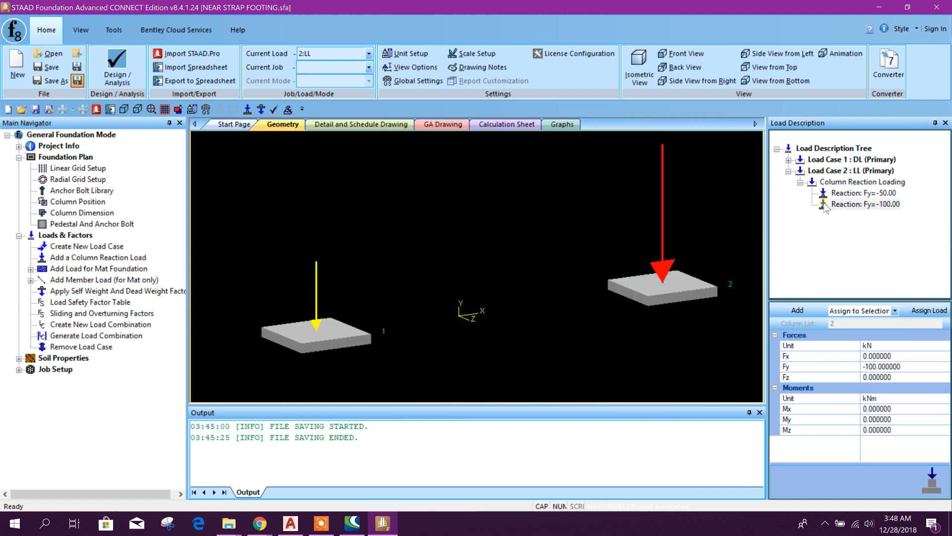
{"action": "left_click", "coordinate": [862, 182]}
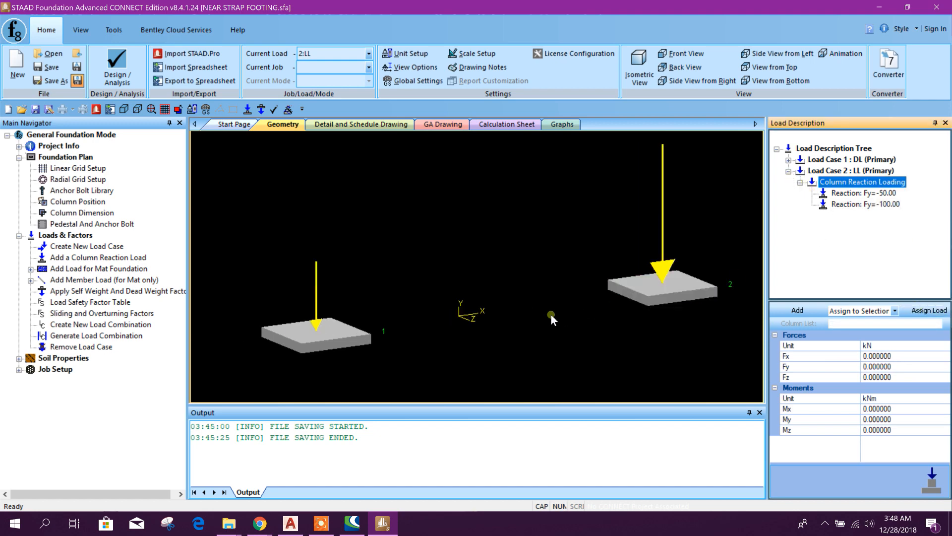
{"action": "left_click", "coordinate": [851, 170]}
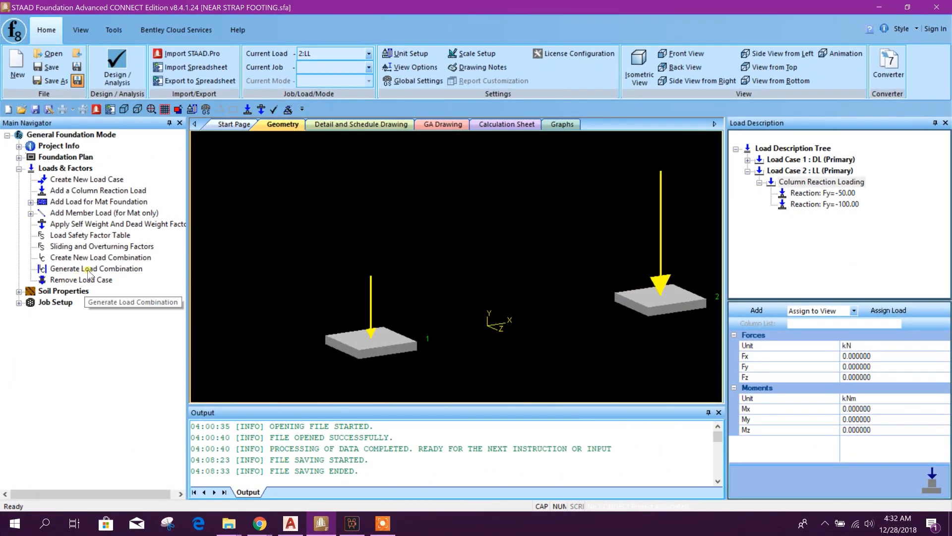
Generate service and ultimate load combinations (103, 109, 202, 204).
{"action": "left_click", "coordinate": [97, 268]}
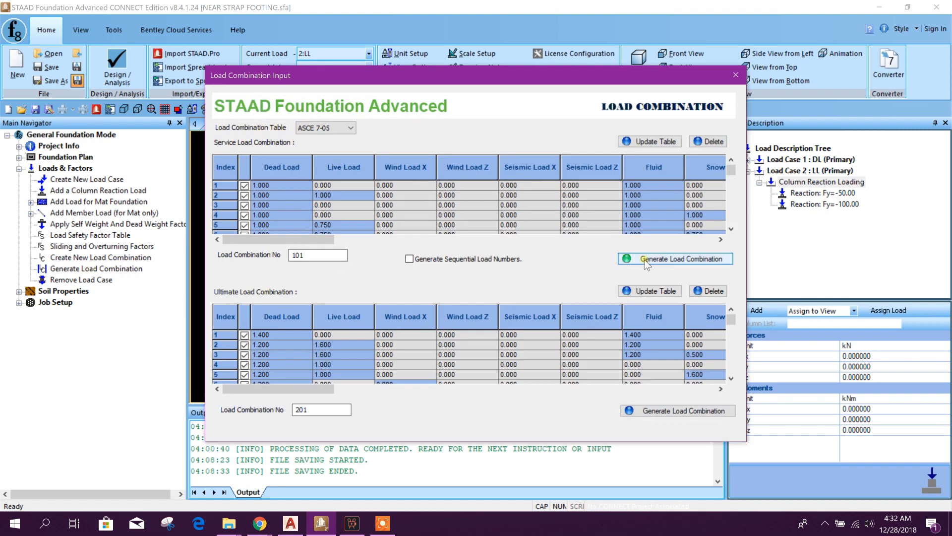
{"action": "mouse_move", "coordinate": [305, 153]}
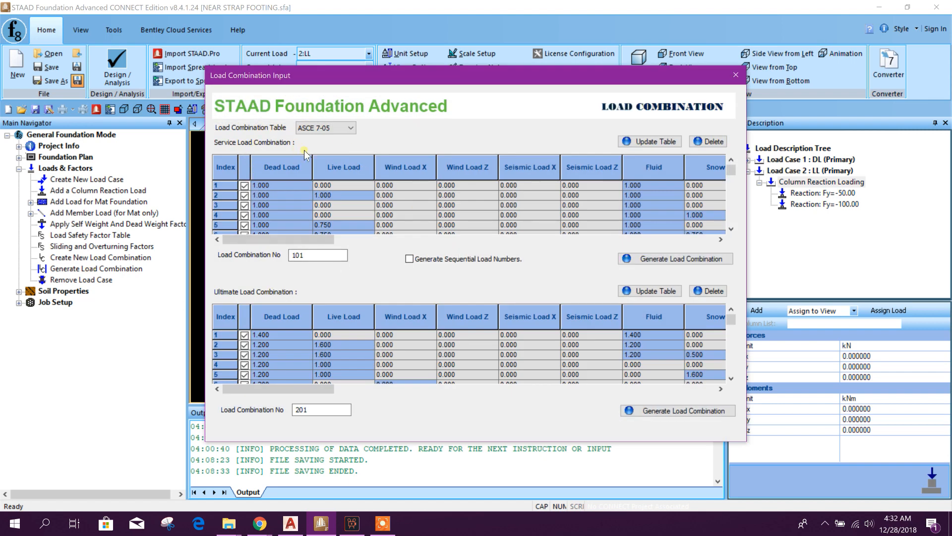
{"action": "left_click", "coordinate": [675, 257]}
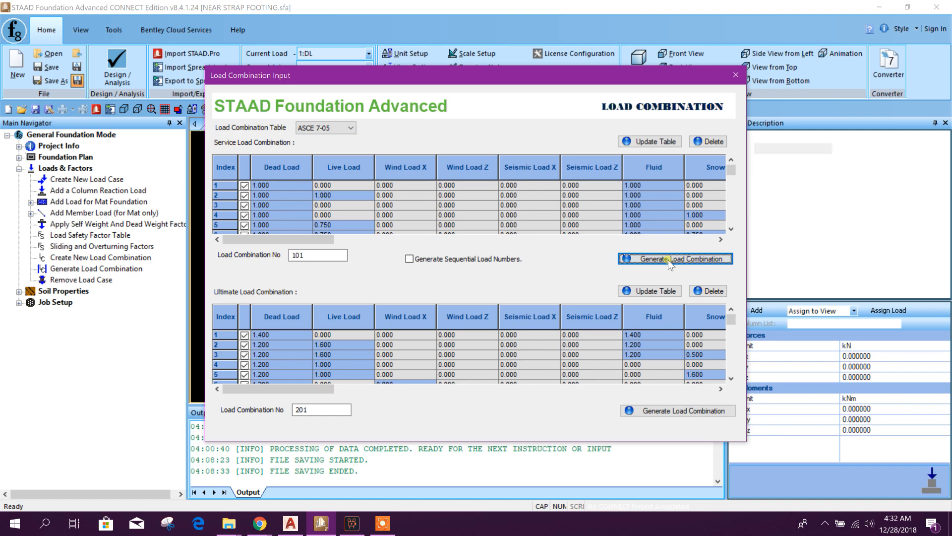
{"action": "left_click", "coordinate": [675, 258]}
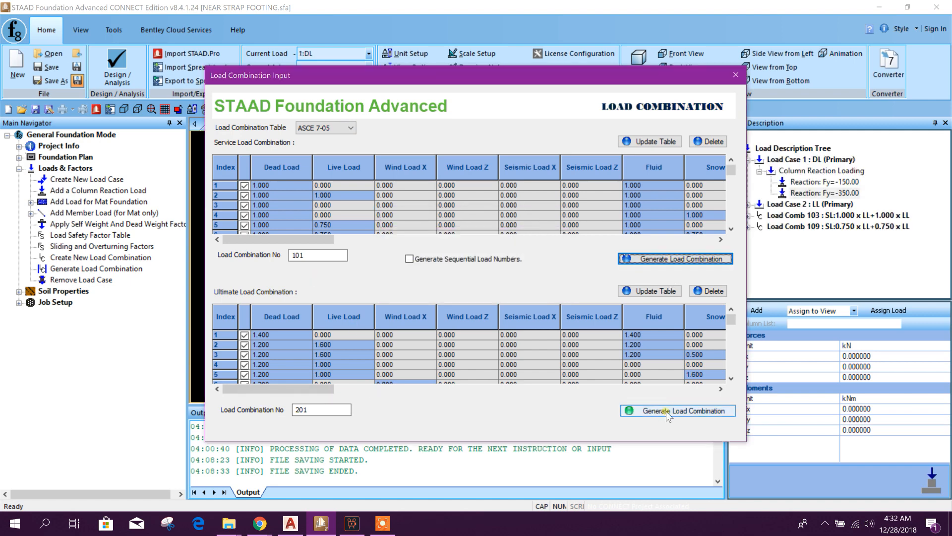
{"action": "left_click", "coordinate": [676, 411]}
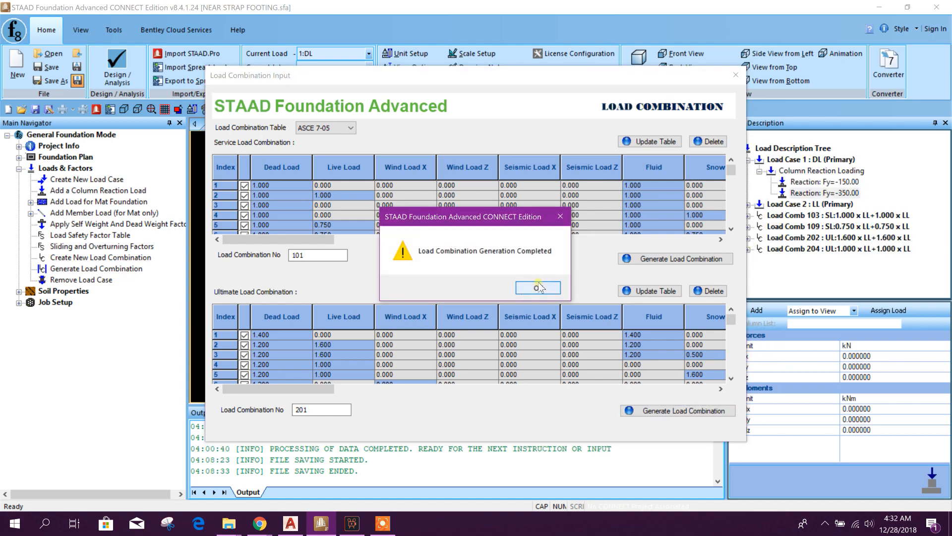
{"action": "left_click", "coordinate": [536, 288]}
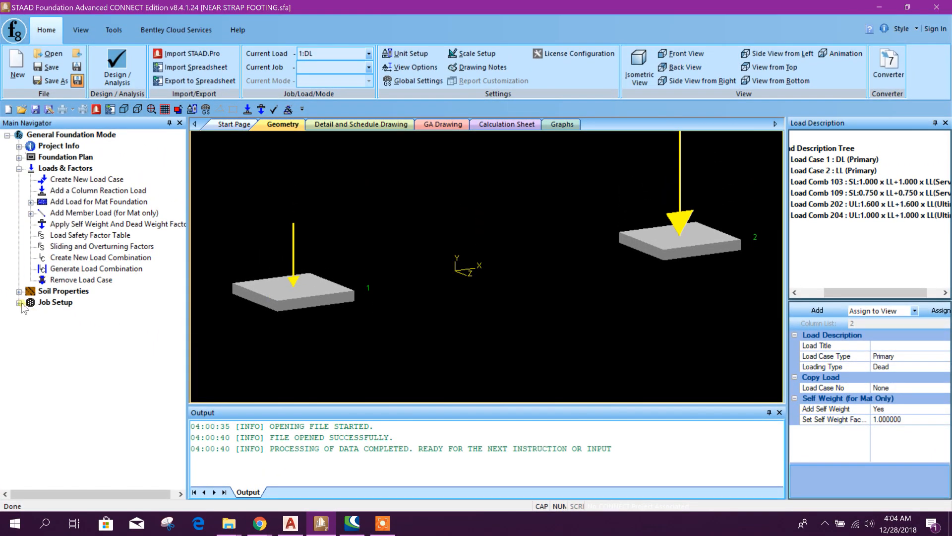
Create a Strap-type job named STRAP in SI units with all load cases included.
{"action": "left_click", "coordinate": [20, 302]}
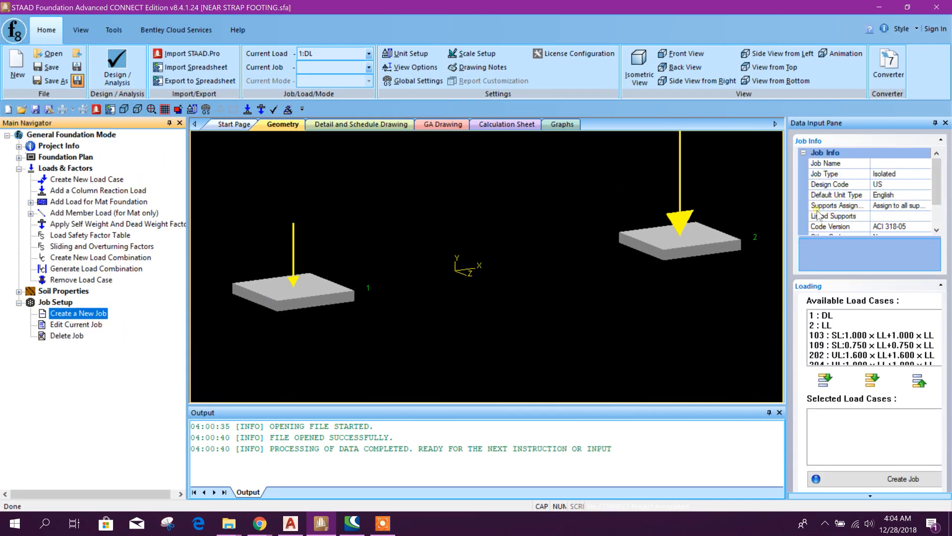
{"action": "left_click", "coordinate": [838, 163]}
{"action": "type", "text": "STRAP"}
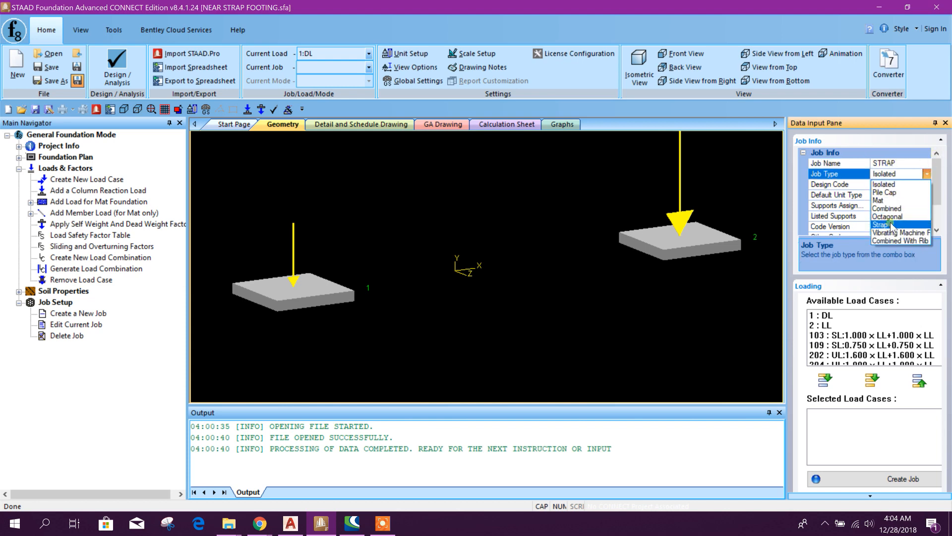
{"action": "left_click", "coordinate": [881, 224]}
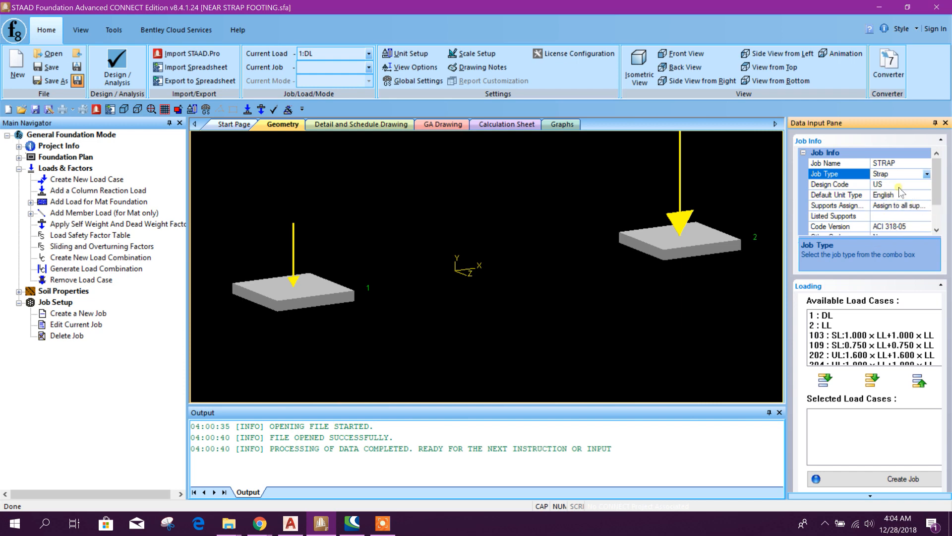
{"action": "left_click", "coordinate": [926, 194]}
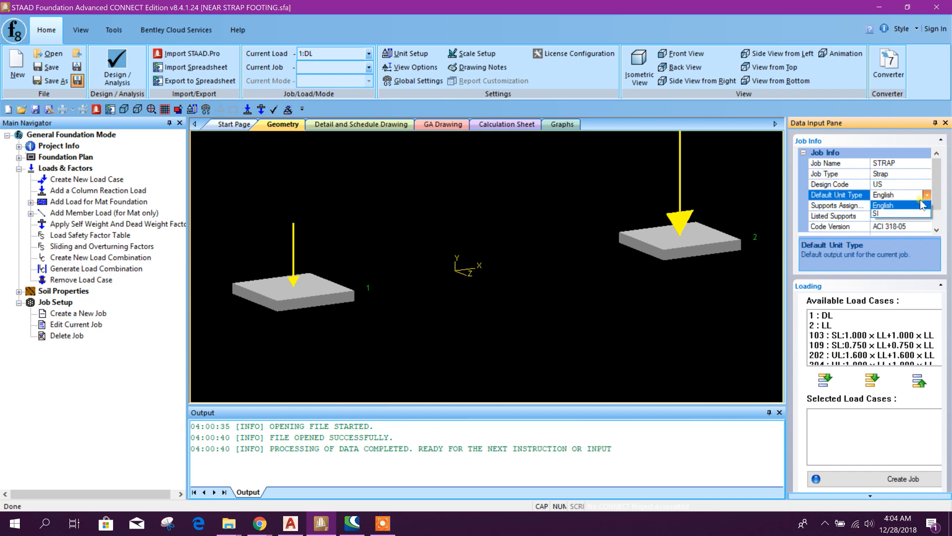
{"action": "left_click", "coordinate": [884, 214]}
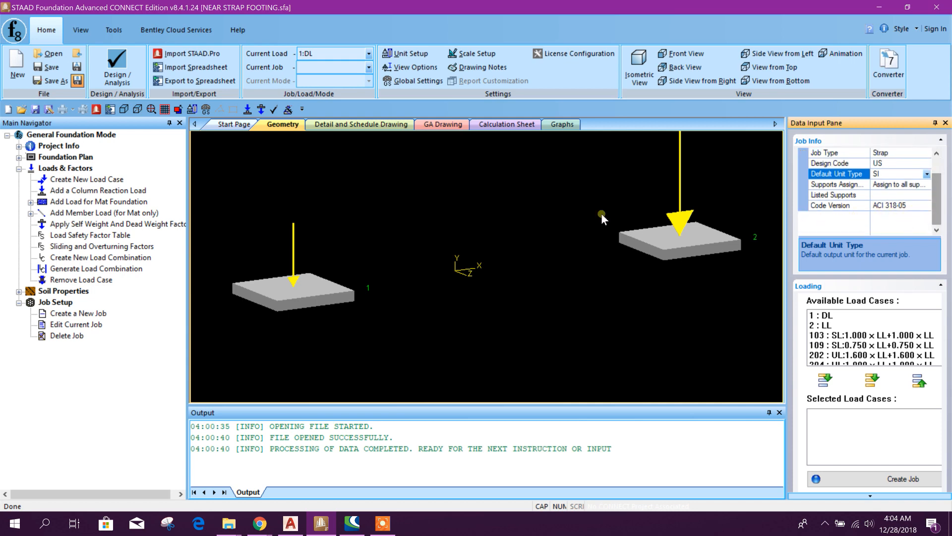
{"action": "mouse_move", "coordinate": [873, 380]}
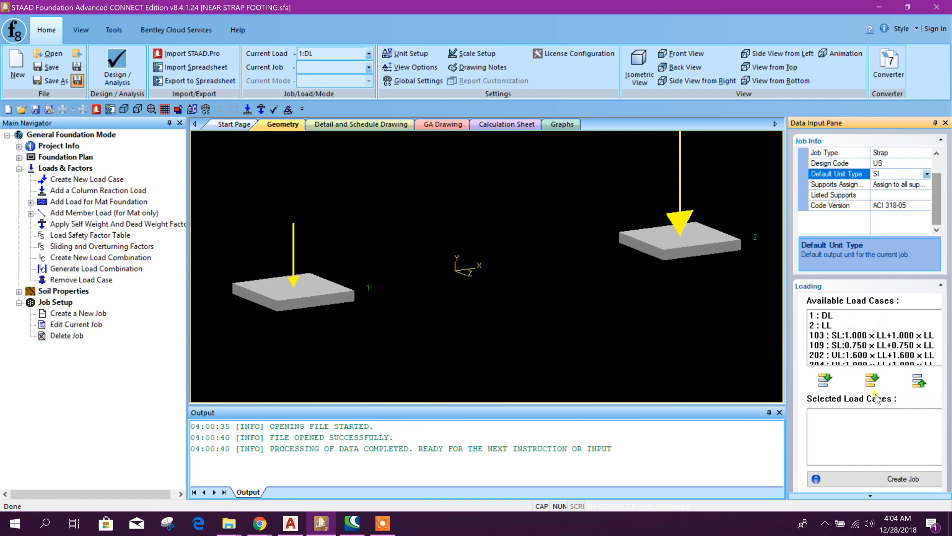
{"action": "left_click", "coordinate": [872, 381]}
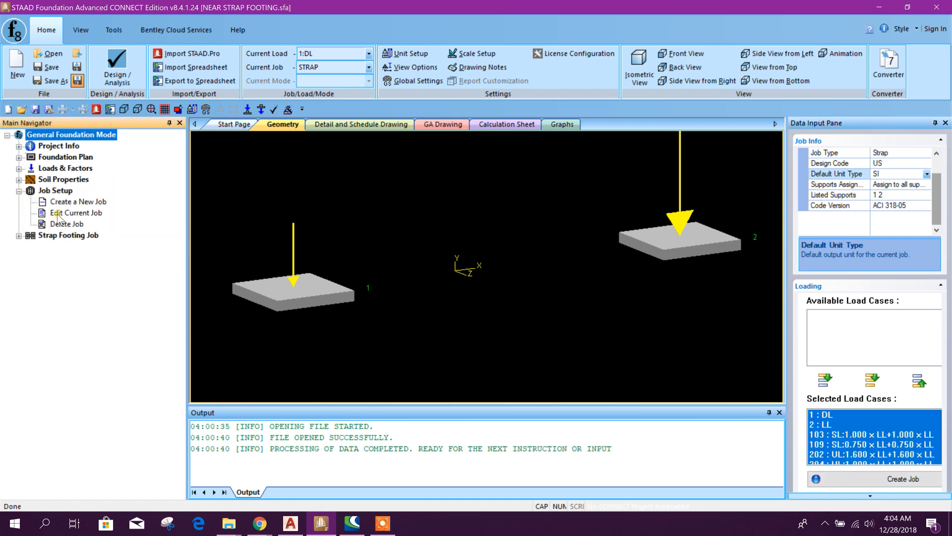
{"action": "left_click", "coordinate": [75, 213]}
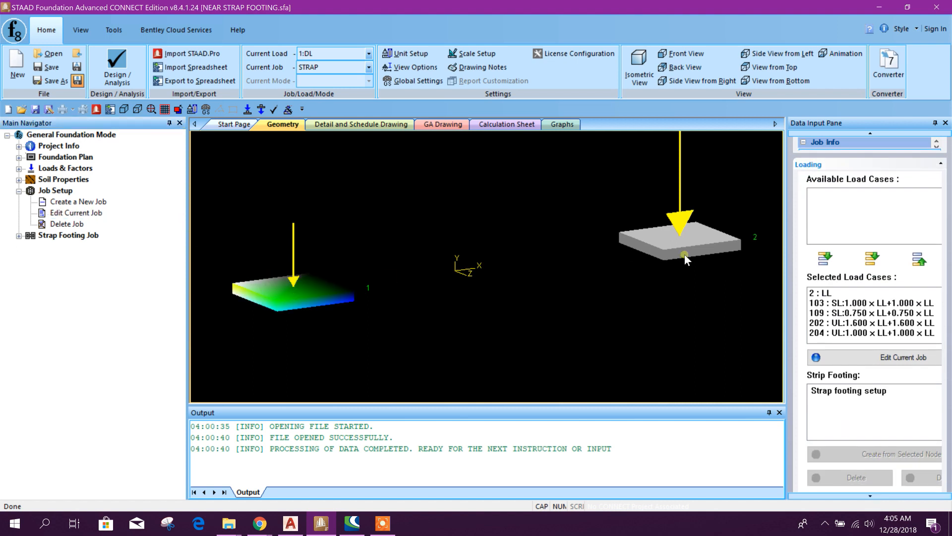
Create strap footing S1 from the two selected footings.
{"action": "left_click", "coordinate": [685, 255]}
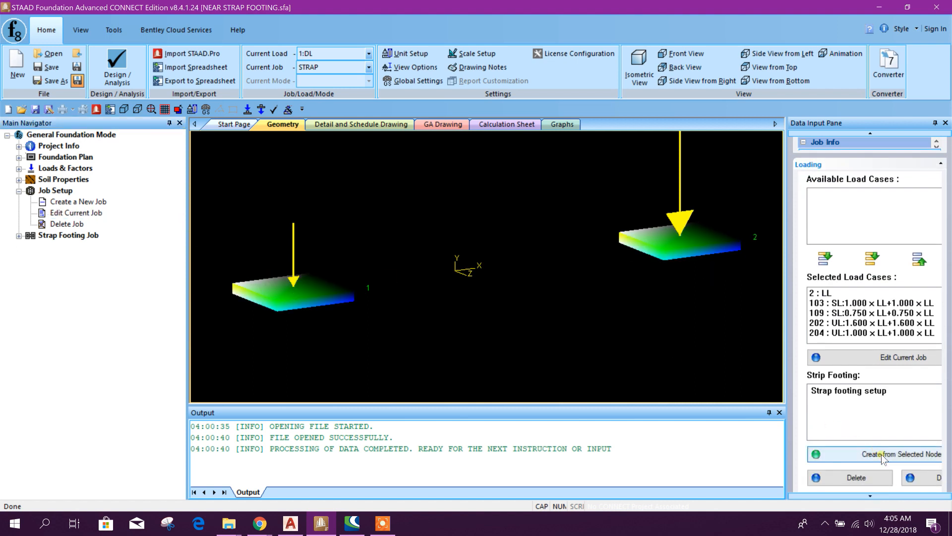
{"action": "left_click", "coordinate": [903, 453]}
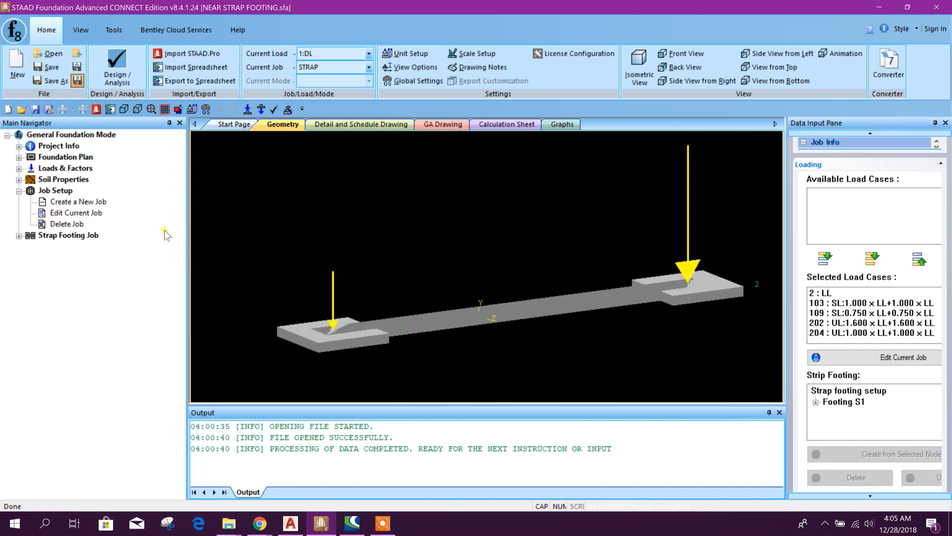
Show the strap footing job's design parameters, starting with concrete and reinforcement.
{"action": "left_click", "coordinate": [76, 213]}
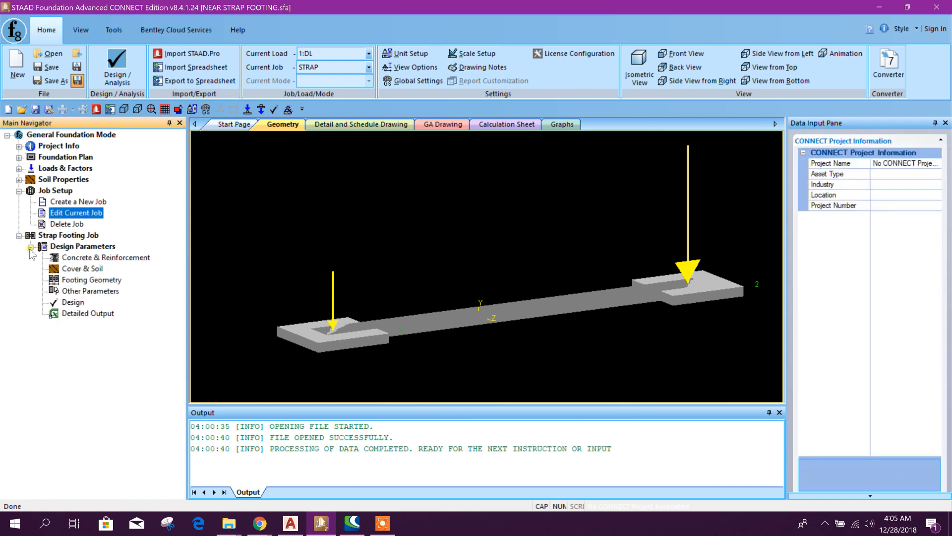
{"action": "left_click", "coordinate": [106, 257]}
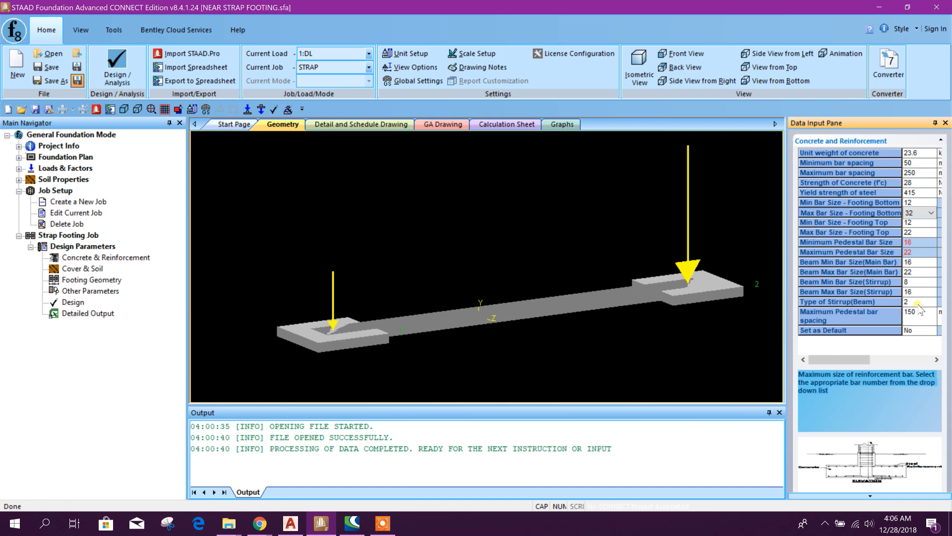
{"action": "mouse_move", "coordinate": [321, 311]}
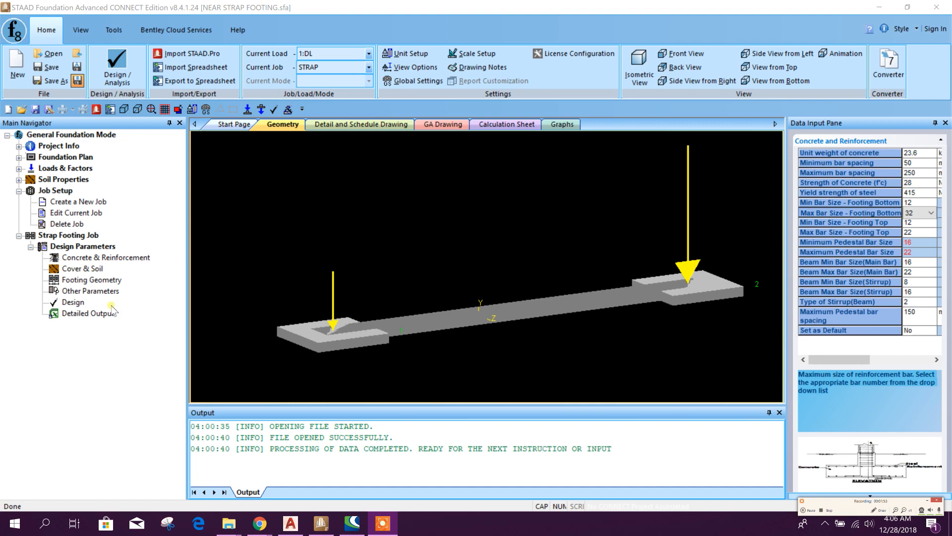
{"action": "mouse_move", "coordinate": [82, 313]}
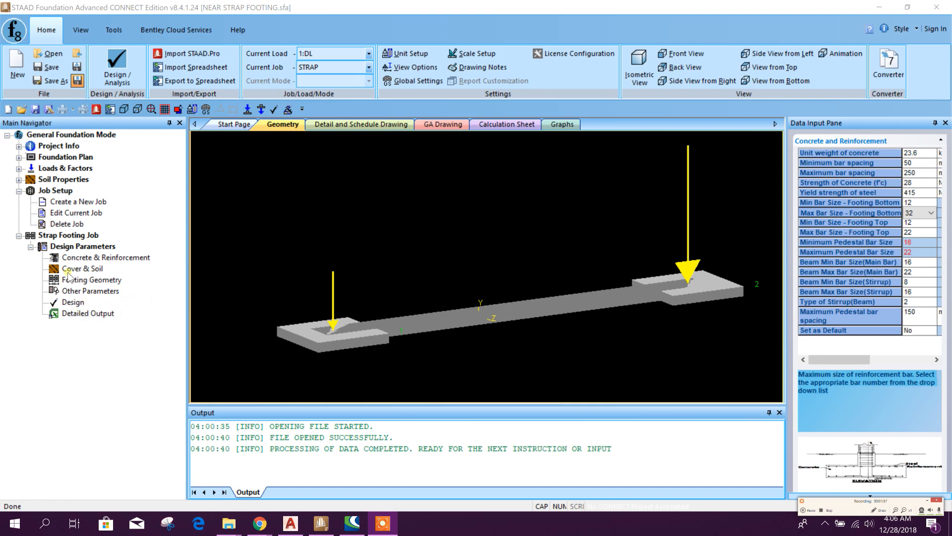
Set cover and soil data: bearing capacity 200 kN/m² and embedment depth 1500 mm.
{"action": "left_click", "coordinate": [84, 268]}
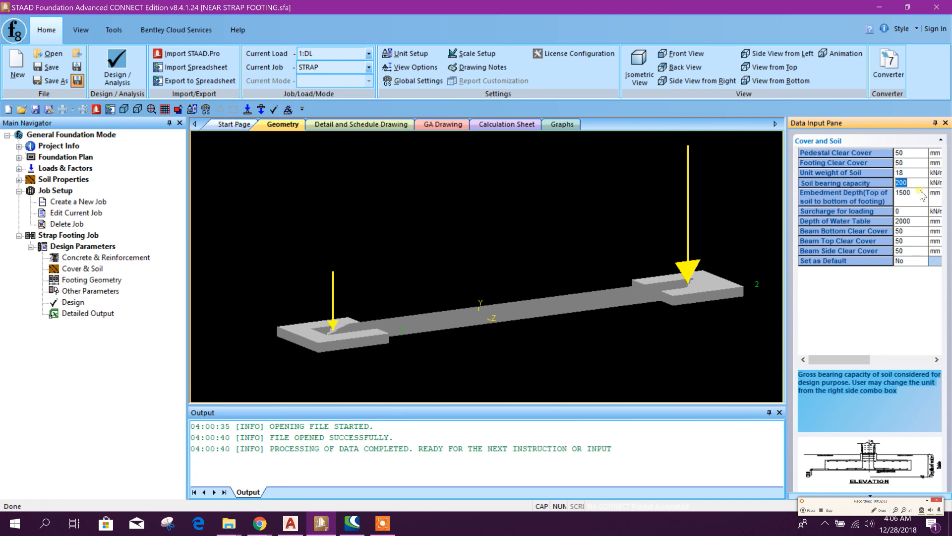
{"action": "mouse_move", "coordinate": [917, 210]}
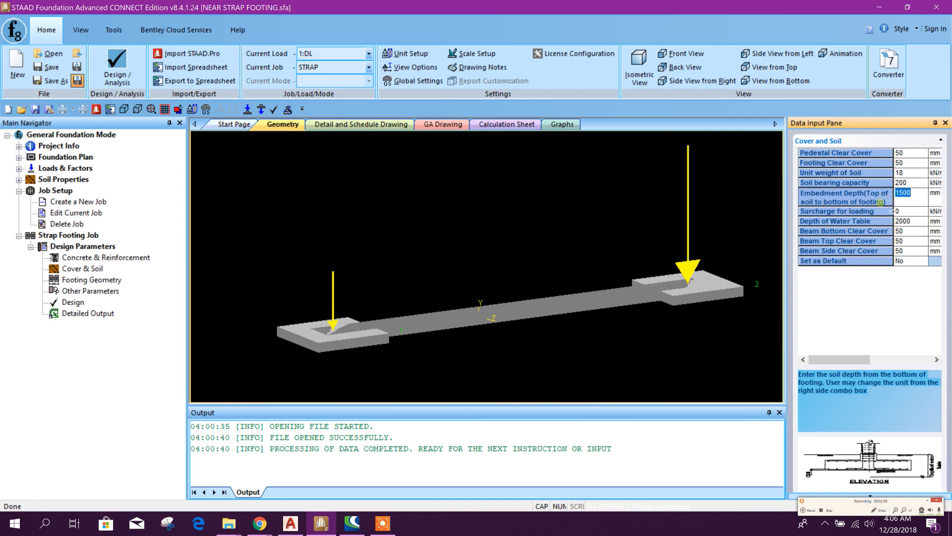
{"action": "left_click", "coordinate": [905, 193]}
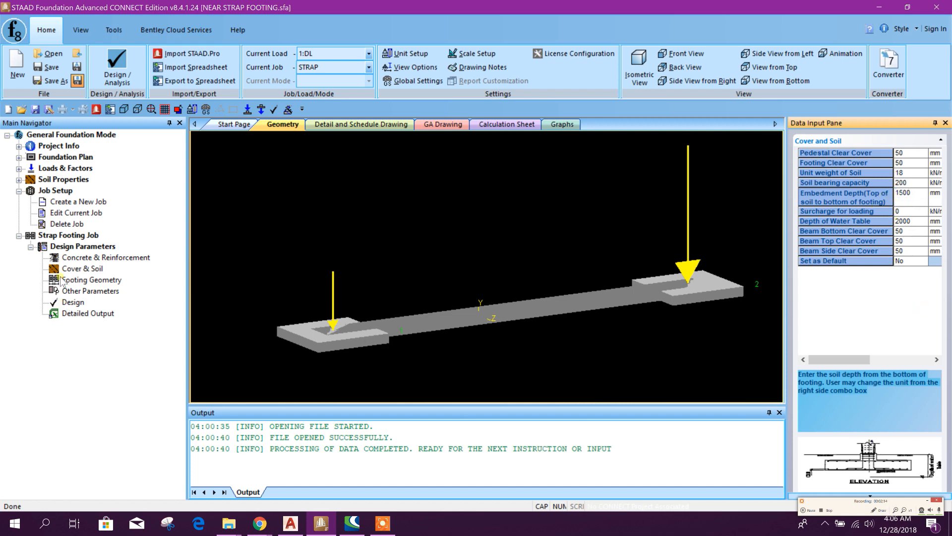
Set footing plan sizes: left 1200×1300 mm, right 2000×1800 mm.
{"action": "left_click", "coordinate": [92, 279]}
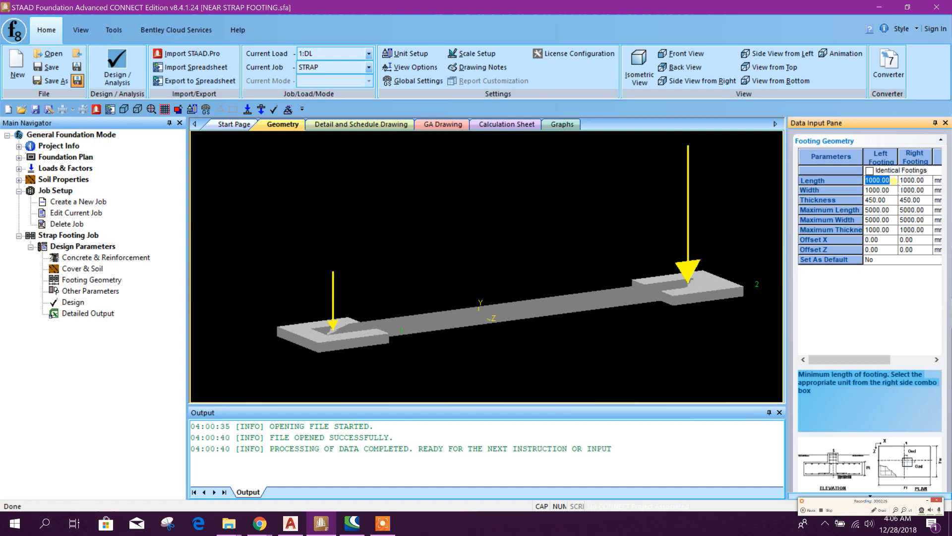
{"action": "type", "text": "1200"}
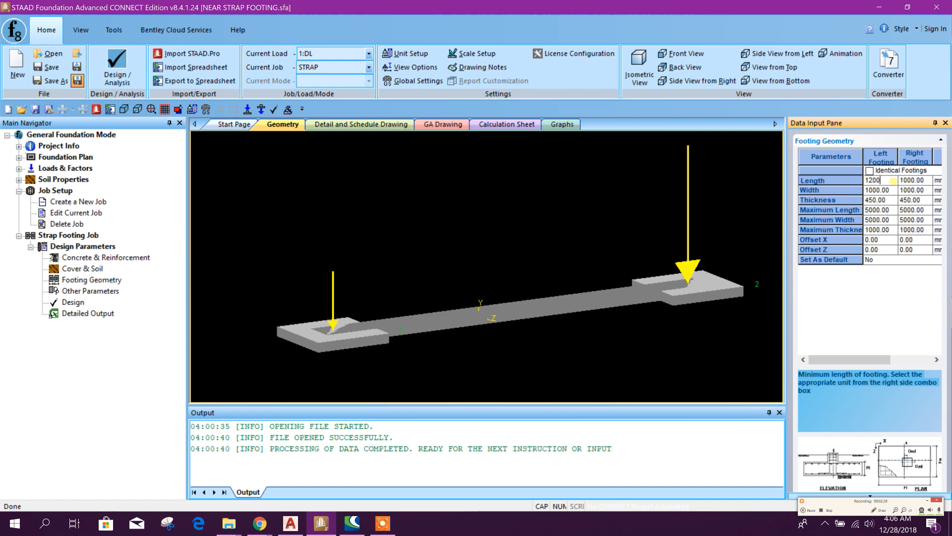
{"action": "left_click", "coordinate": [880, 190]}
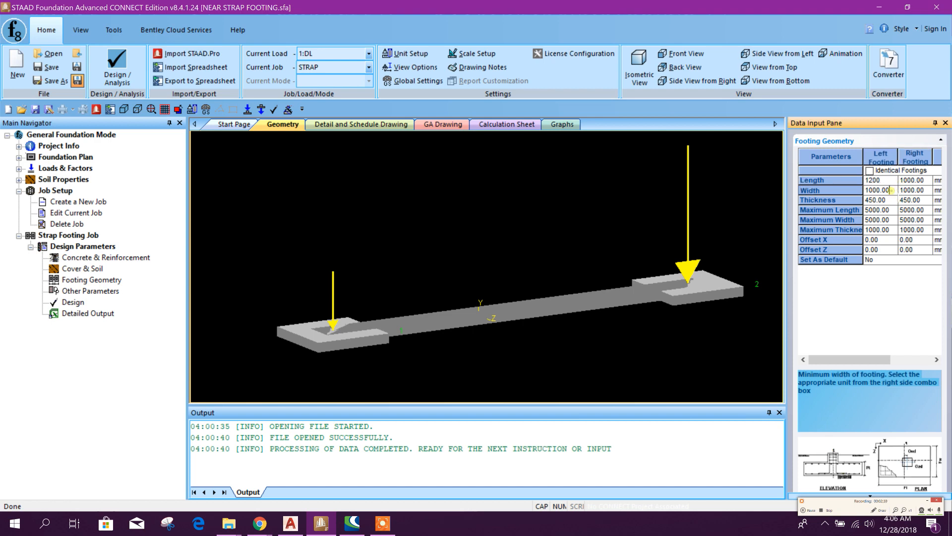
{"action": "type", "text": "1300"}
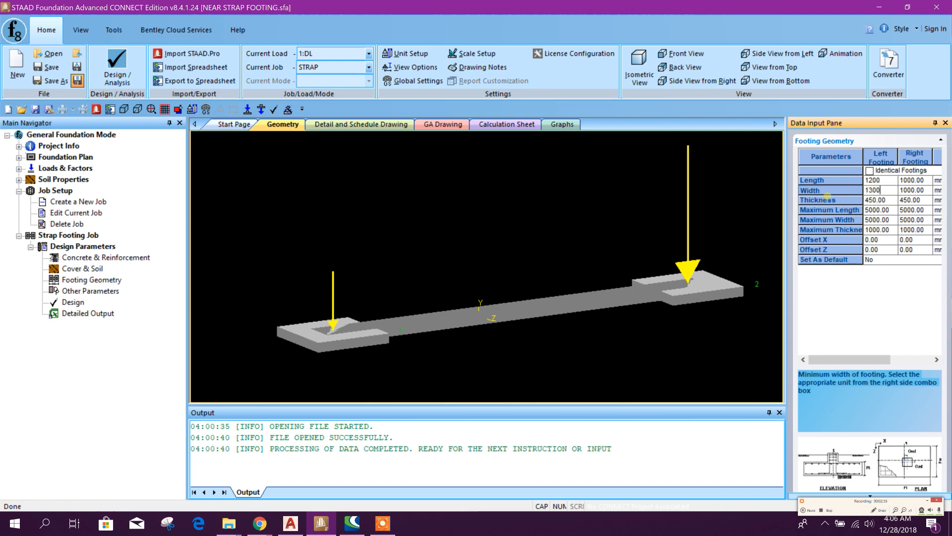
{"action": "left_click", "coordinate": [912, 179]}
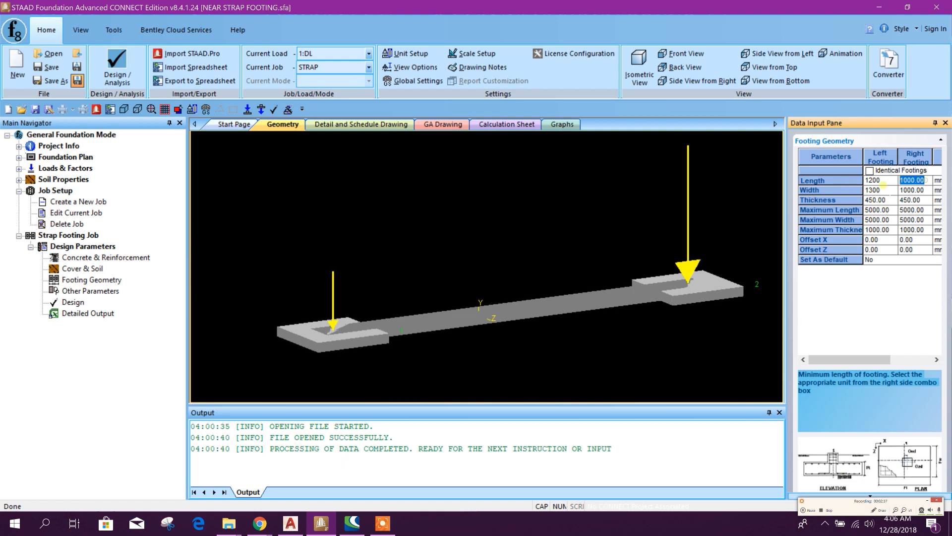
{"action": "type", "text": "2"}
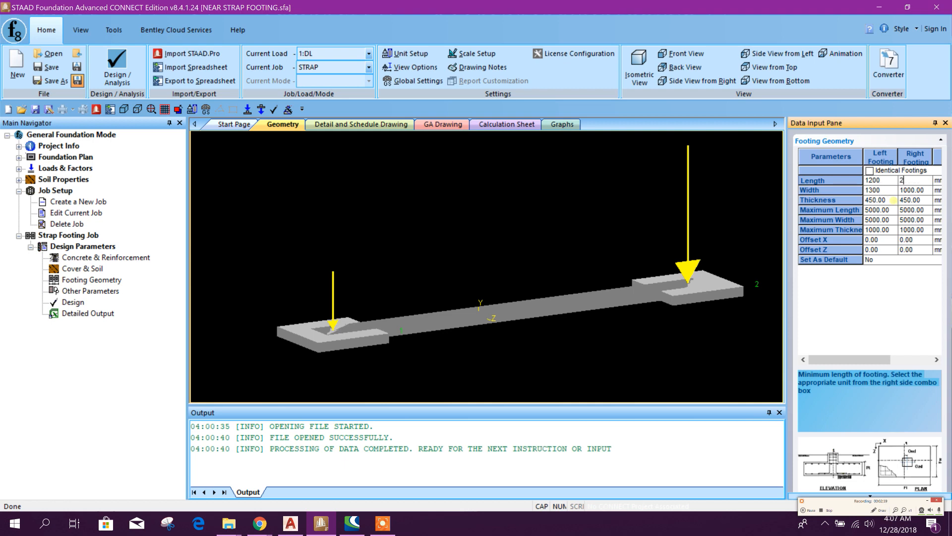
{"action": "type", "text": "2000"}
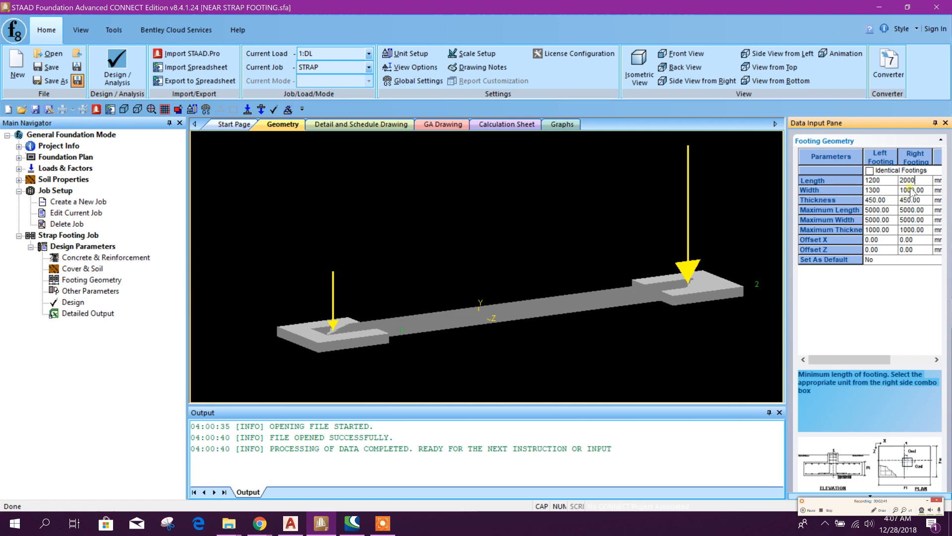
{"action": "left_click", "coordinate": [914, 190]}
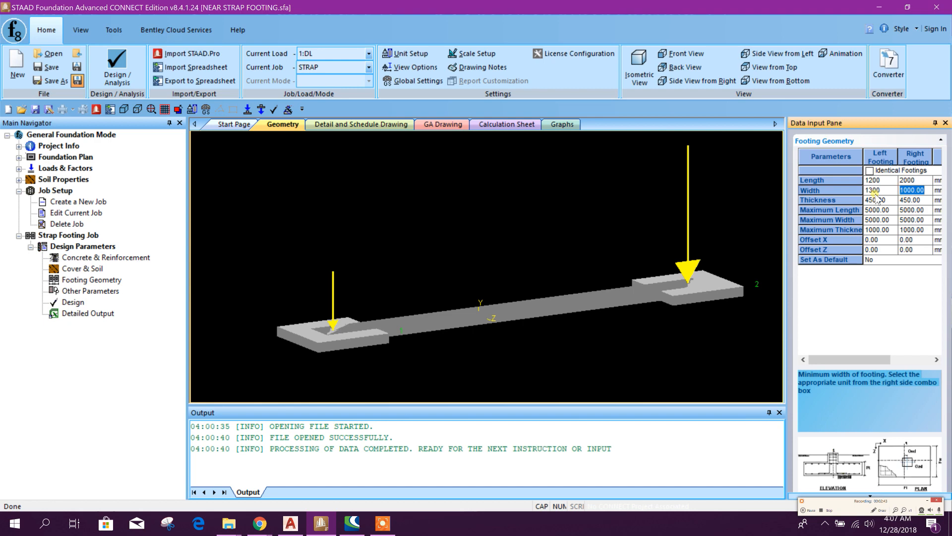
{"action": "type", "text": "1800"}
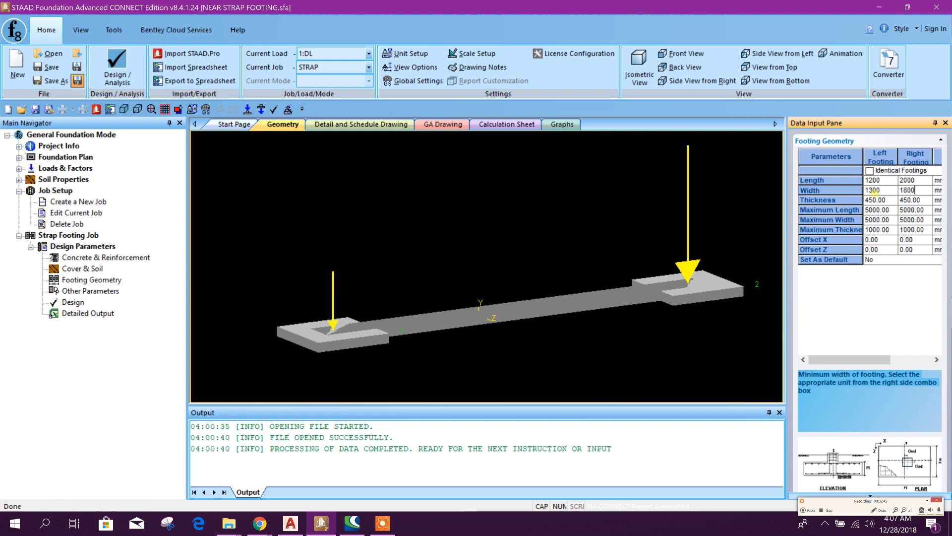
Set the left footing thickness to 350 mm and its X offset to -500 mm.
{"action": "left_click", "coordinate": [876, 200]}
{"action": "type", "text": "350"}
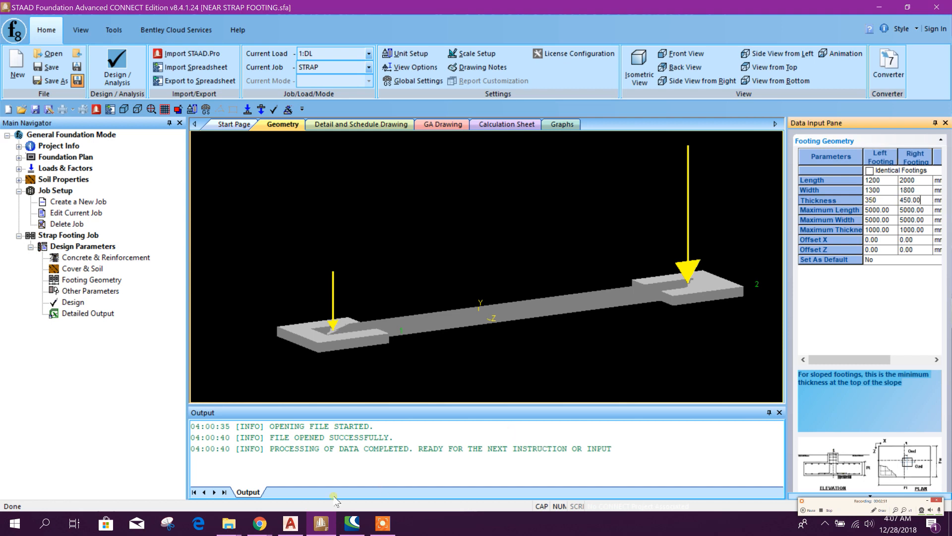
{"action": "left_click", "coordinate": [321, 524]}
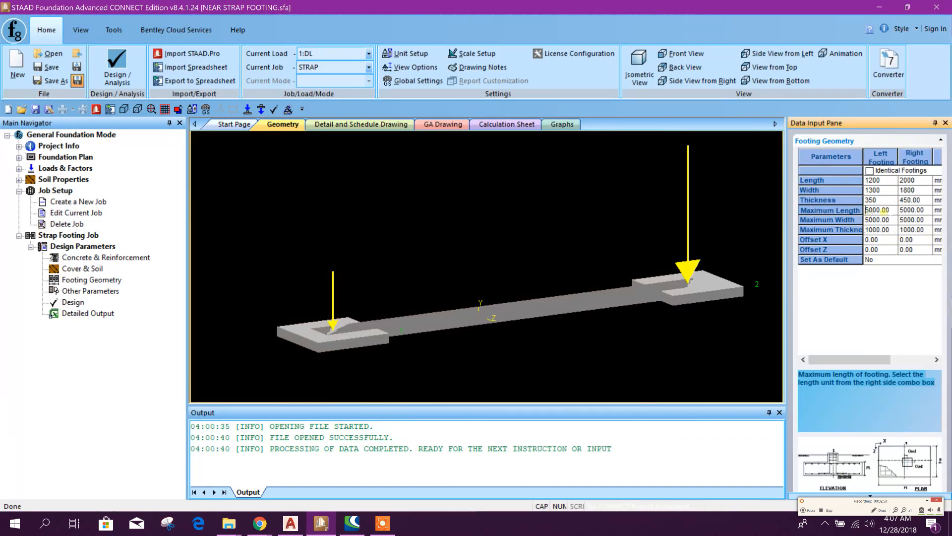
{"action": "left_click", "coordinate": [912, 209]}
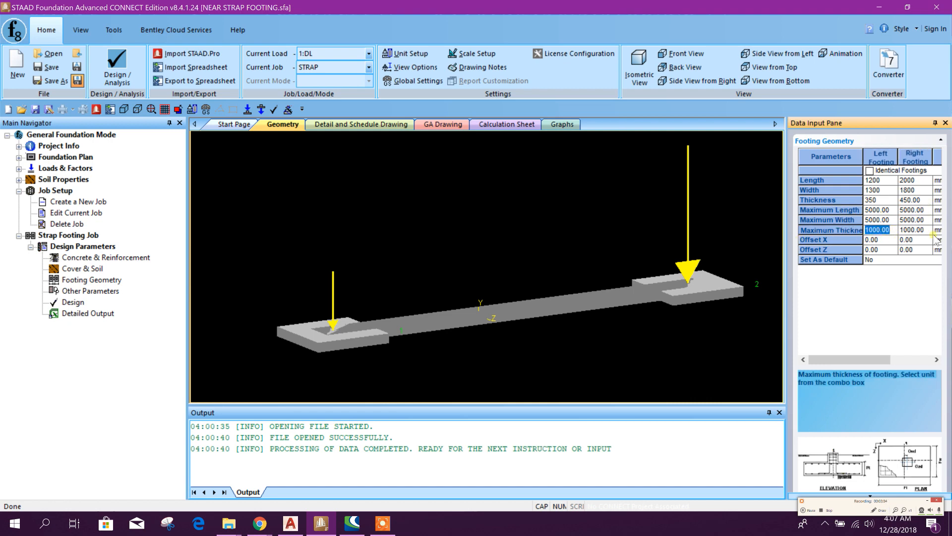
{"action": "left_click", "coordinate": [880, 239]}
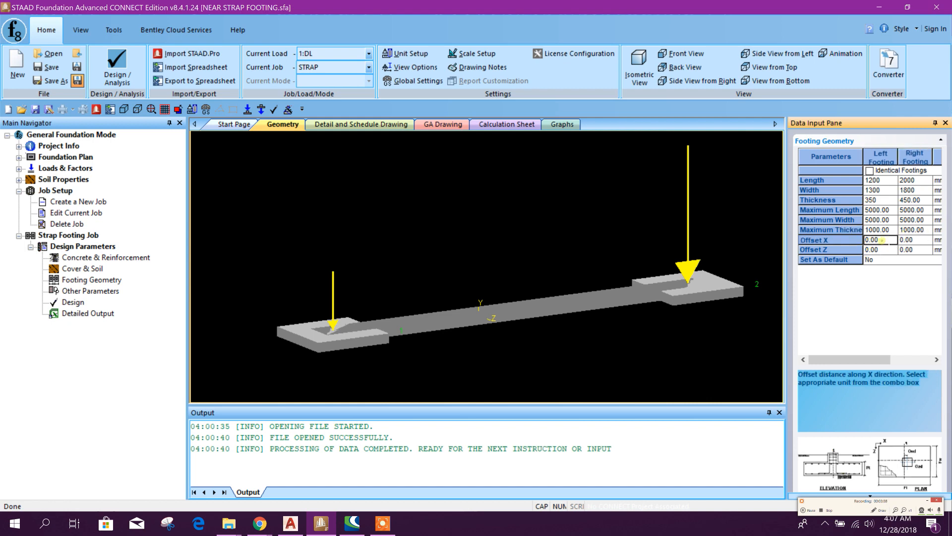
{"action": "left_click", "coordinate": [879, 239]}
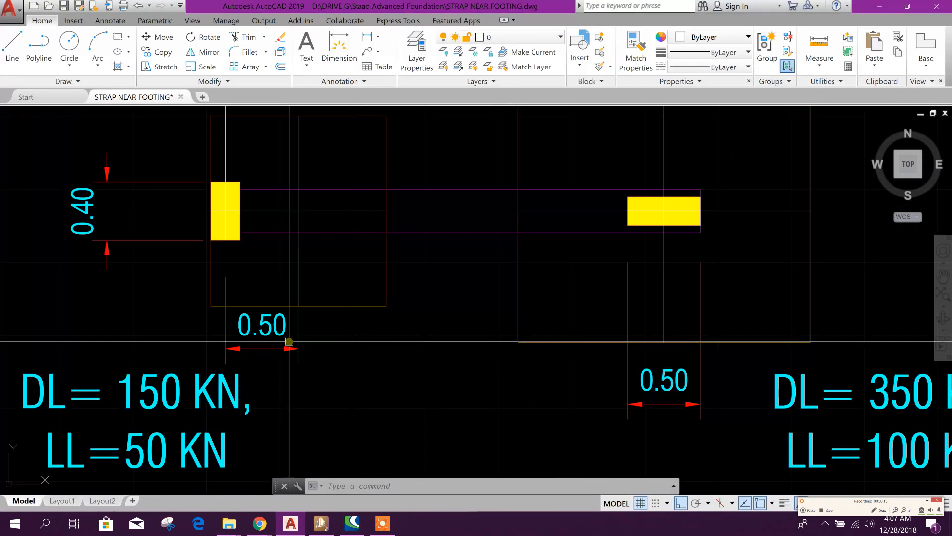
{"action": "mouse_move", "coordinate": [321, 524]}
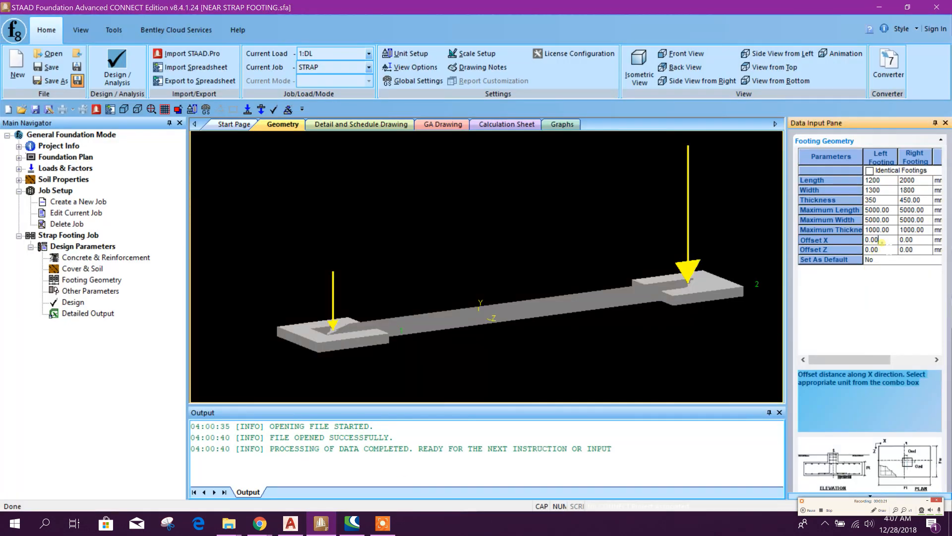
{"action": "left_click", "coordinate": [880, 240]}
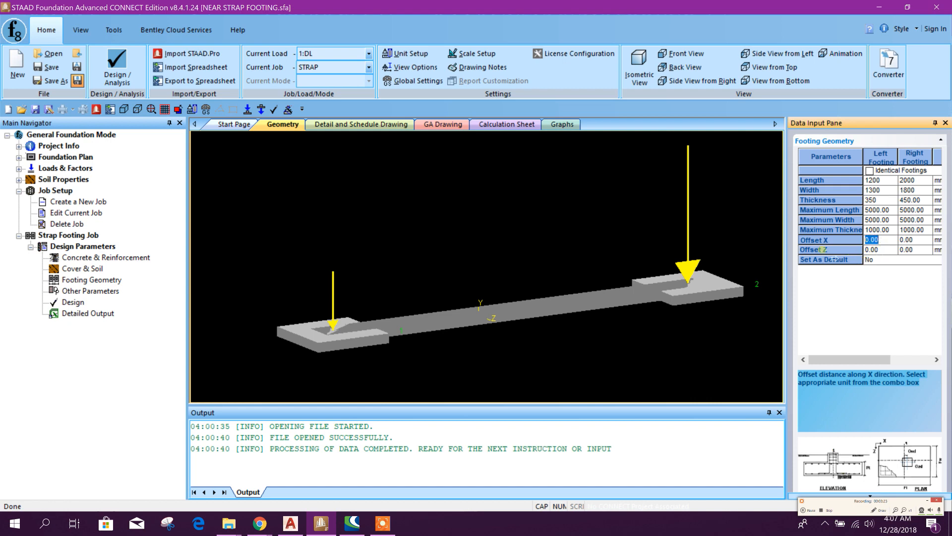
{"action": "type", "text": "-500"}
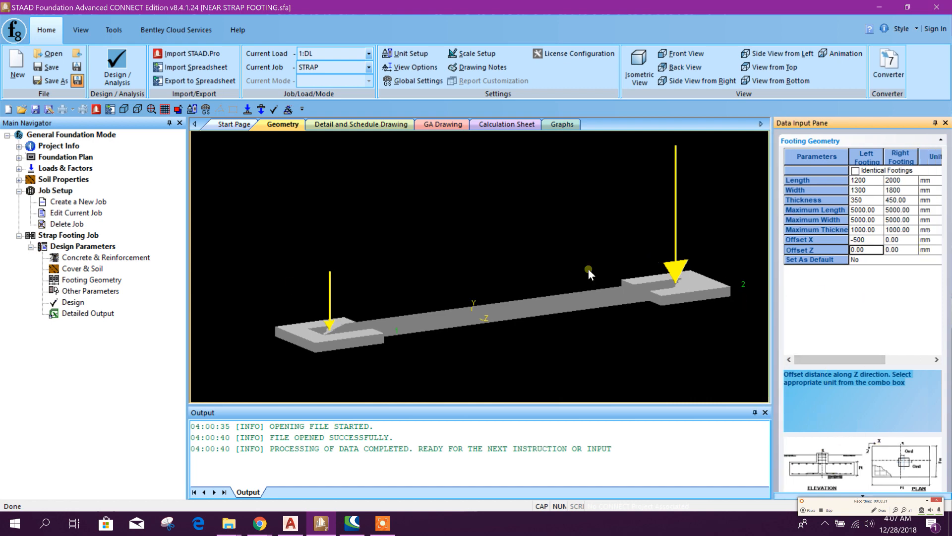
{"action": "mouse_move", "coordinate": [75, 291]}
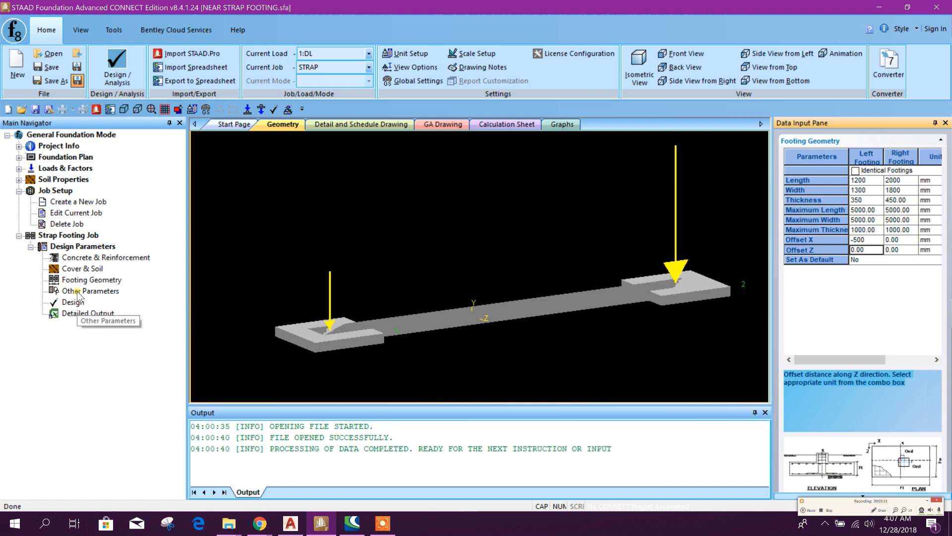
{"action": "mouse_move", "coordinate": [111, 303]}
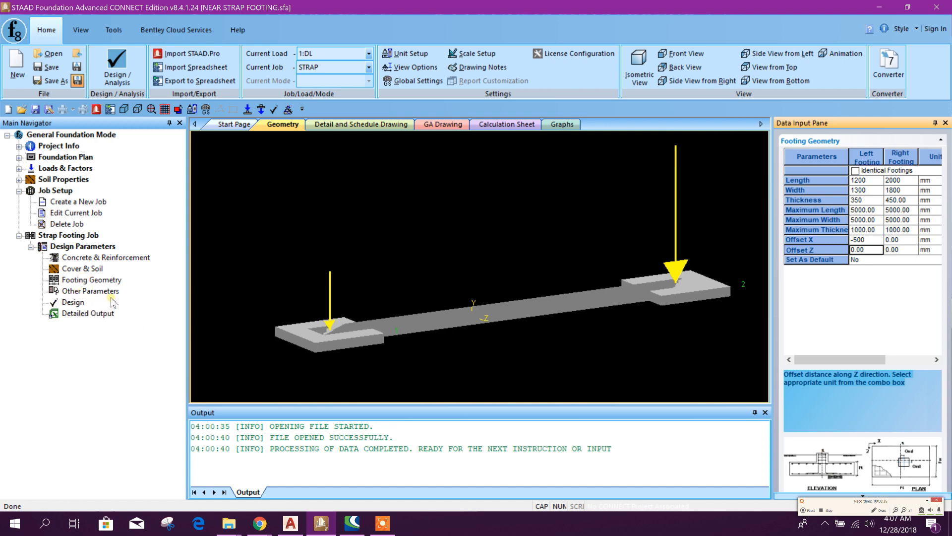
Set strap beam depth 800 mm and friction coefficient 0.5 in the other design parameters.
{"action": "left_click", "coordinate": [92, 291]}
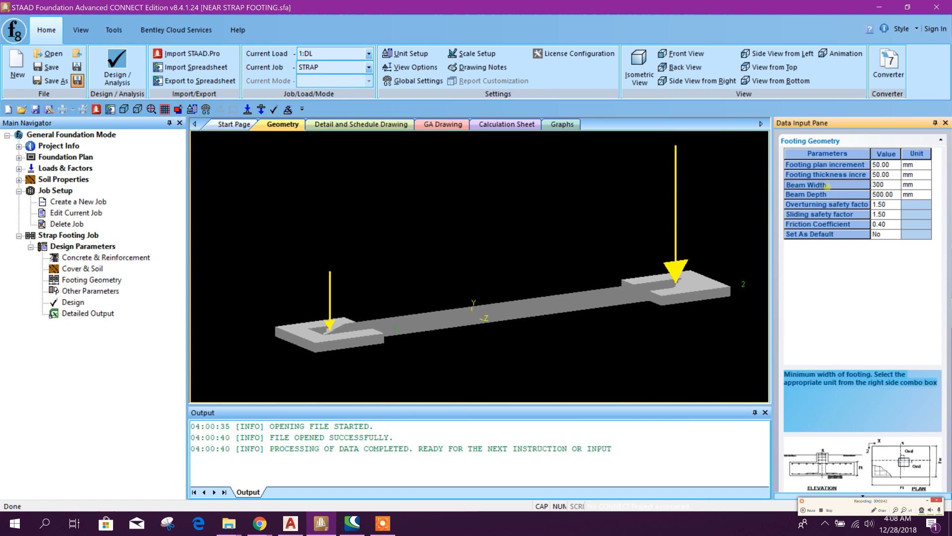
{"action": "left_click", "coordinate": [885, 194]}
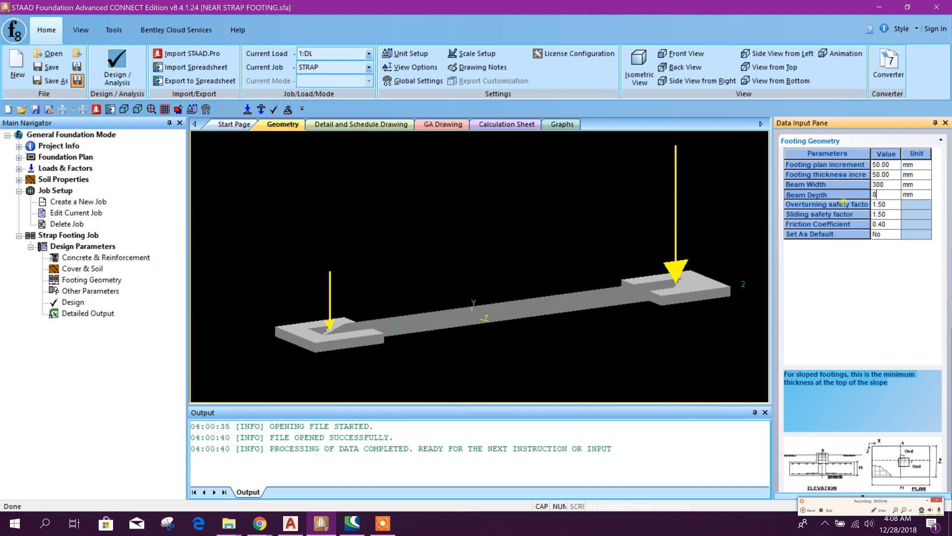
{"action": "type", "text": "800"}
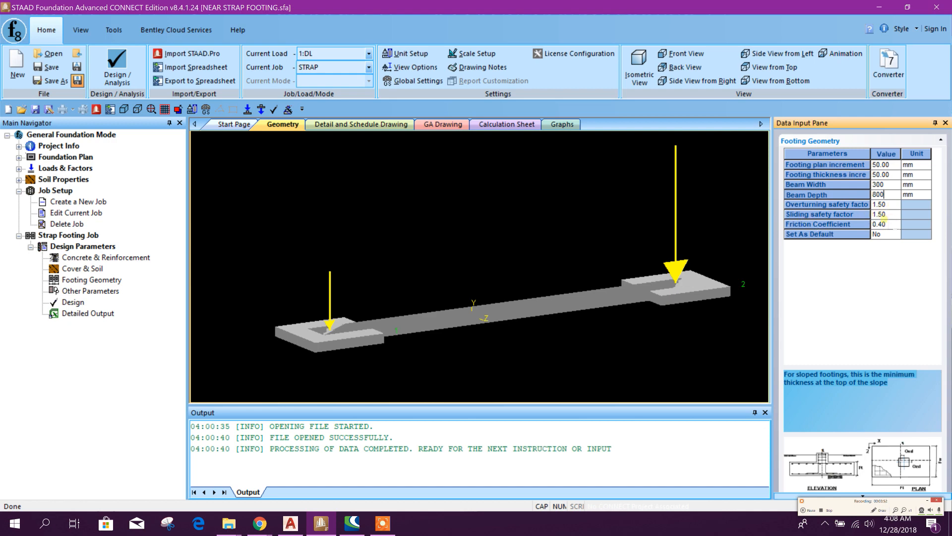
{"action": "left_click", "coordinate": [885, 224]}
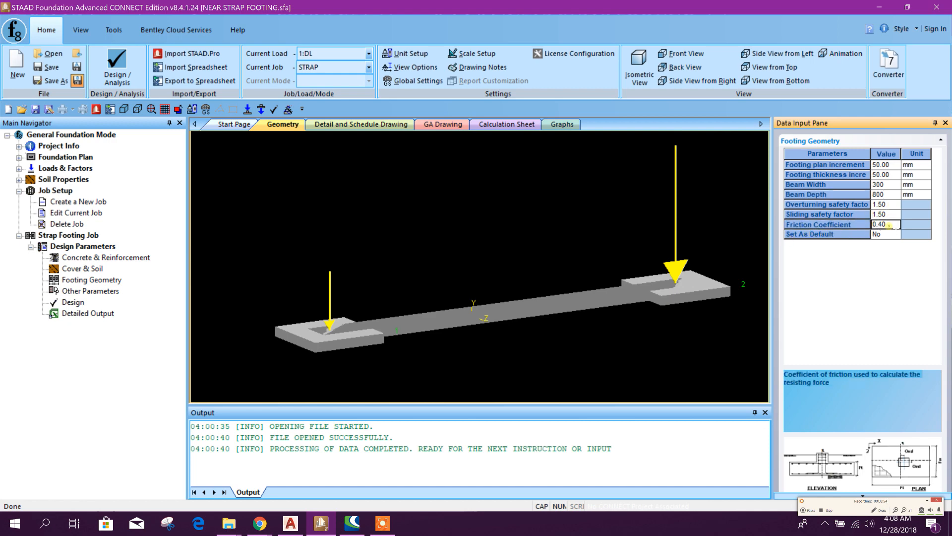
{"action": "type", "text": "0.5"}
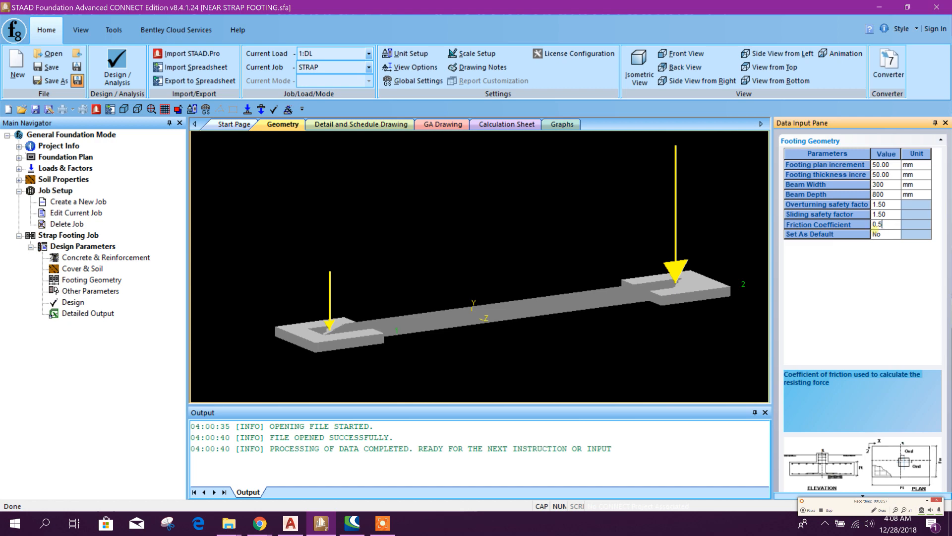
{"action": "left_click", "coordinate": [884, 205]}
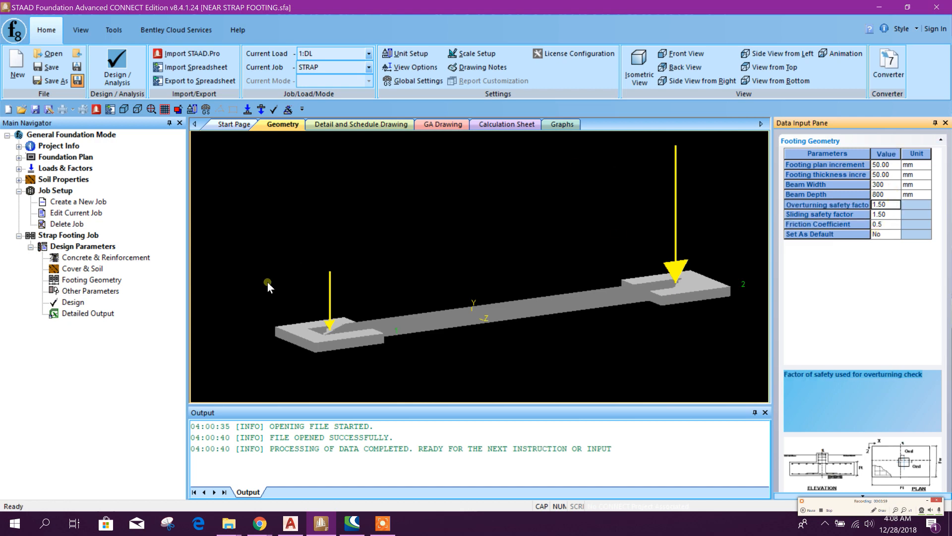
Save the strap footing project and start the design run.
{"action": "left_click", "coordinate": [46, 67]}
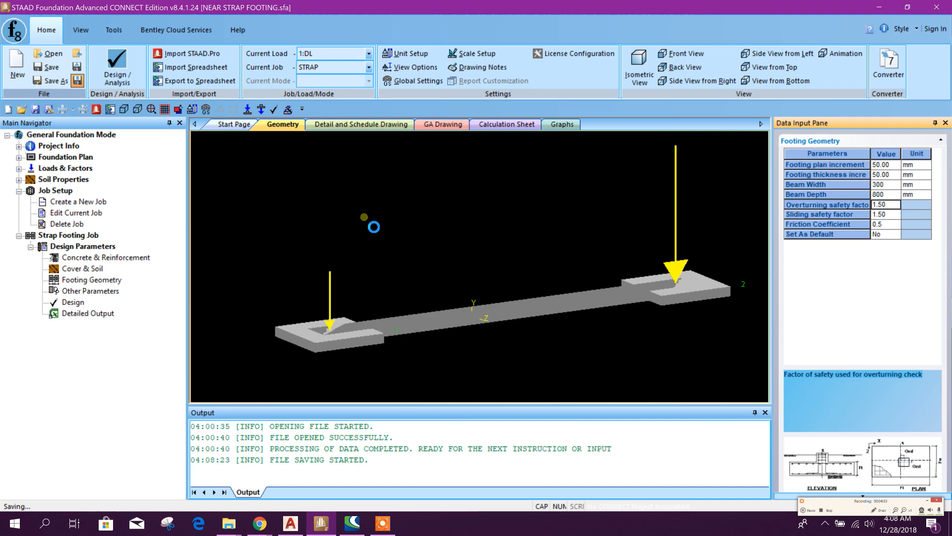
{"action": "mouse_move", "coordinate": [479, 230]}
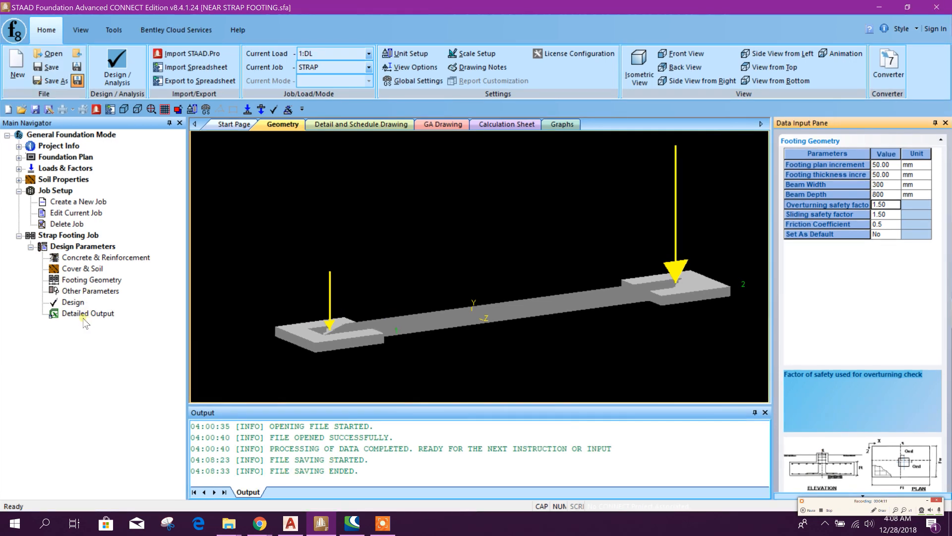
{"action": "left_click", "coordinate": [73, 302]}
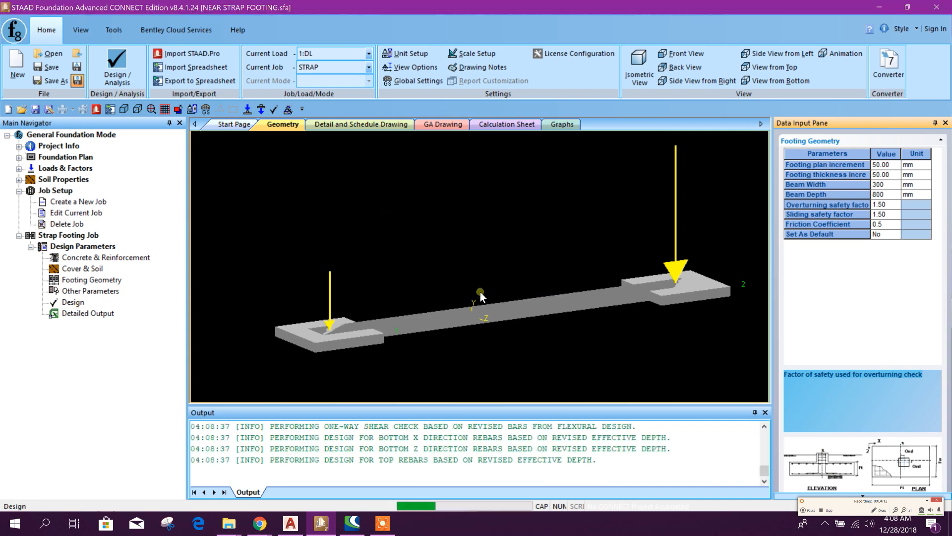
Review the ACI 318-05 calculation sheet, then show the S1 detail and schedule drawing.
{"action": "left_click", "coordinate": [73, 302]}
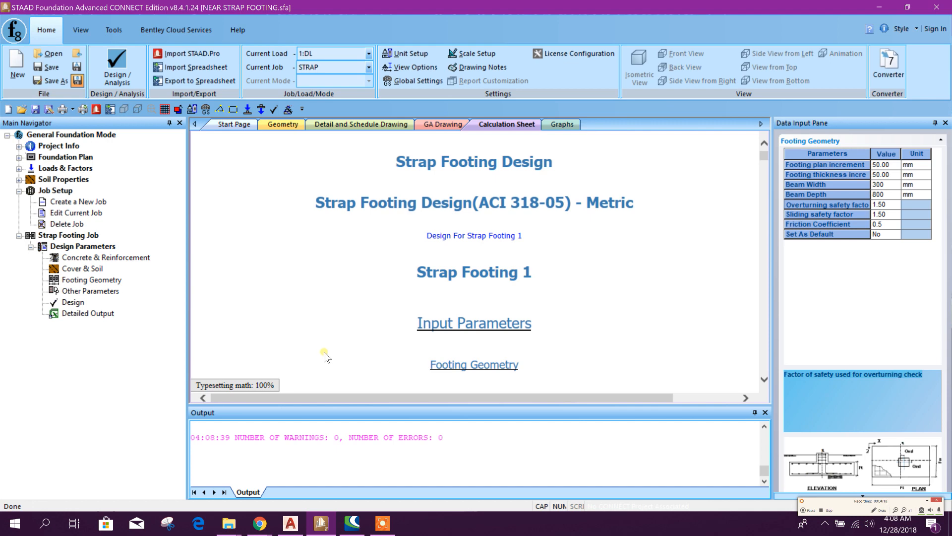
{"action": "scroll", "scroll_direction": "down", "scroll_amount": 3}
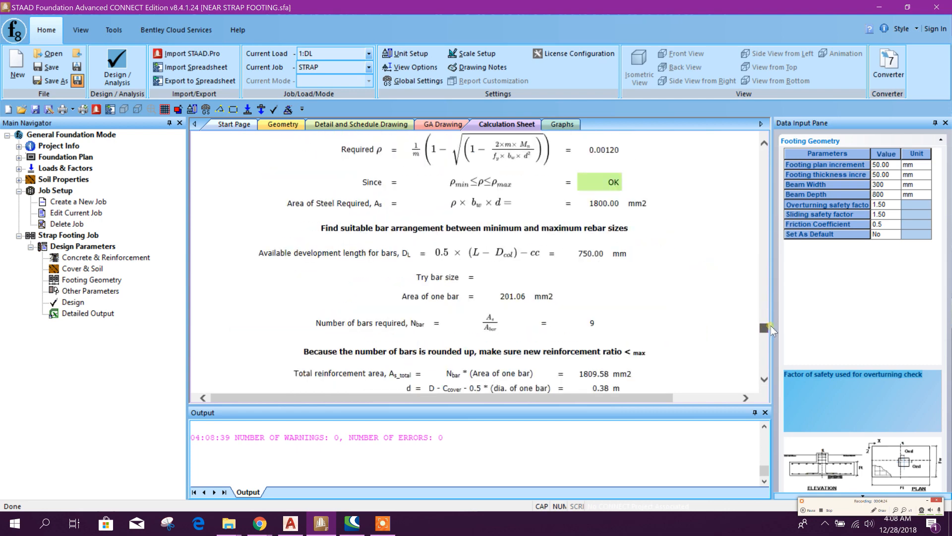
{"action": "scroll", "scroll_direction": "down", "scroll_amount": 3}
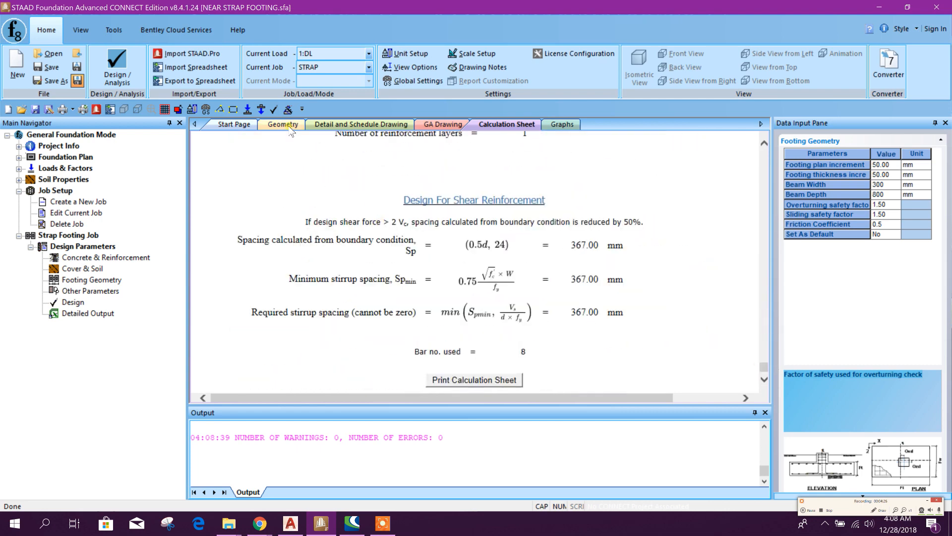
{"action": "left_click", "coordinate": [360, 124]}
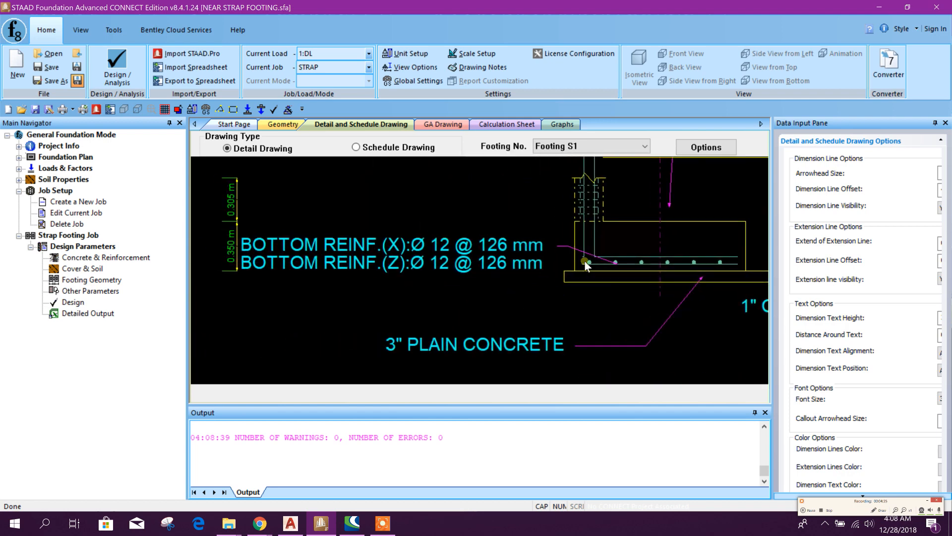
Export the S1 detail plan drawing as a DWG file for AutoCAD.
{"action": "left_click_drag", "start_coordinate": [586, 262], "coordinate": [434, 302]}
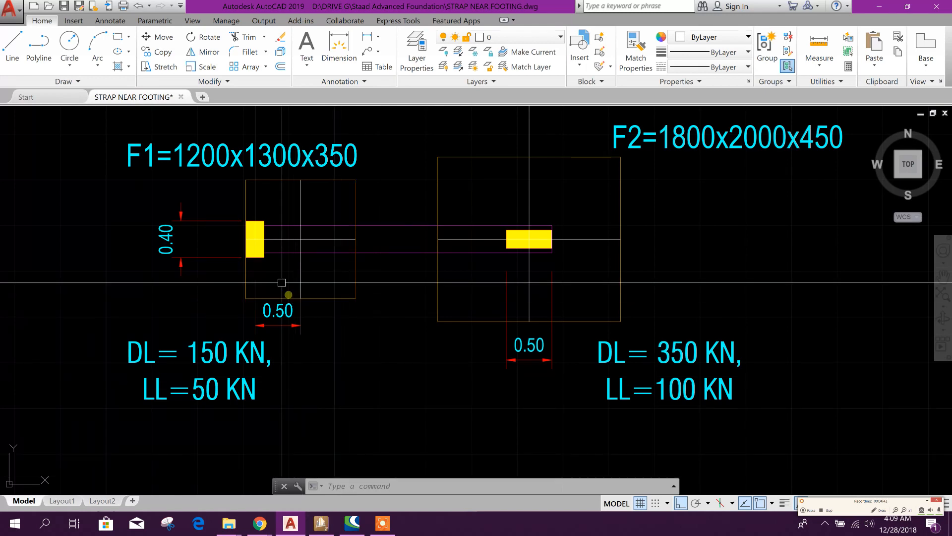
{"action": "left_click", "coordinate": [322, 524]}
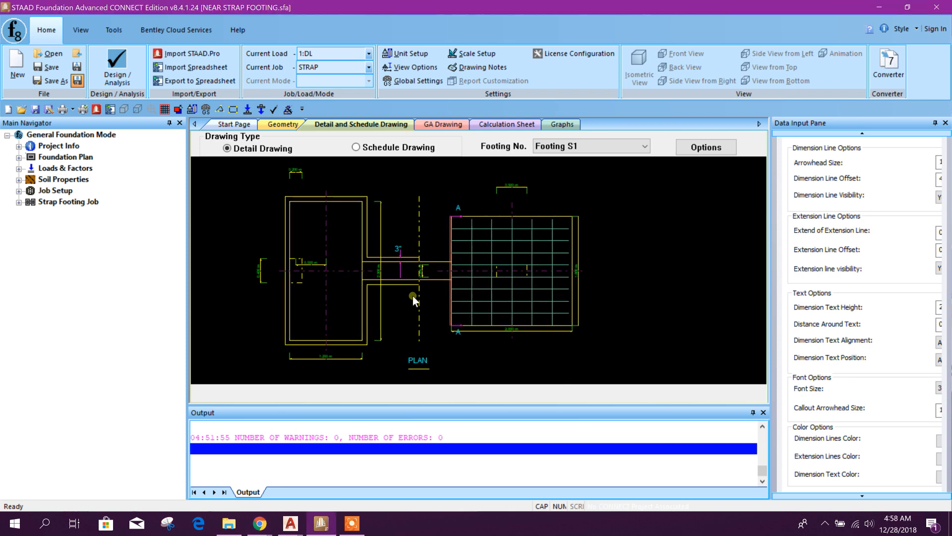
{"action": "mouse_move", "coordinate": [519, 307]}
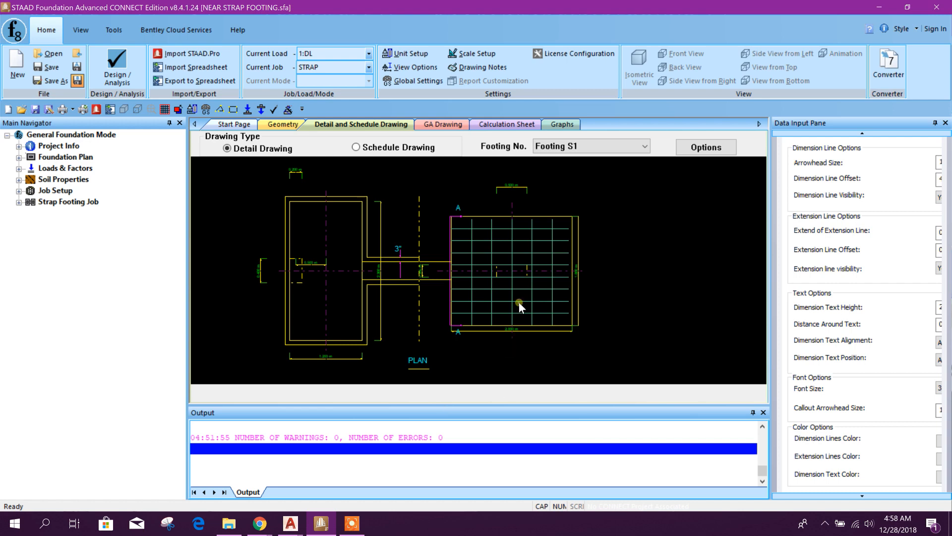
{"action": "mouse_move", "coordinate": [758, 128]}
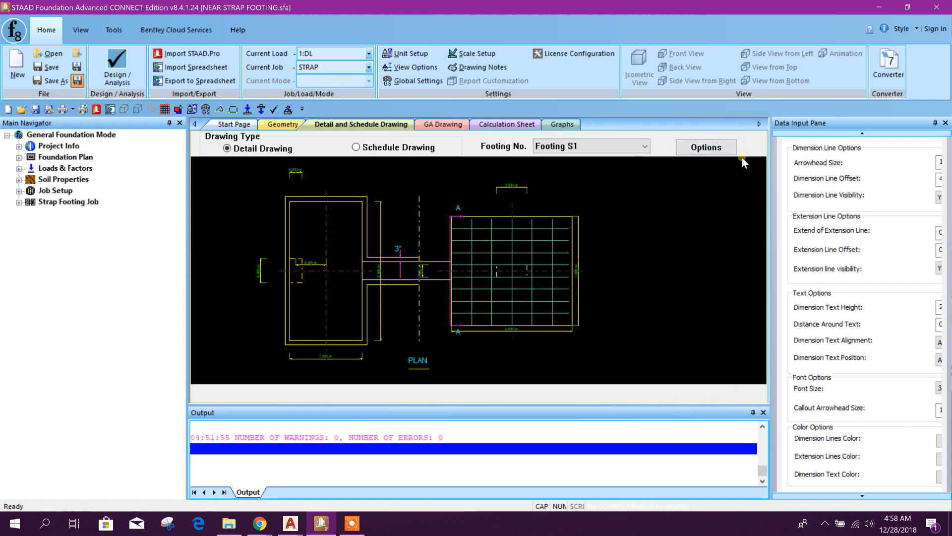
{"action": "mouse_move", "coordinate": [757, 160]}
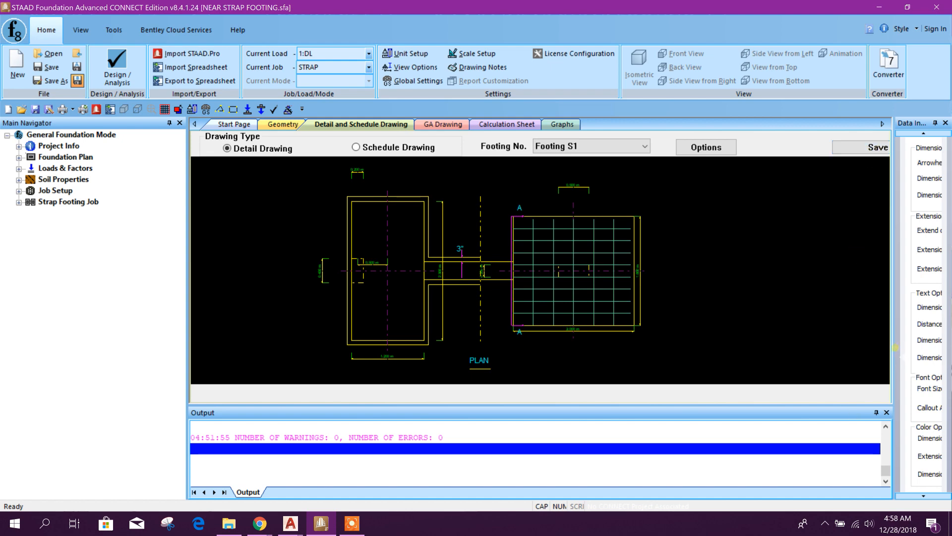
{"action": "left_click", "coordinate": [879, 146]}
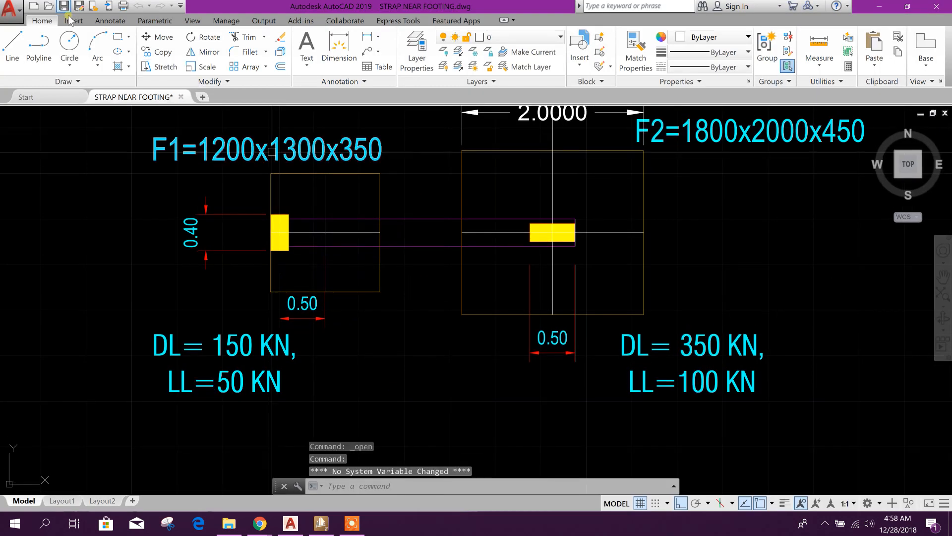
Load the exported VectorDraw.dwg detail drawing in AutoCAD 2019.
{"action": "left_click", "coordinate": [63, 6]}
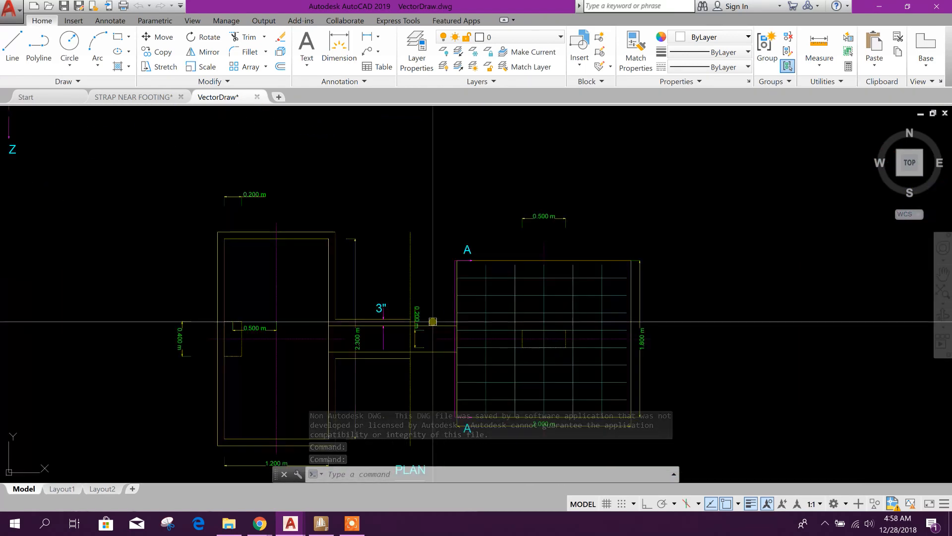
{"action": "scroll", "scroll_direction": "down", "scroll_amount": 3}
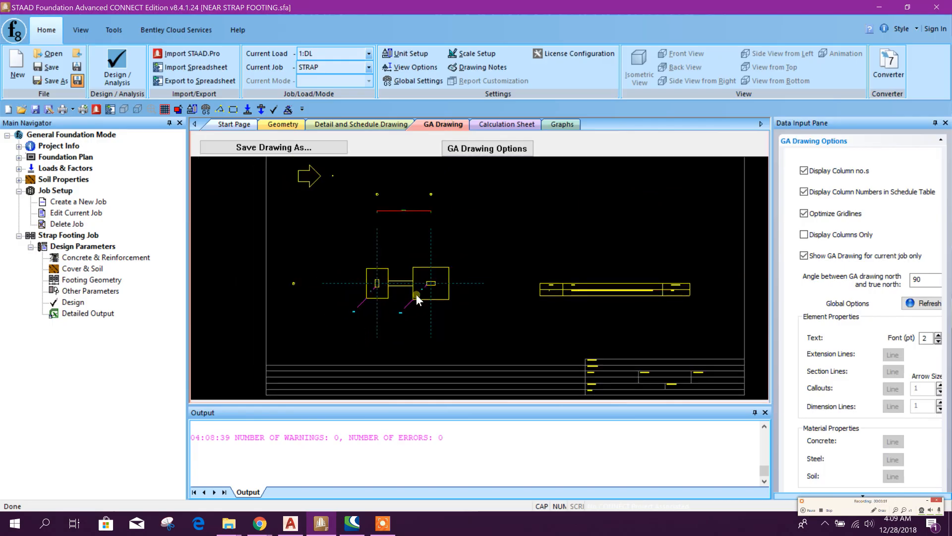
Print the strap footing calculation sheet to Adobe PDF.
{"action": "left_click", "coordinate": [506, 124]}
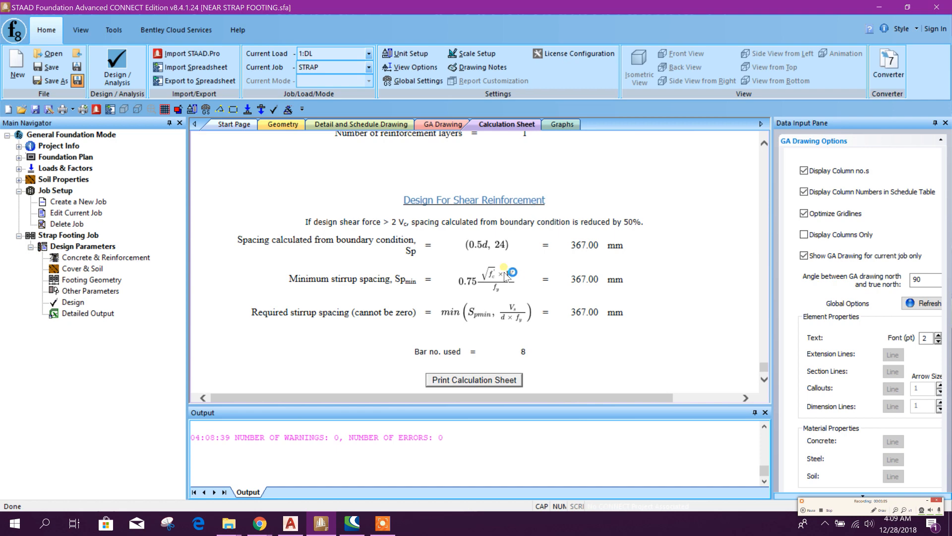
{"action": "left_click", "coordinate": [474, 380]}
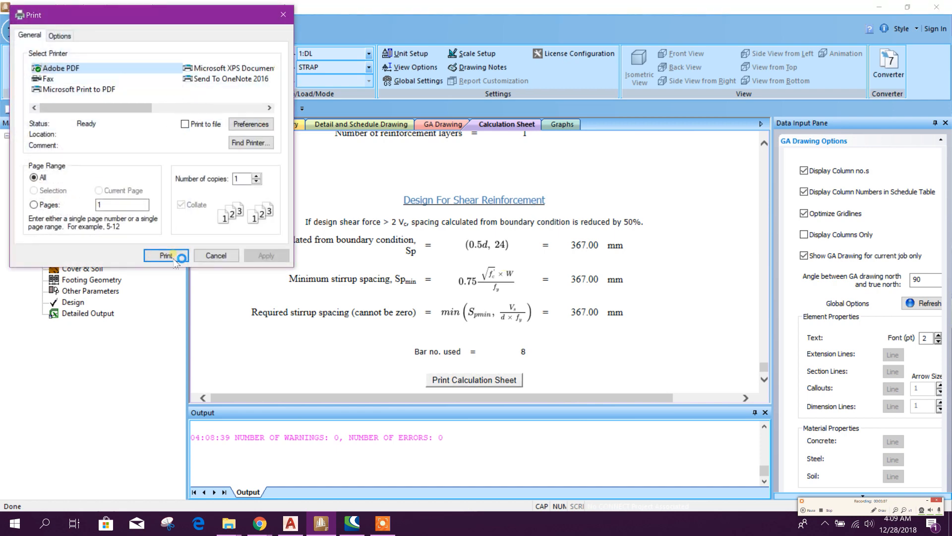
{"action": "left_click", "coordinate": [164, 255]}
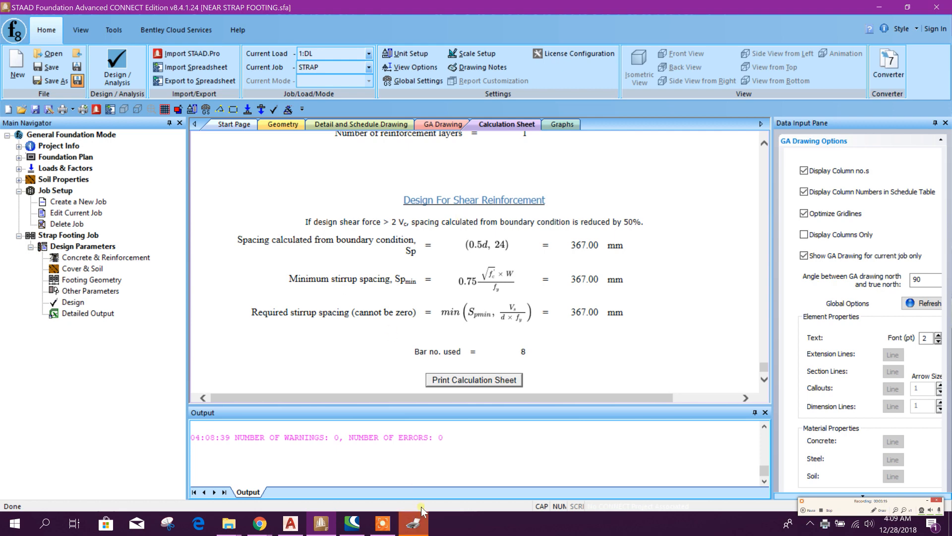
Save the PDF report on the Desktop as NEARSTRAPFOOT.
{"action": "left_click", "coordinate": [474, 380]}
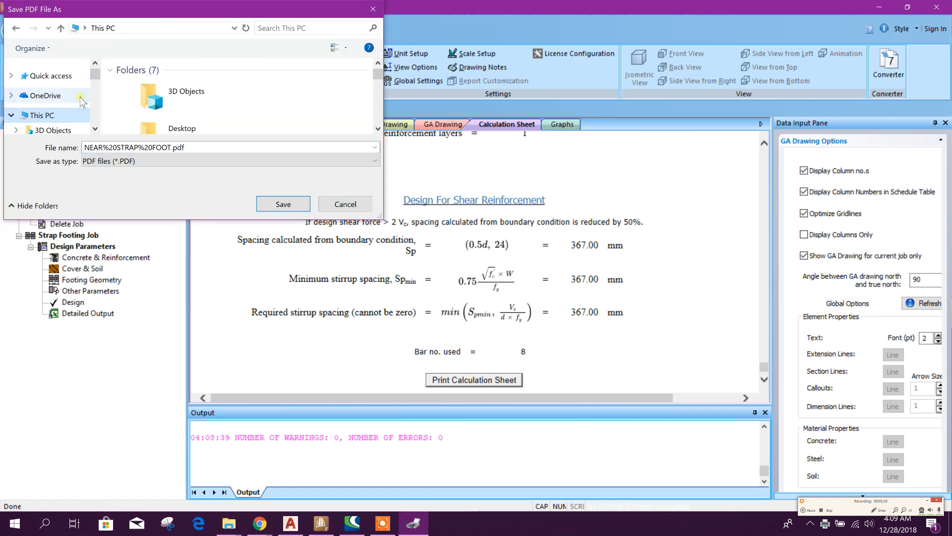
{"action": "left_click", "coordinate": [47, 80]}
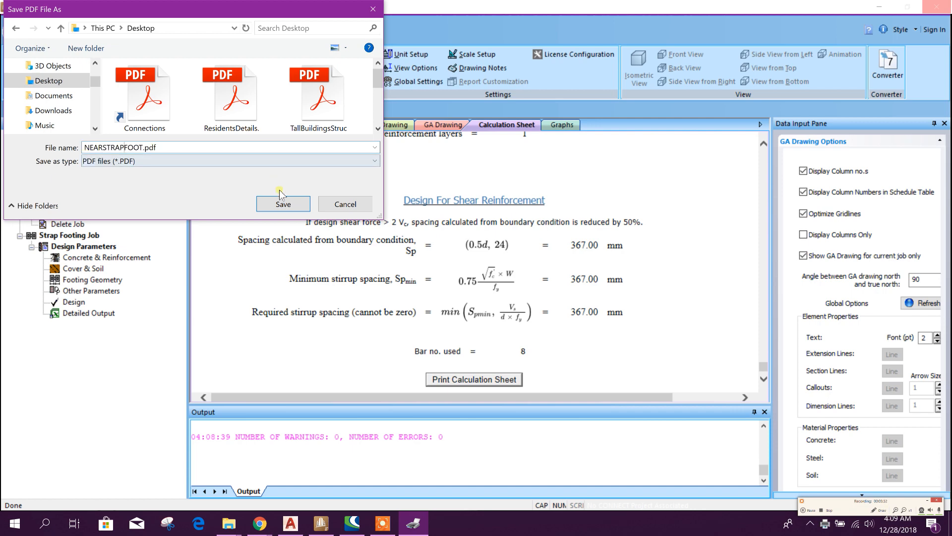
{"action": "left_click", "coordinate": [282, 204]}
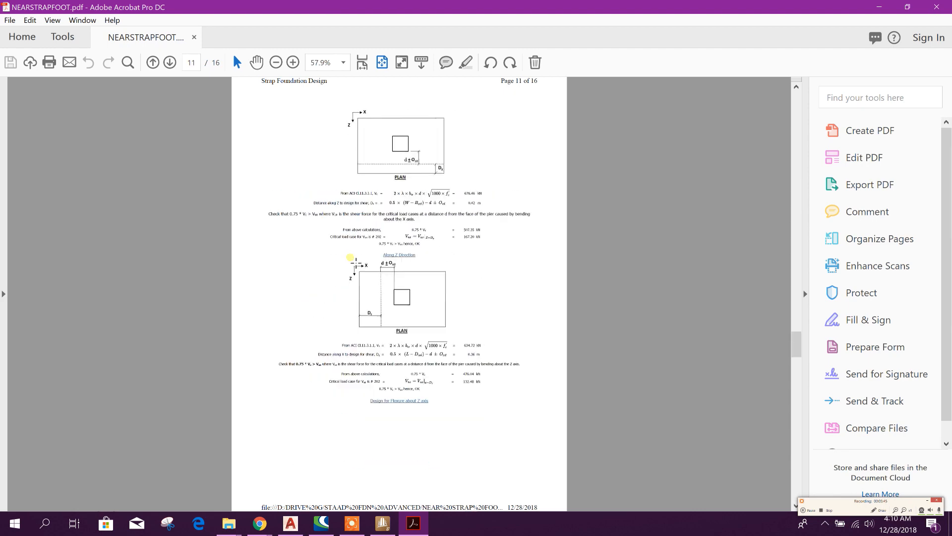
Close the NEARSTRAPFOOT PDF and return to footing S1's detail drawing in STAAD.
{"action": "left_click", "coordinate": [382, 523]}
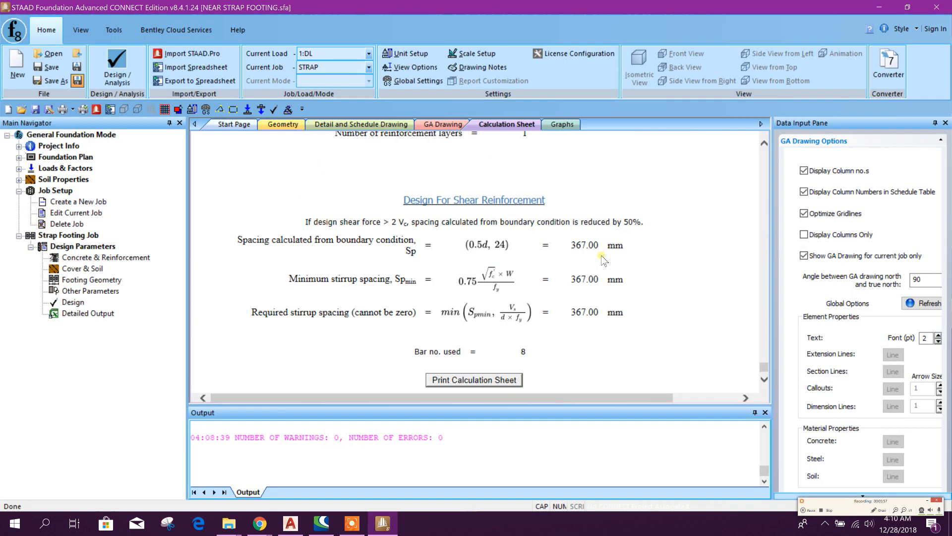
{"action": "mouse_move", "coordinate": [552, 282]}
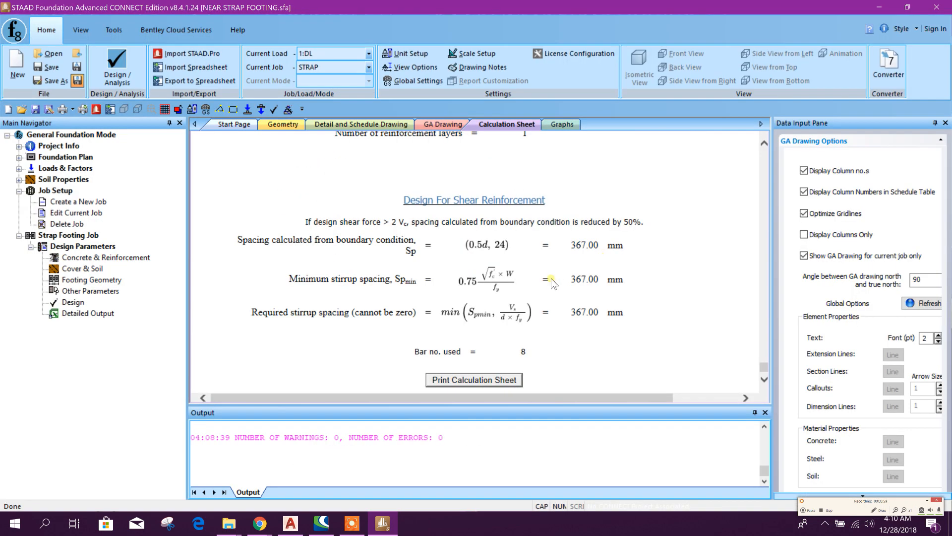
{"action": "left_click", "coordinate": [359, 124]}
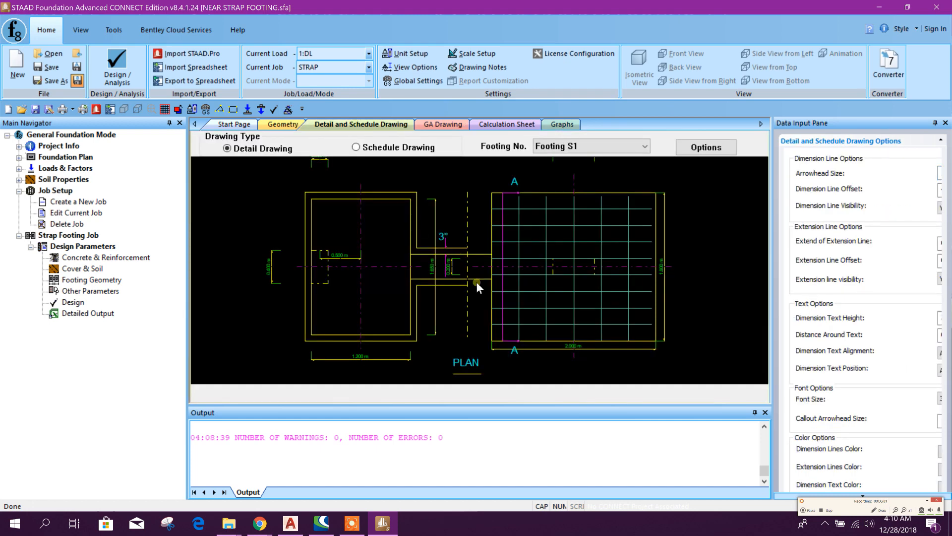